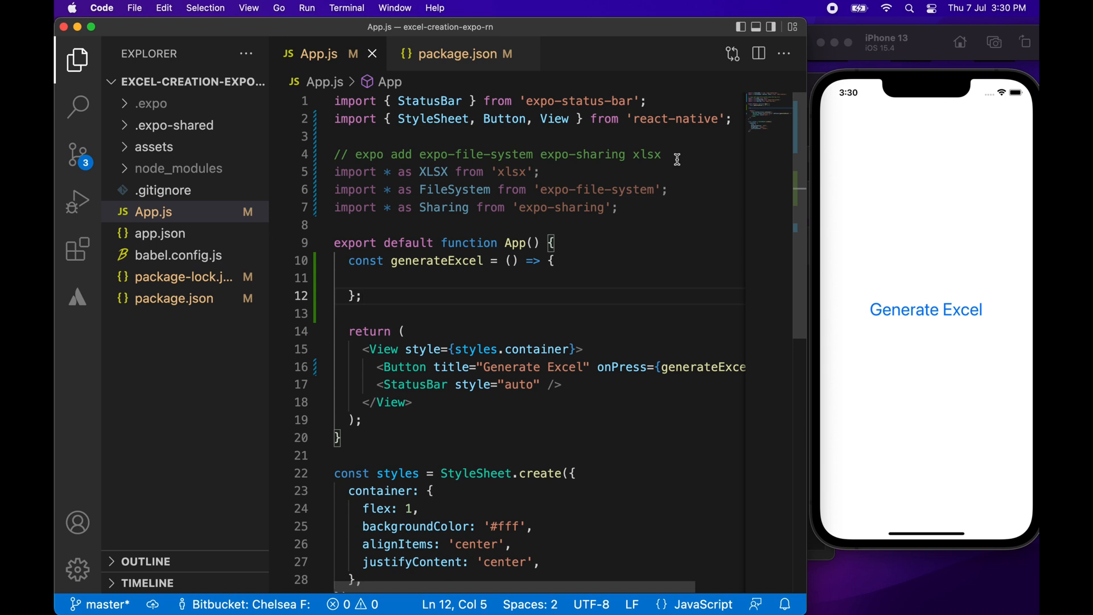
pyautogui.moveTo(573, 175)
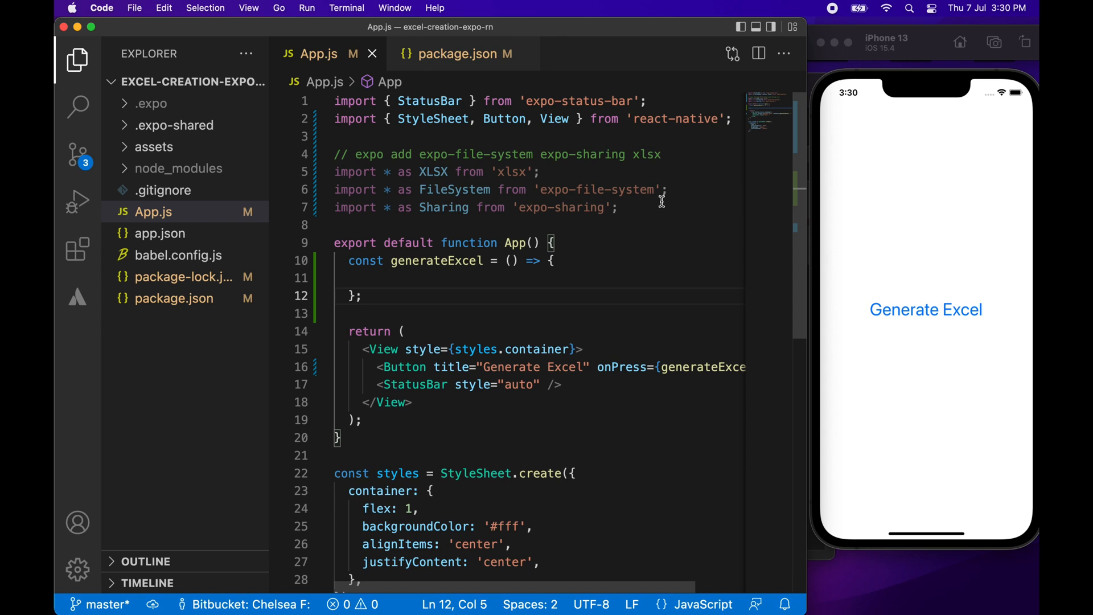
pyautogui.moveTo(650, 207)
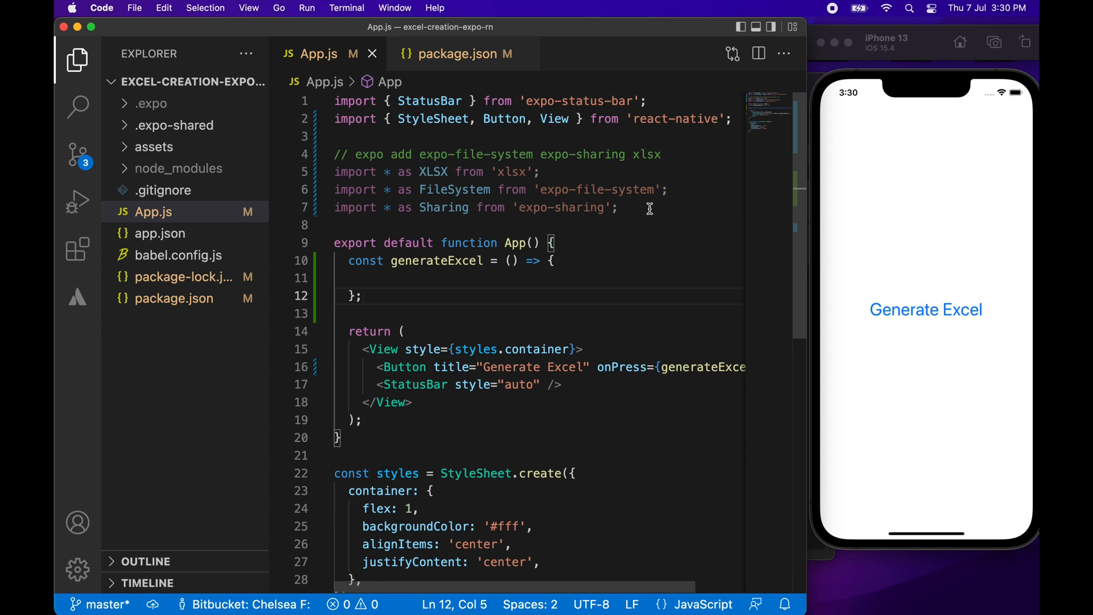
pyautogui.moveTo(687, 363)
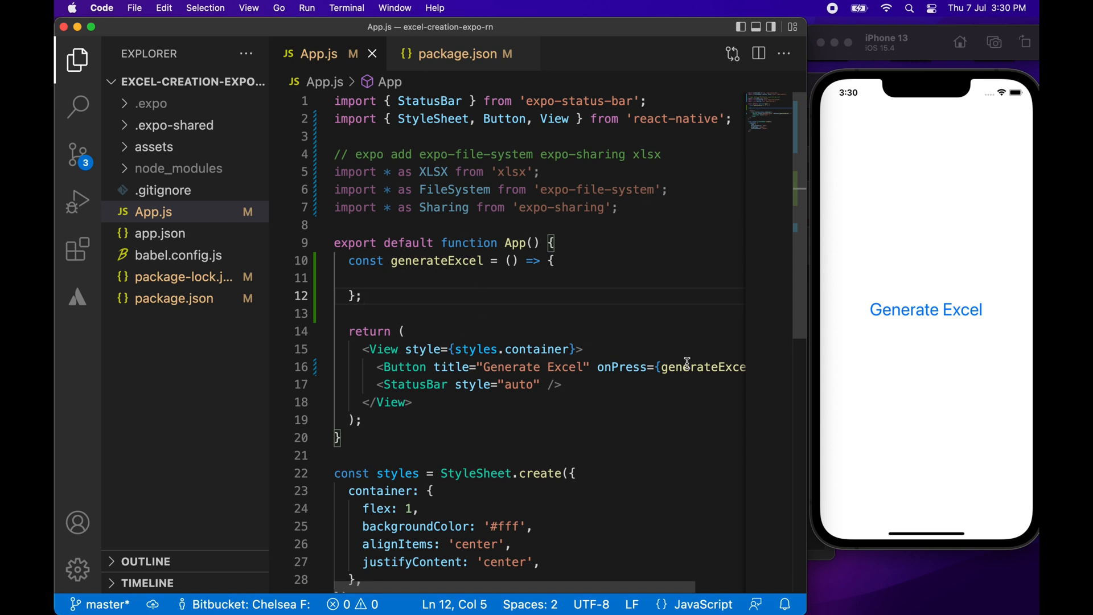
pyautogui.moveTo(508, 367)
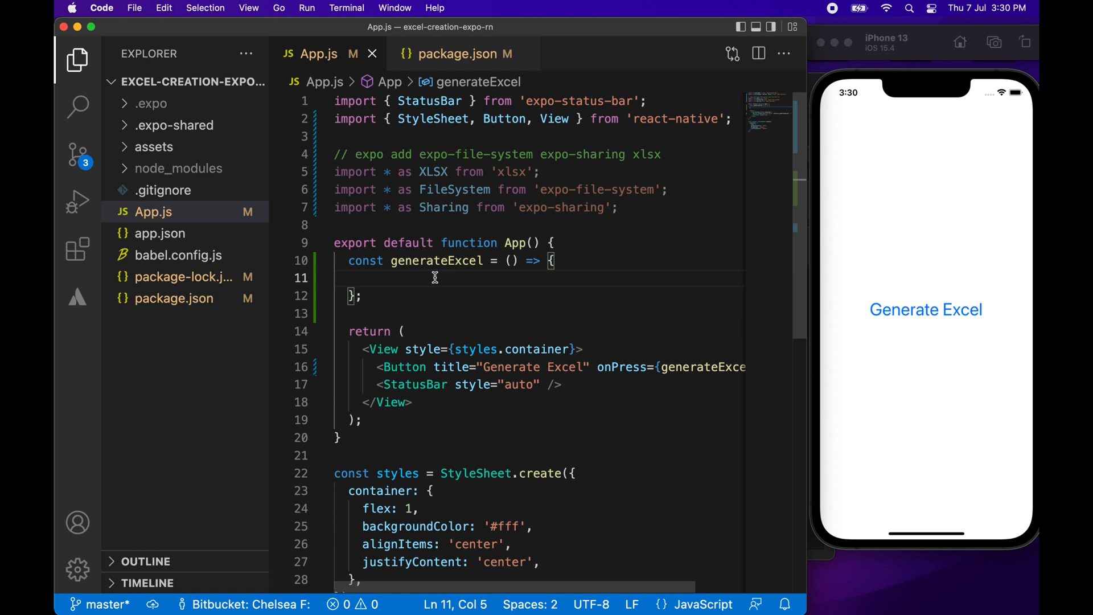
# Declare wb as a new workbook with XLSX.utils.book_new().
pyautogui.write('let wb')
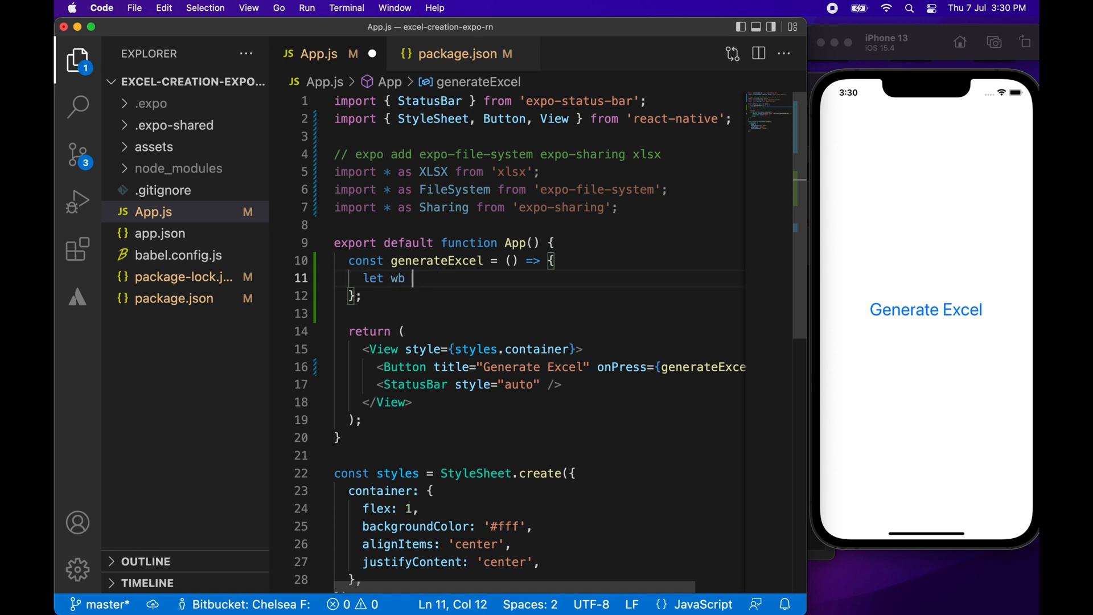
pyautogui.write('=')
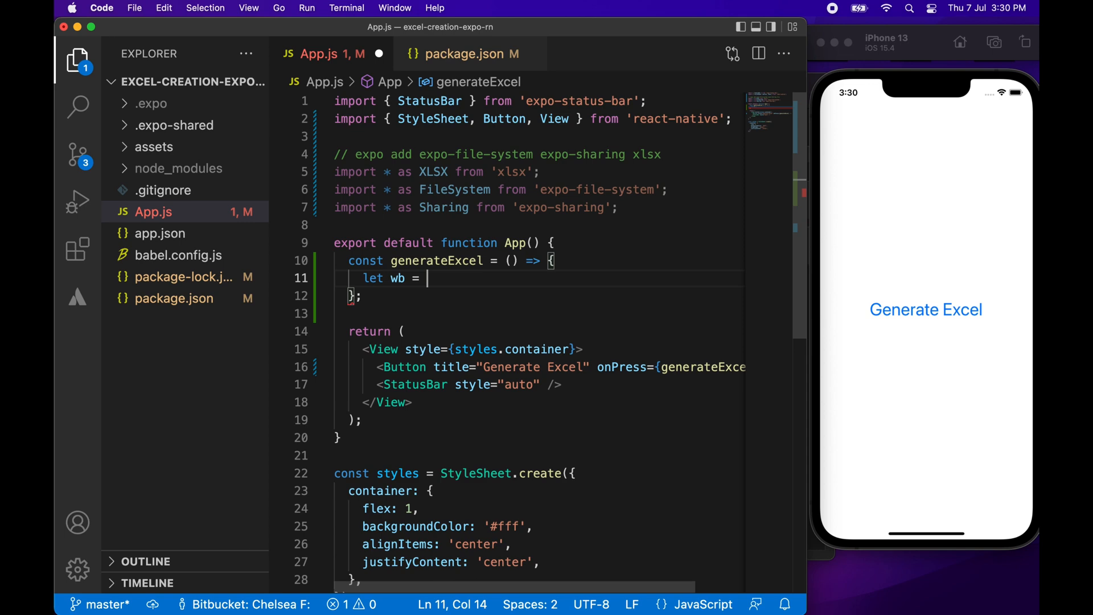
pyautogui.write('XLSX.u')
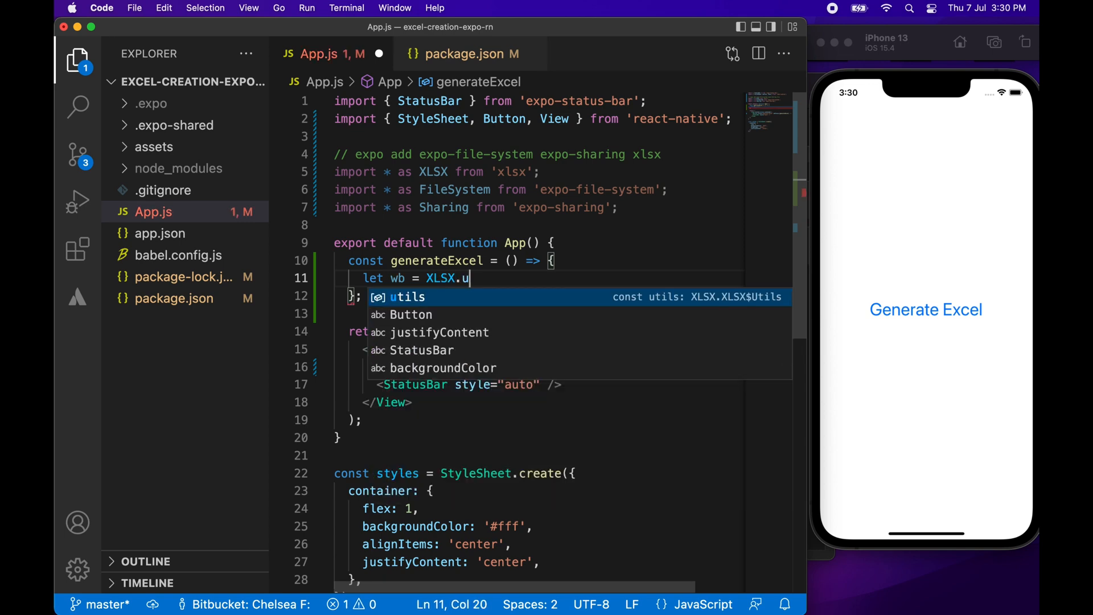
pyautogui.write('tils.')
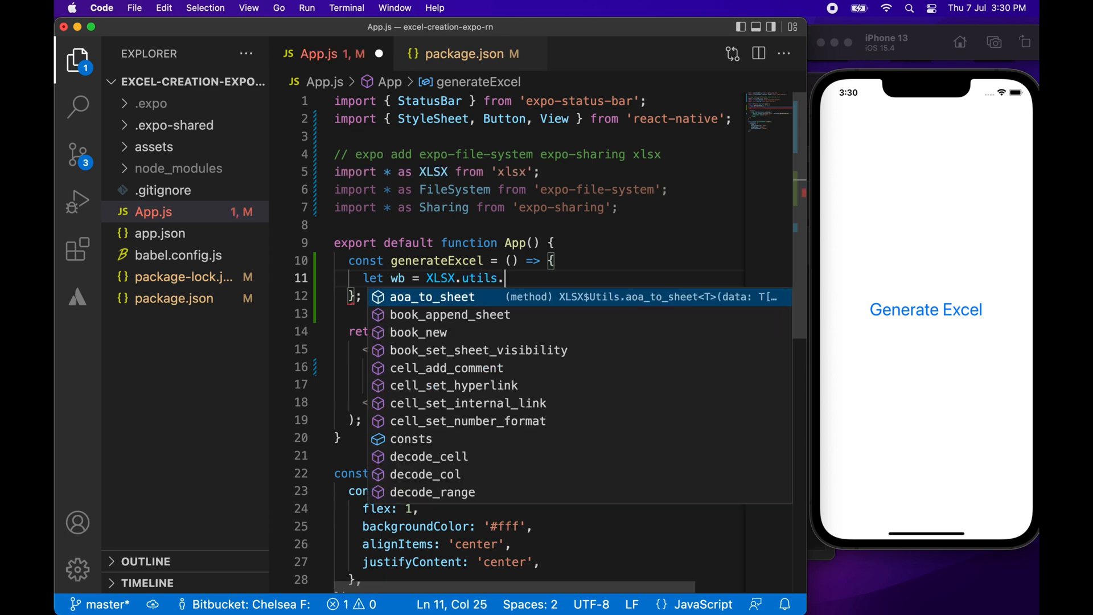
pyautogui.write('book_new')
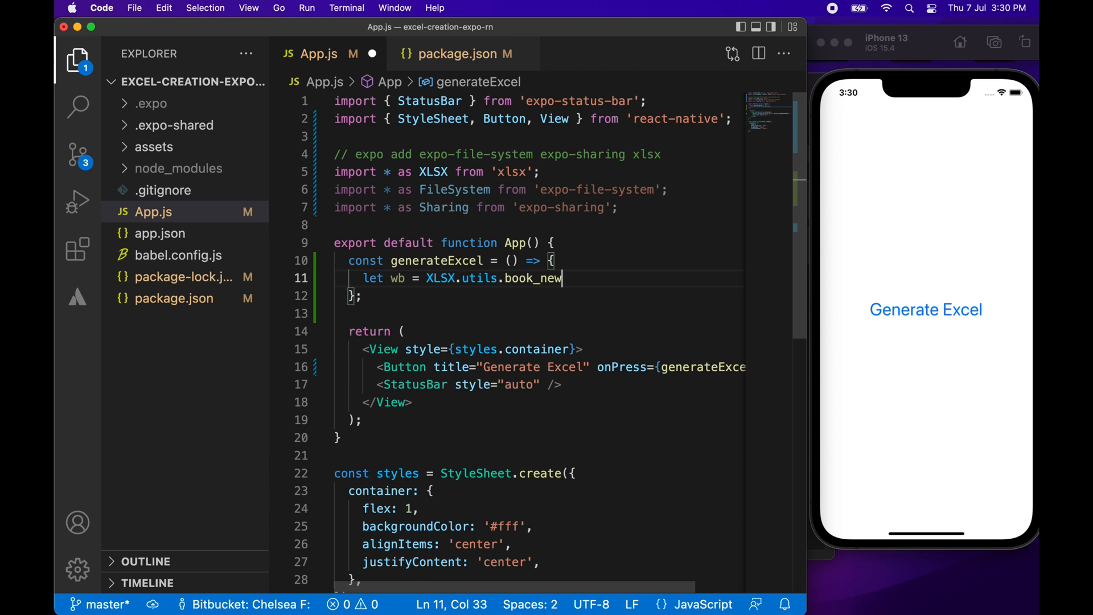
pyautogui.write('();')
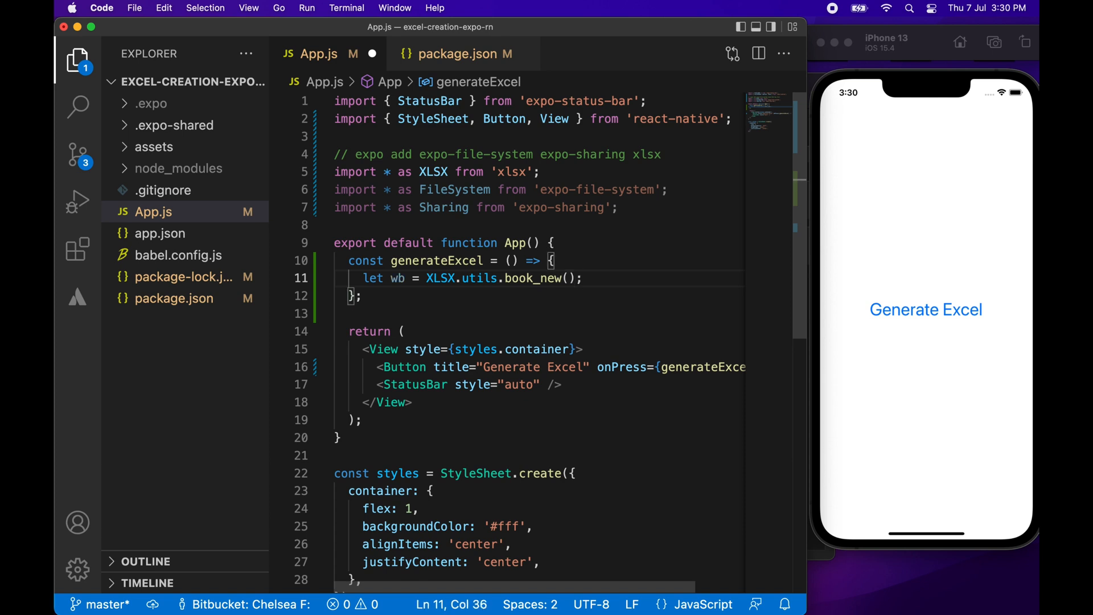
# Declare ws using XLSX.utils.aoa_to_sheet with four empty row arrays.
pyautogui.write('let')
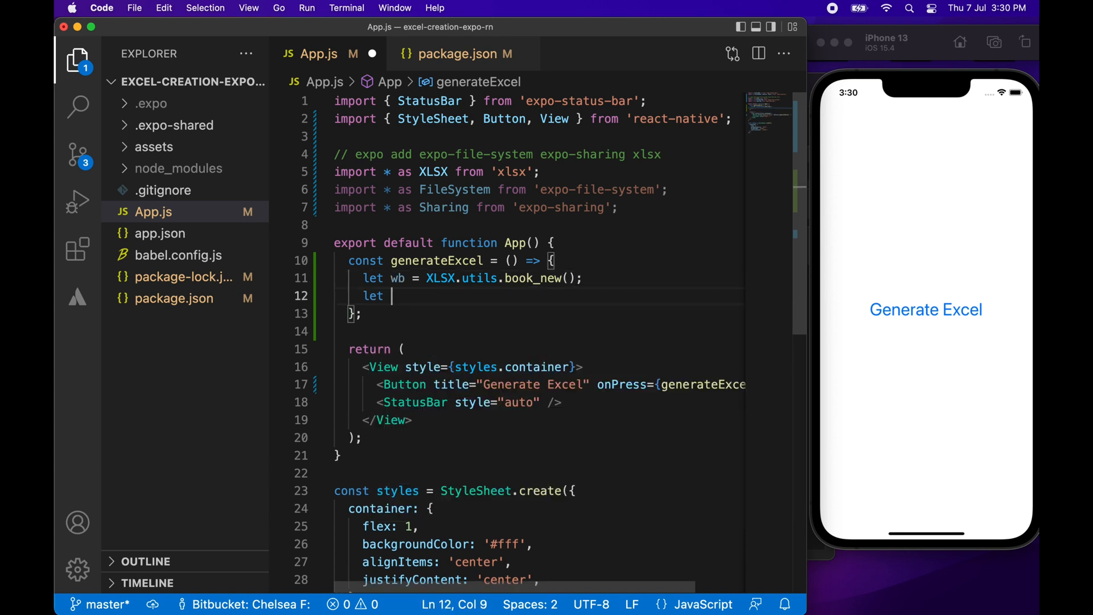
pyautogui.write('ws =')
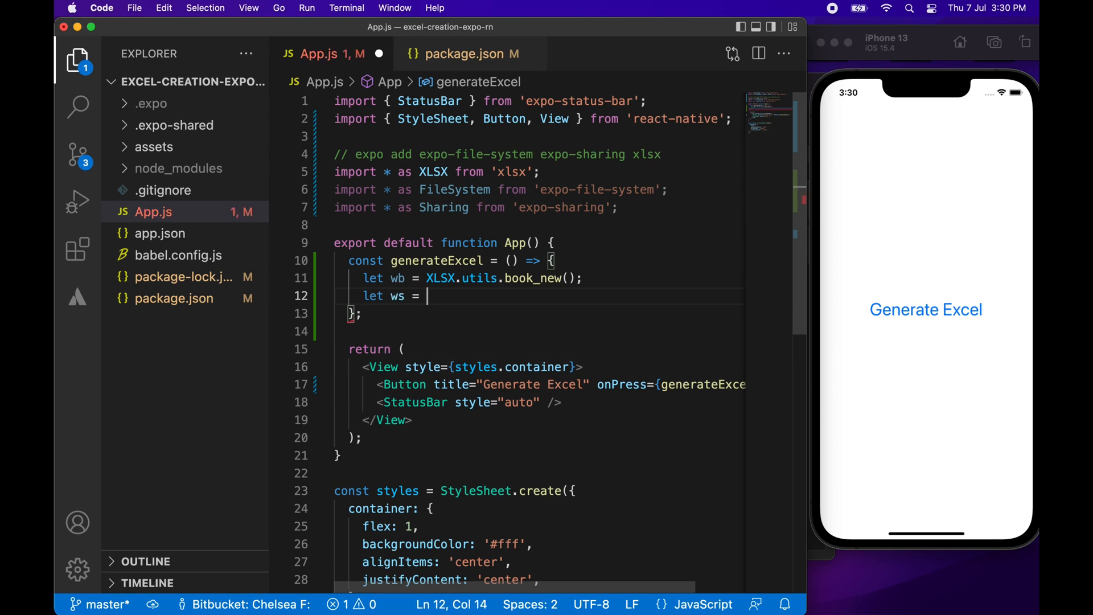
pyautogui.write('XLSX.')
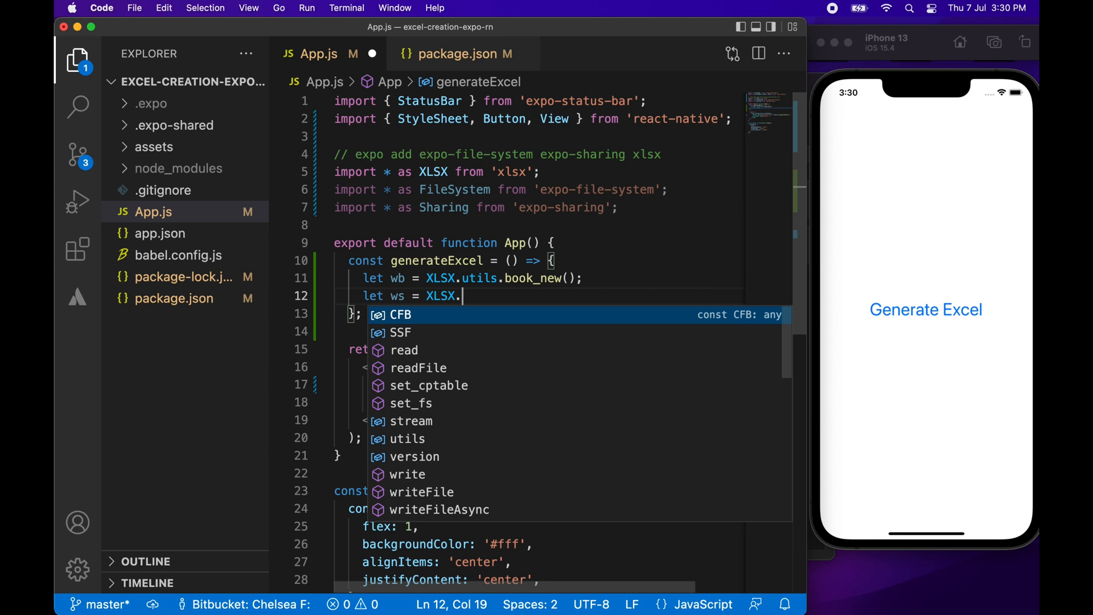
pyautogui.write('utils.')
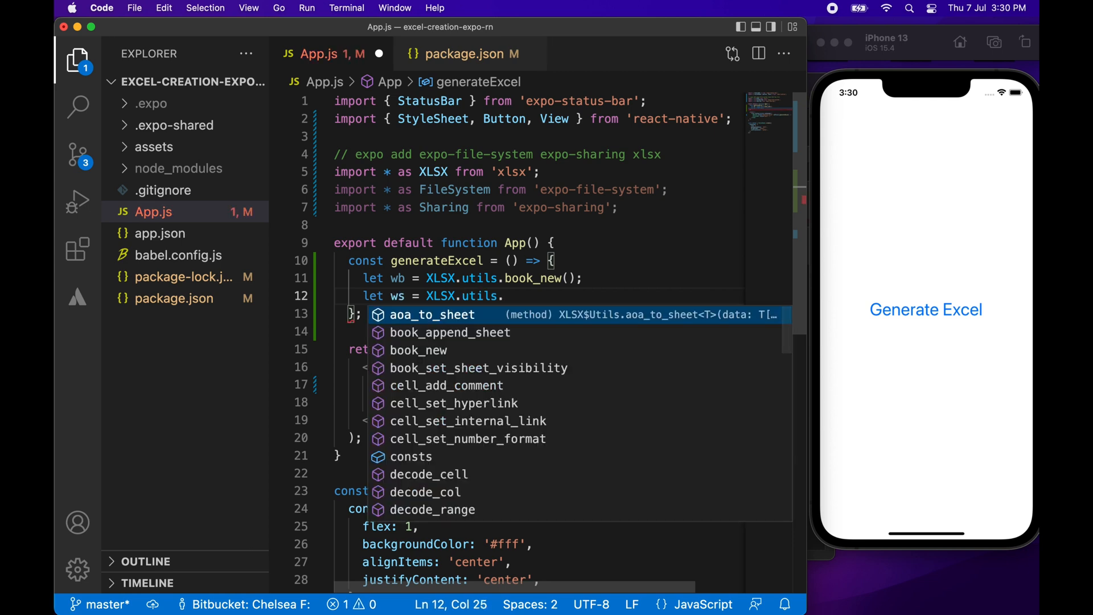
pyautogui.click(432, 314)
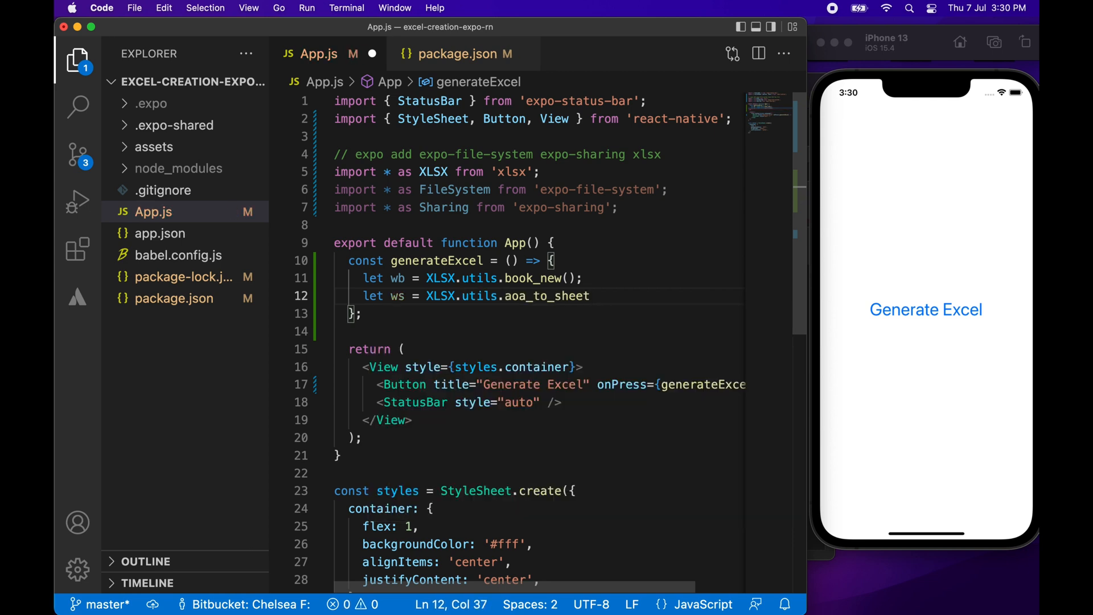
pyautogui.write('(')
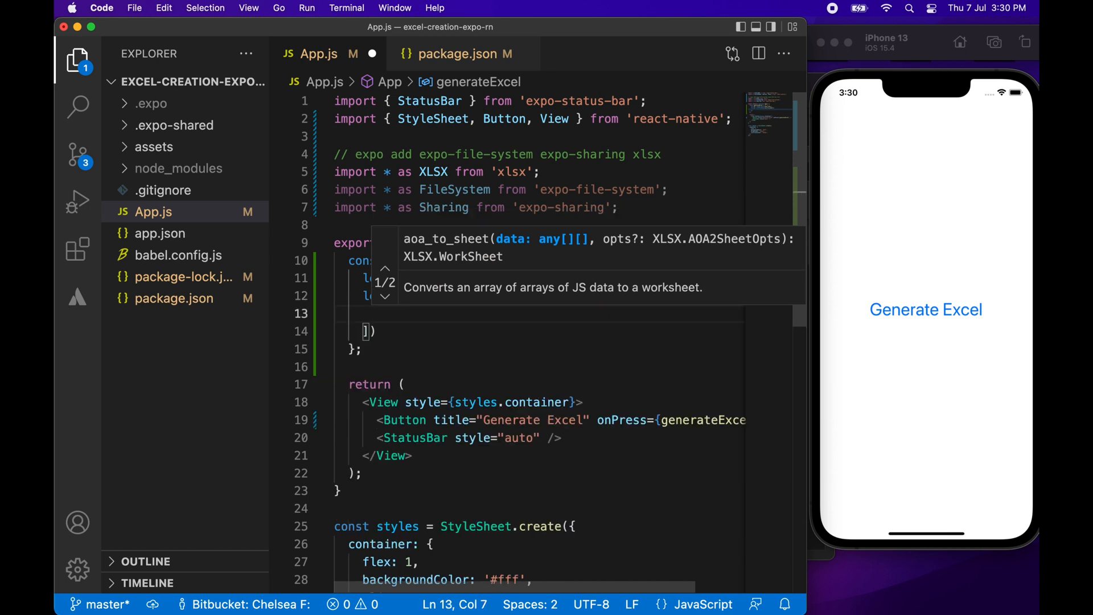
pyautogui.write('[')
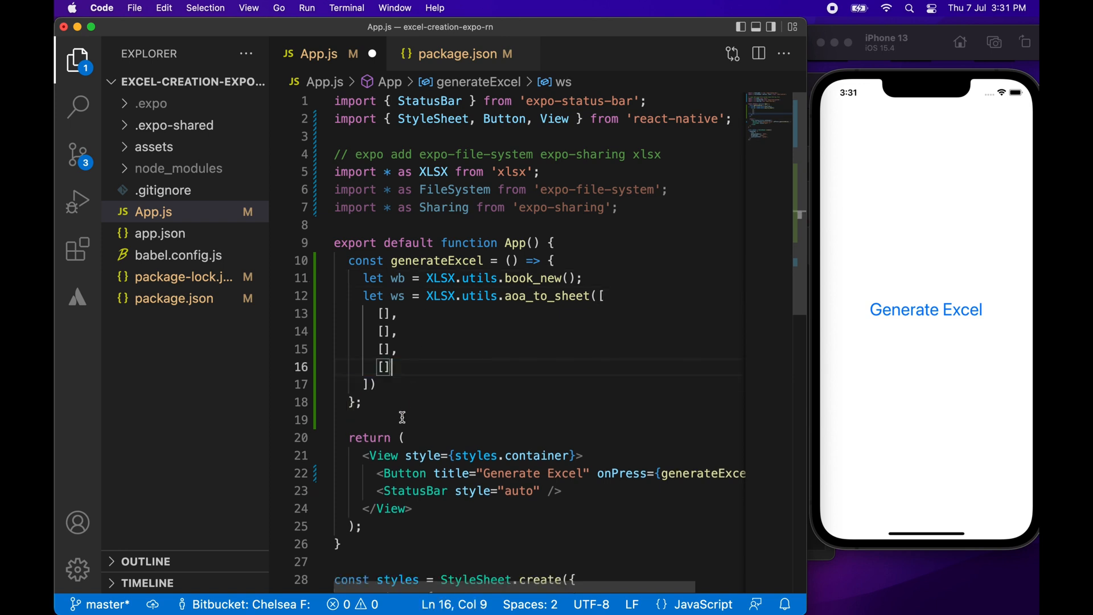
# Fill the rows with header "Odd", "Even", "Total" and pairs [1, 2], [3, 4], [5, 6].
pyautogui.write(';')
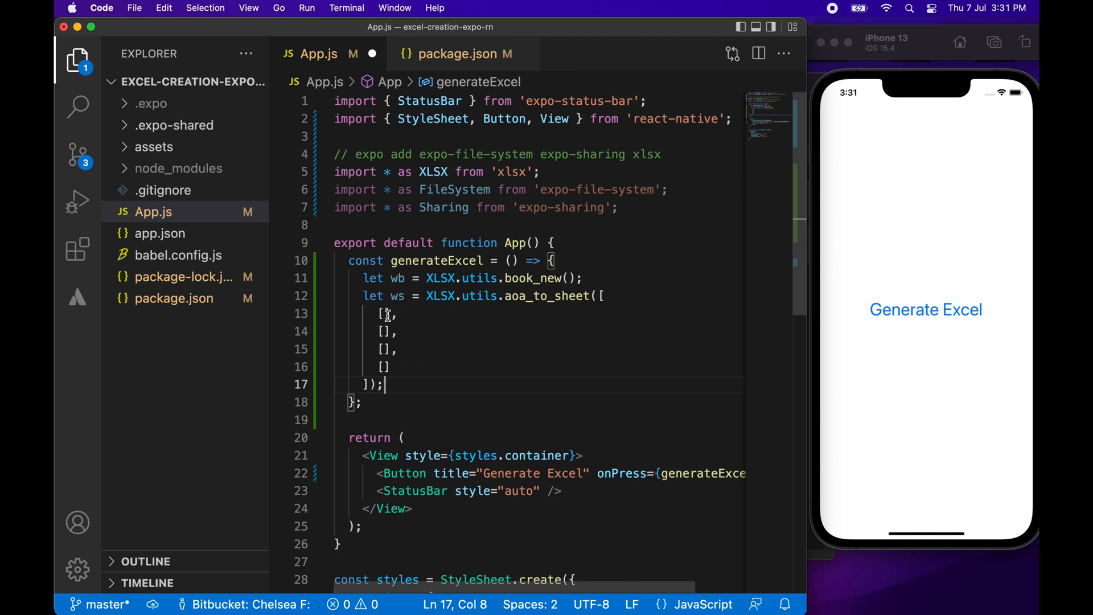
pyautogui.write('""')
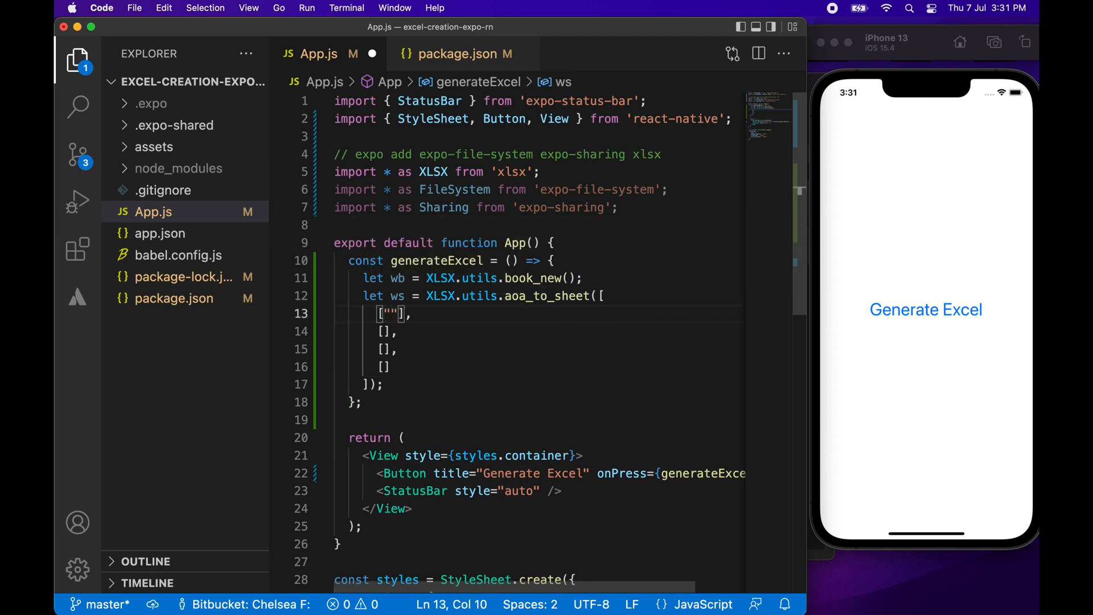
pyautogui.write('Odd')
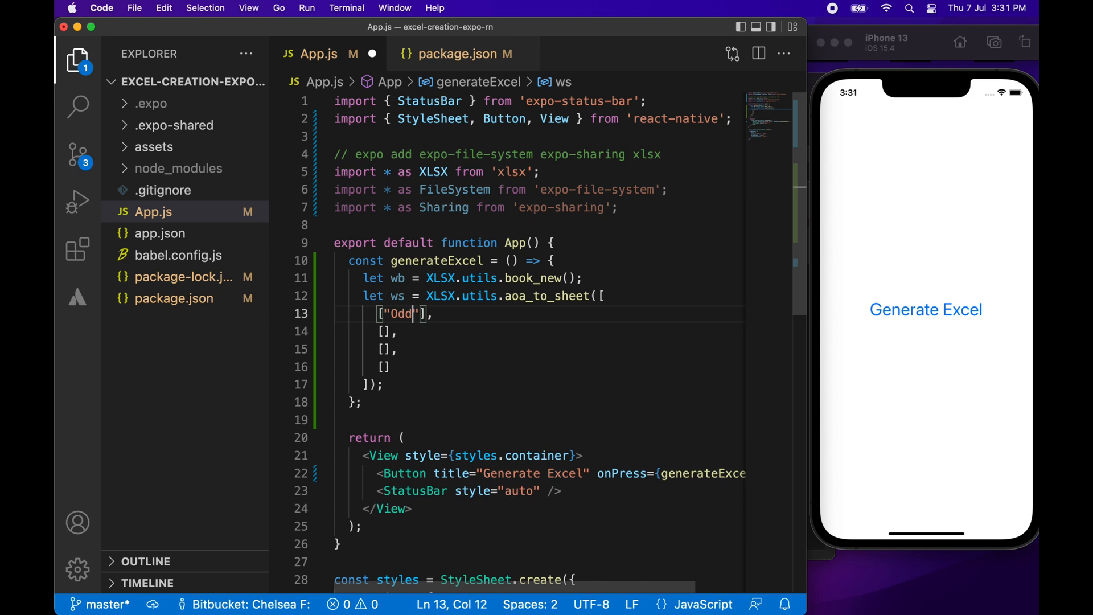
pyautogui.press('Right')
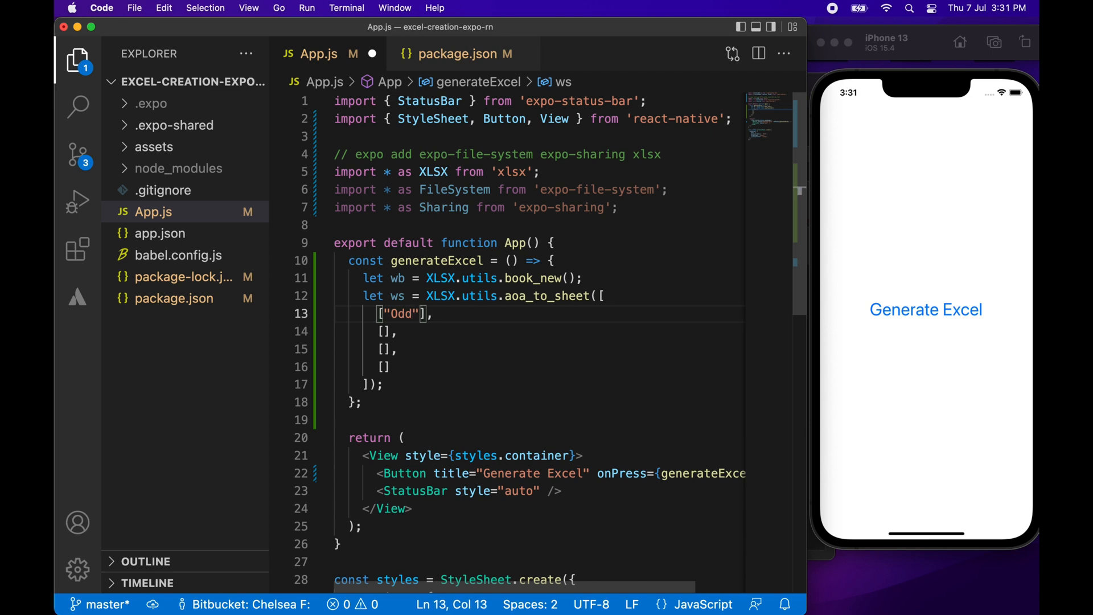
pyautogui.write(', ""')
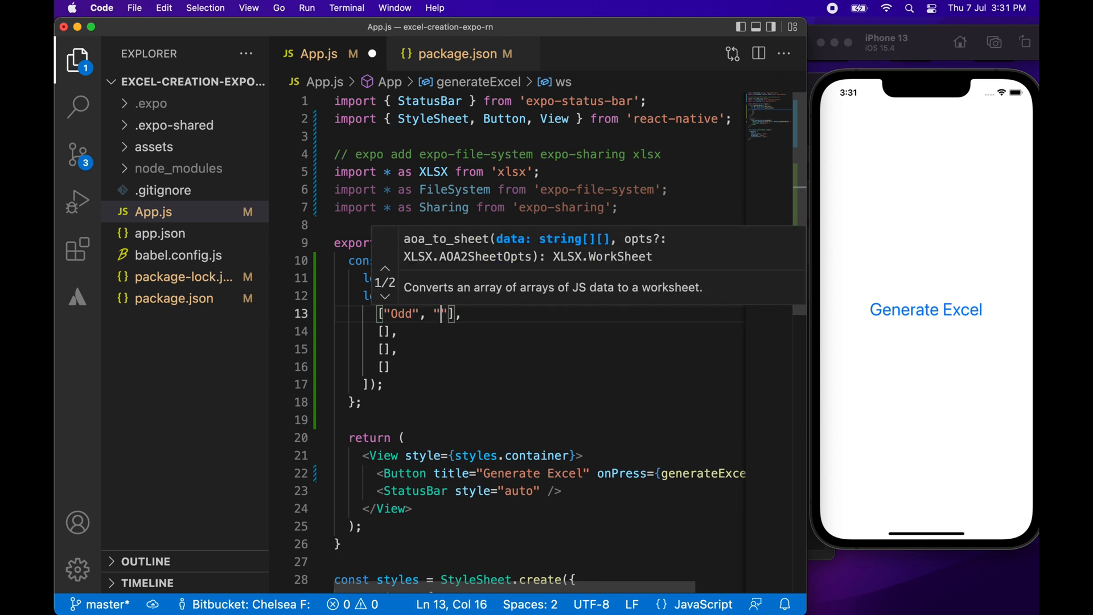
pyautogui.write('even,')
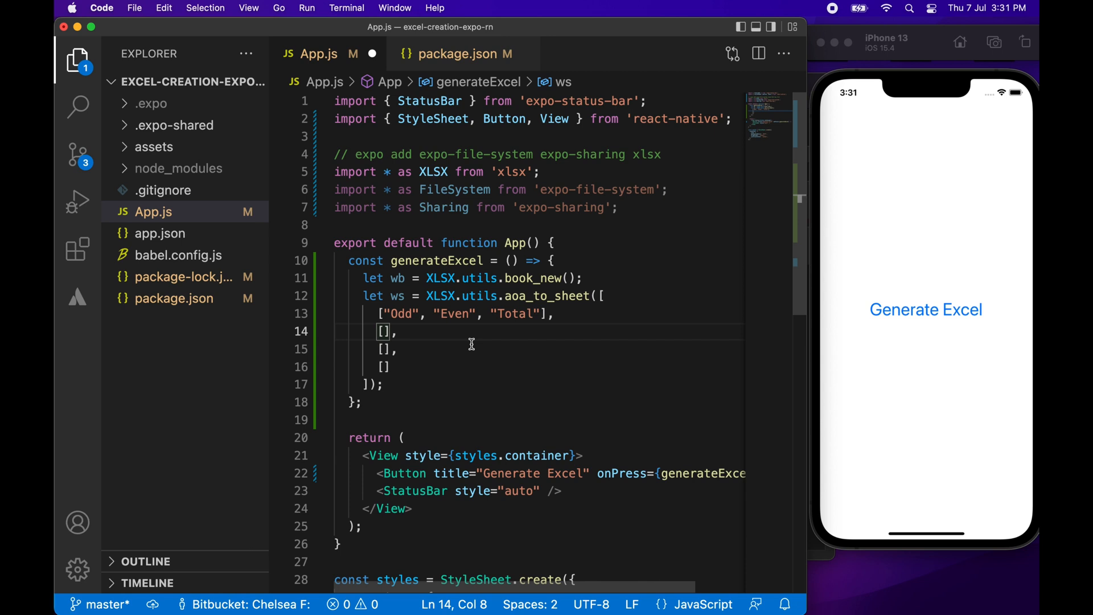
pyautogui.write('1, 2')
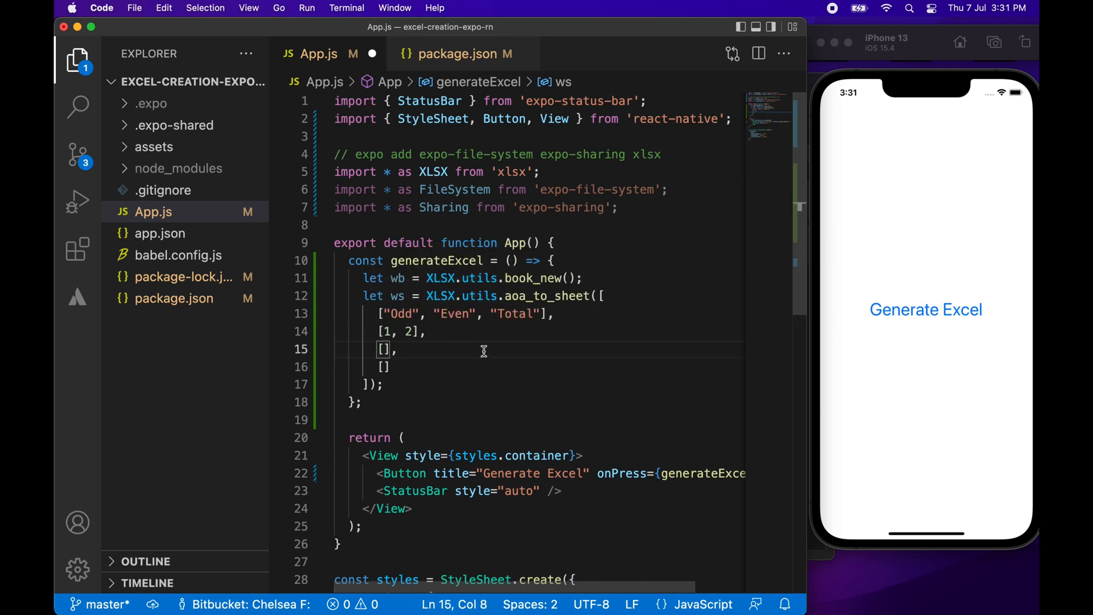
pyautogui.write('3, 4')
pyautogui.click(538, 367)
pyautogui.write('5, 6')
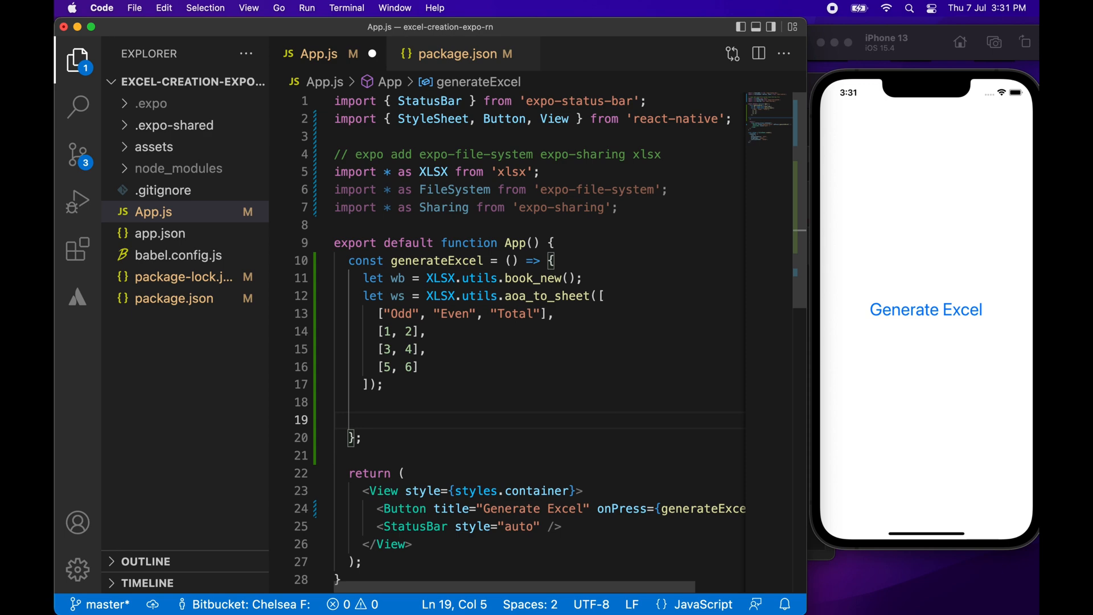
# Append ws to wb as "MyFirstSheet" via XLSX.utils.book_append_sheet.
pyautogui.write('XLSX')
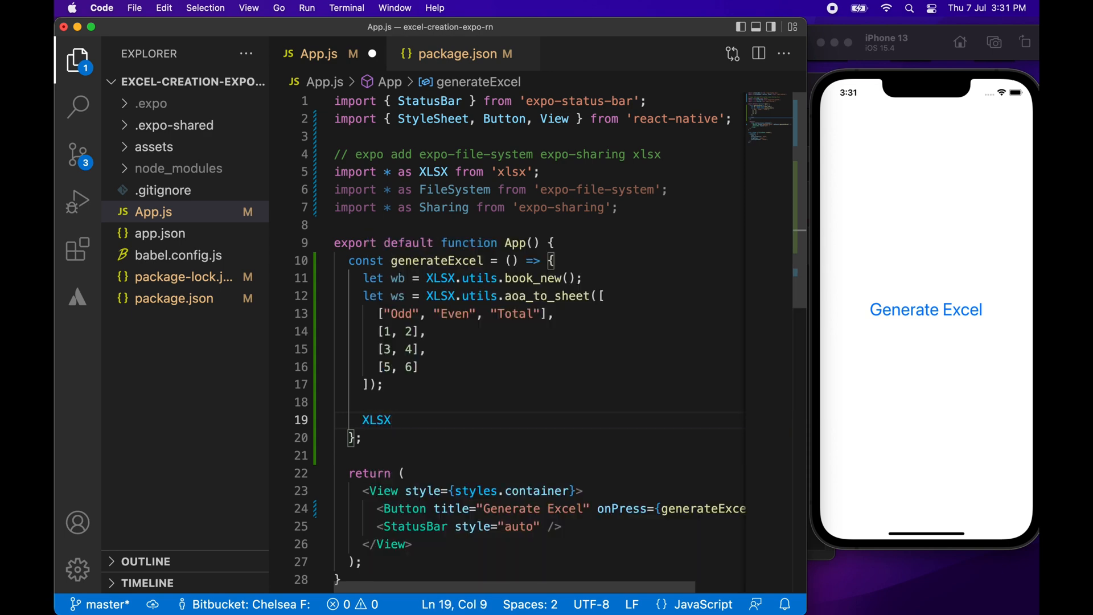
pyautogui.write('.u')
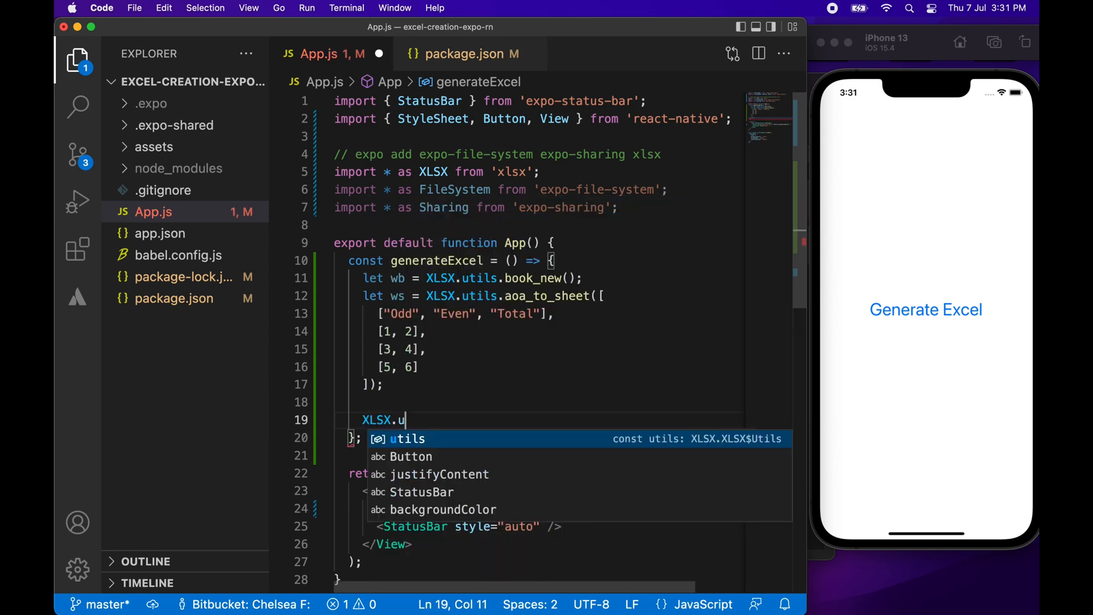
pyautogui.write('tils.book_append_sheet')
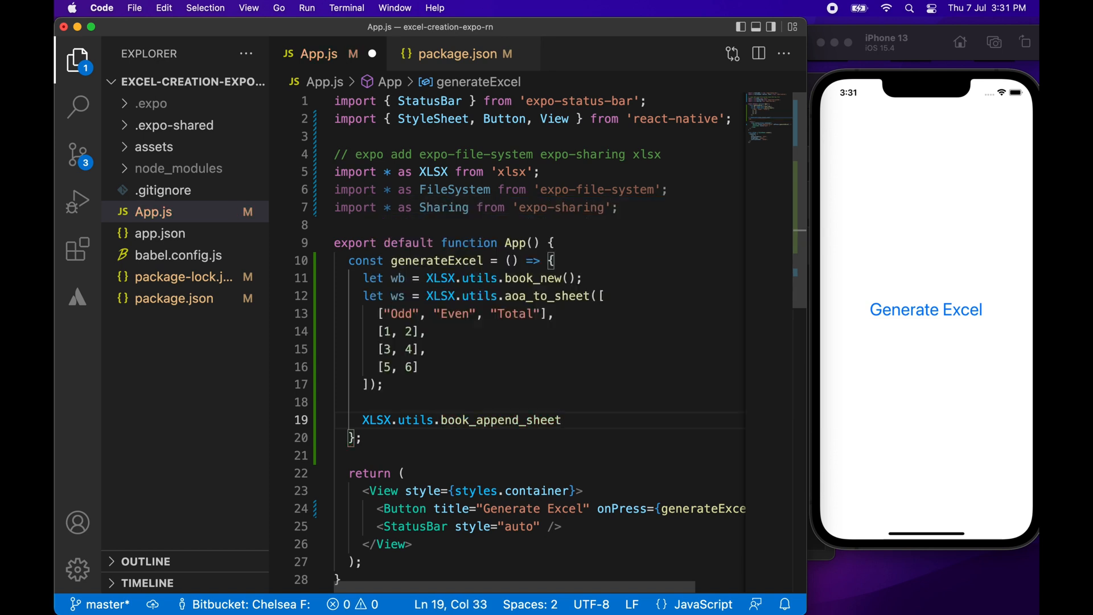
pyautogui.write('(wb,')
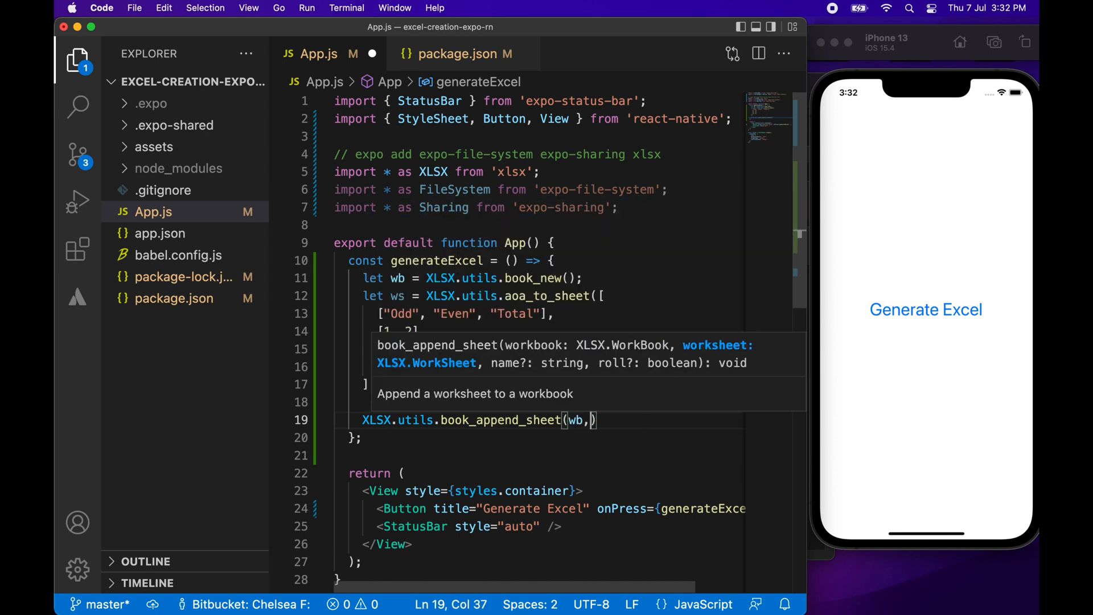
pyautogui.write('ws,')
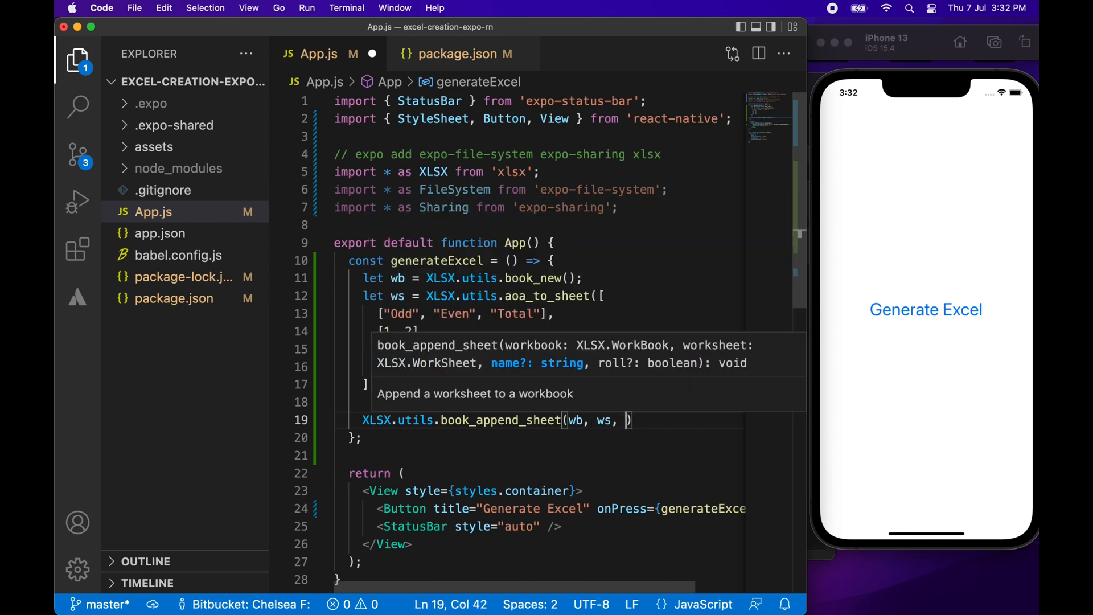
pyautogui.write('MyFirs"')
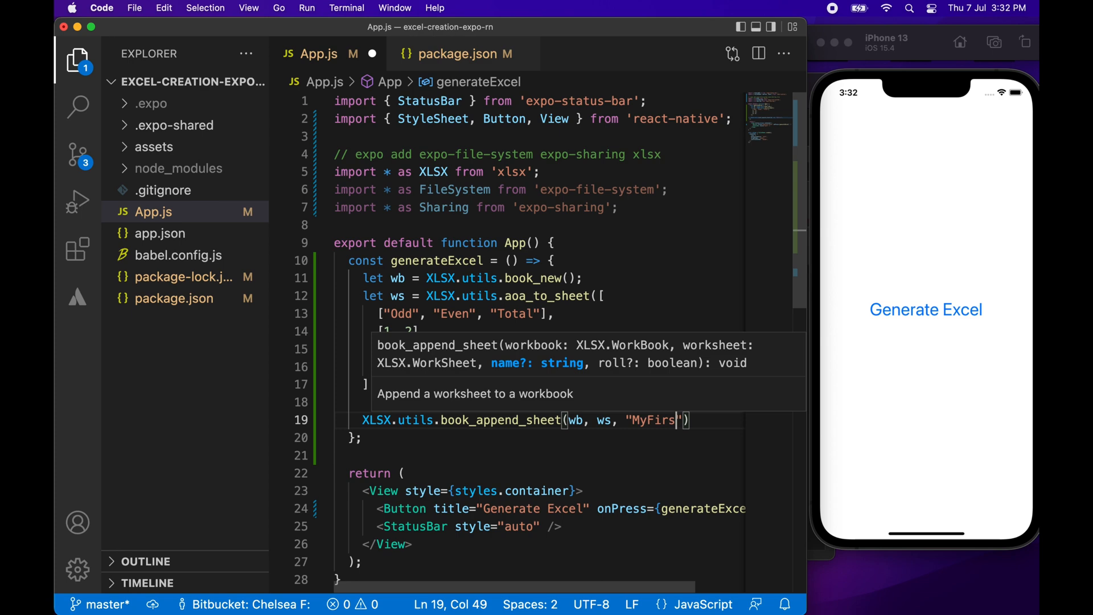
pyautogui.write('tSheet')
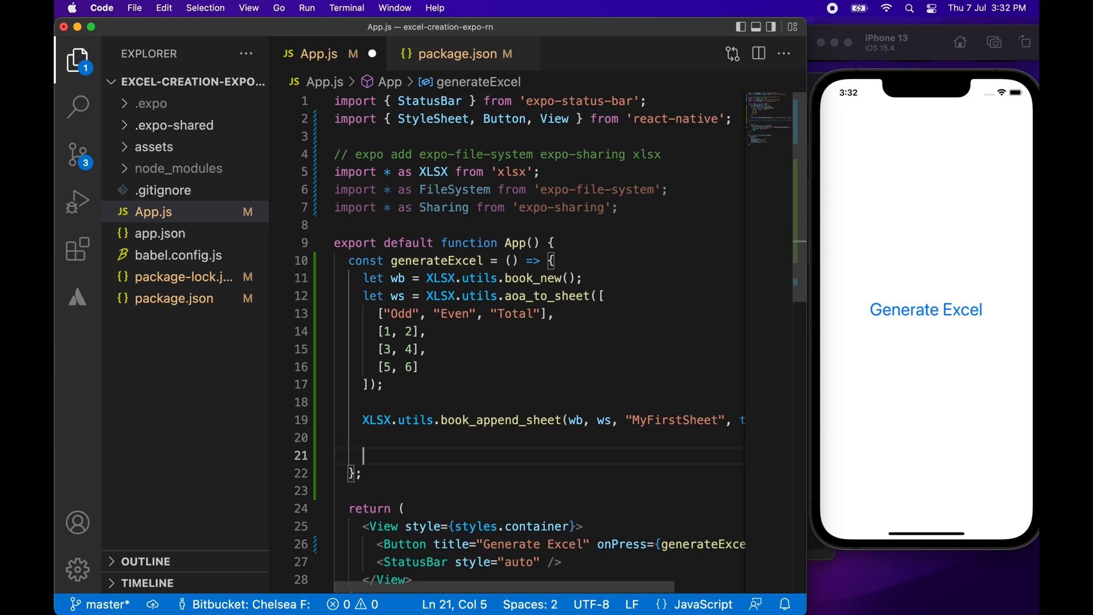
# Define a base64 constant as XLSX.write(wb, { type: "base64" }).
pyautogui.write('const base')
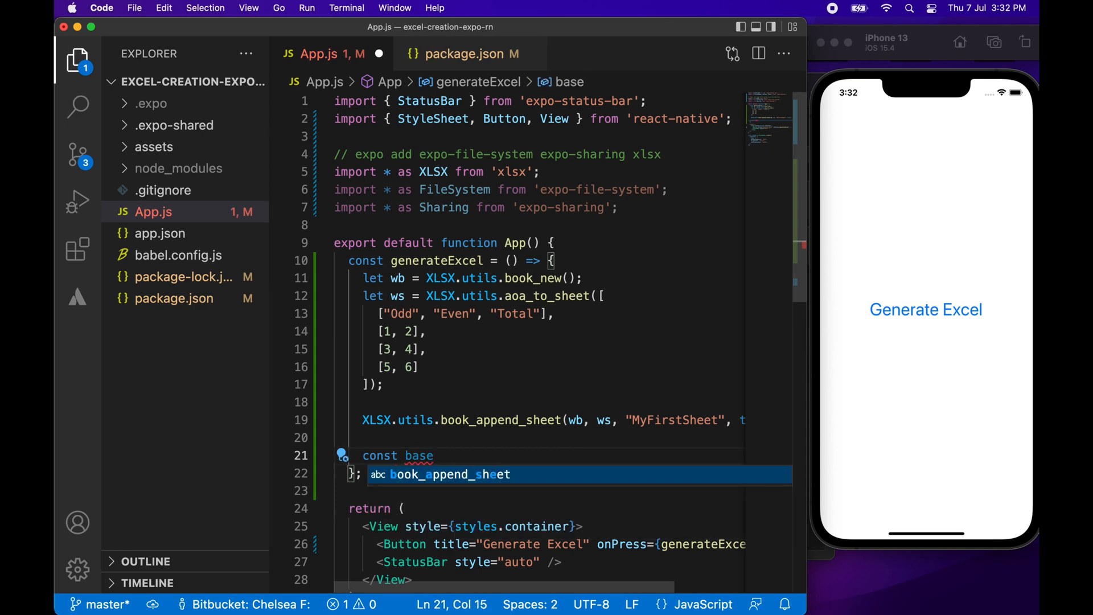
pyautogui.write('64 =')
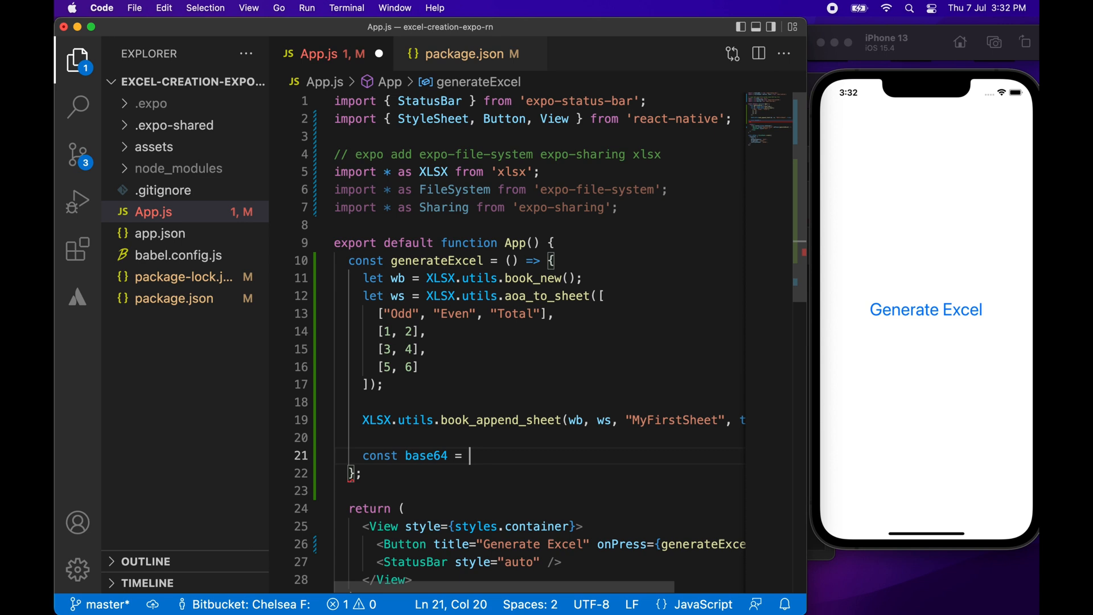
pyautogui.write('XLSX.')
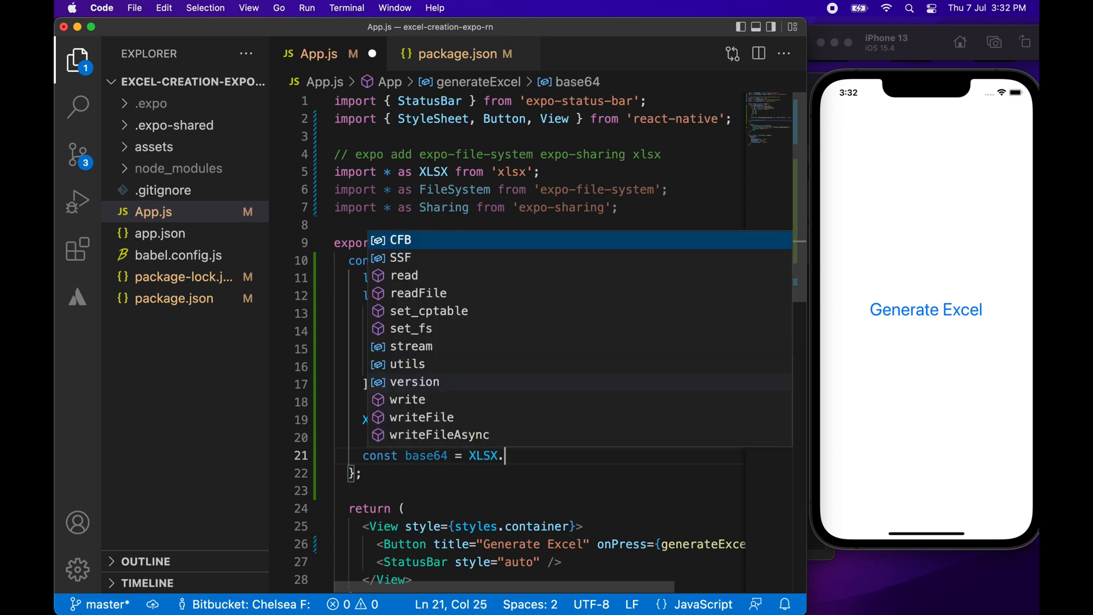
pyautogui.write('write')
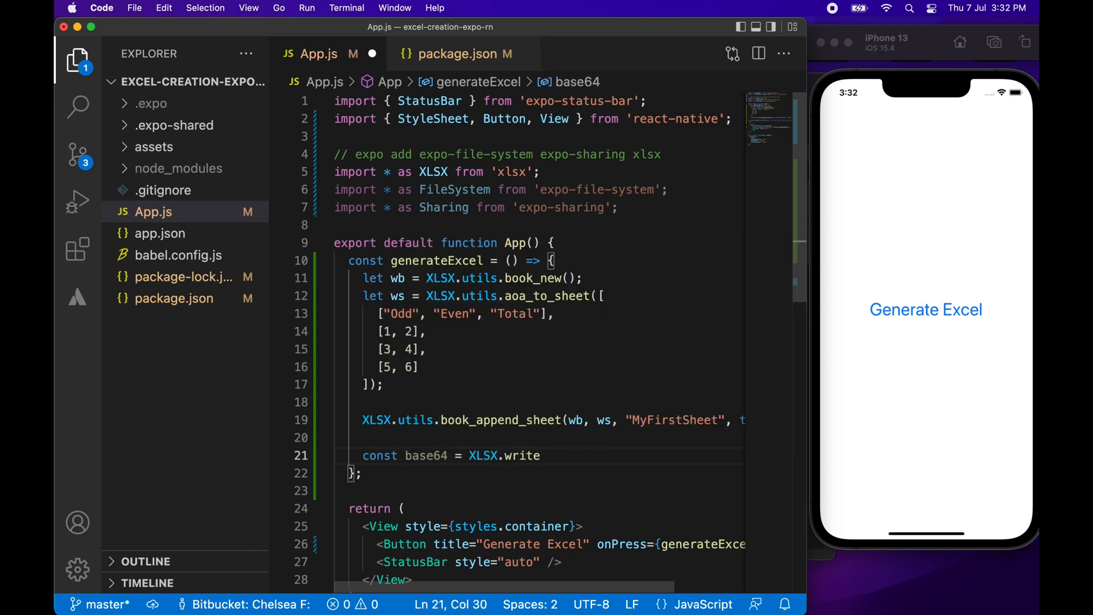
pyautogui.write('()')
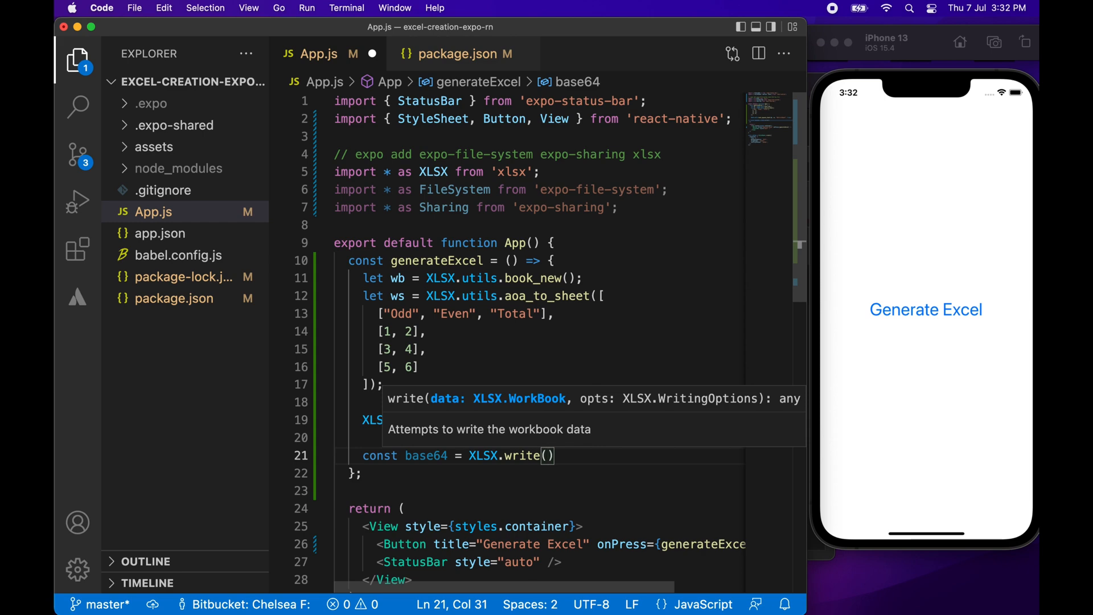
pyautogui.write('wb')
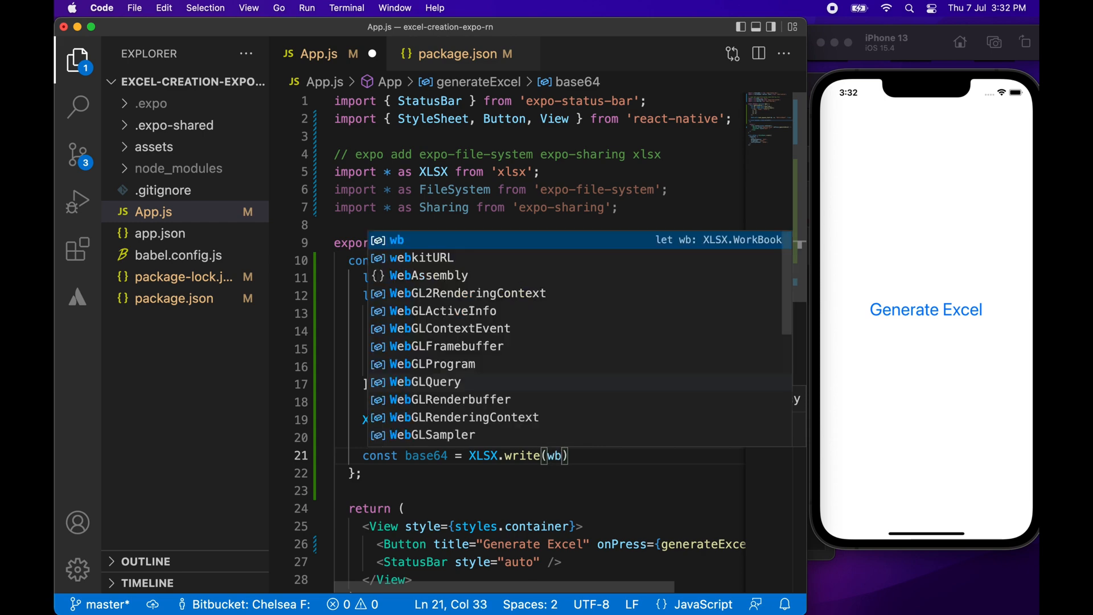
pyautogui.write(', {')
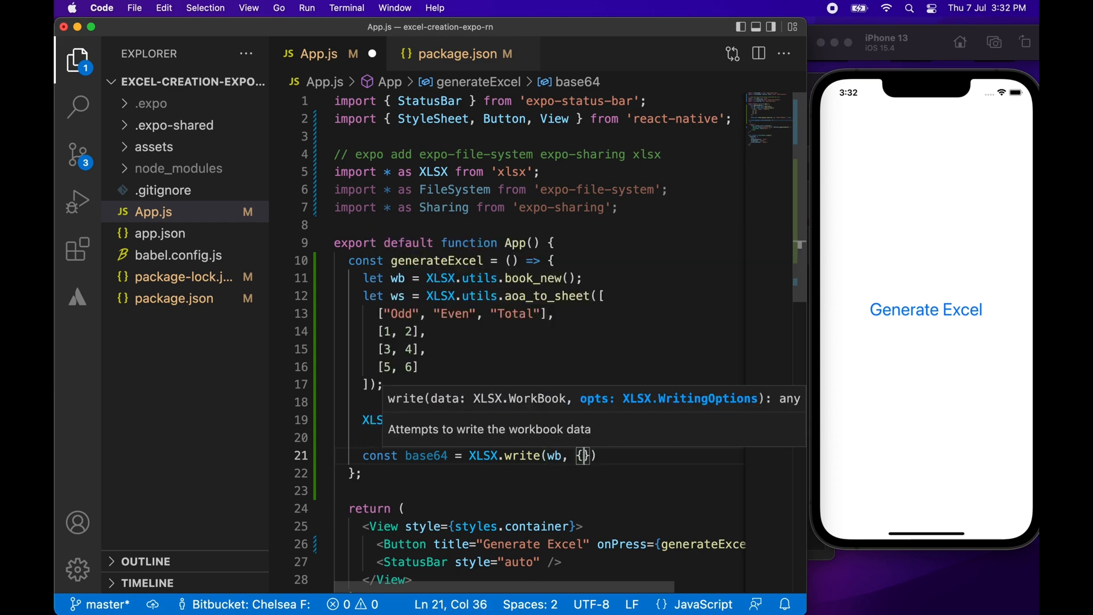
pyautogui.write('type:')
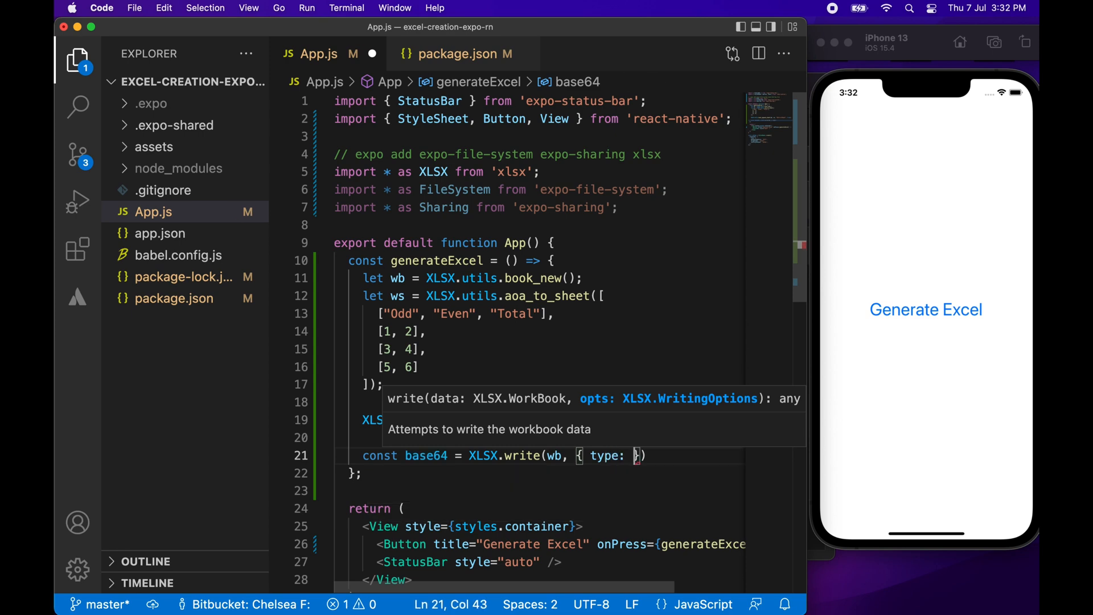
pyautogui.write('"')
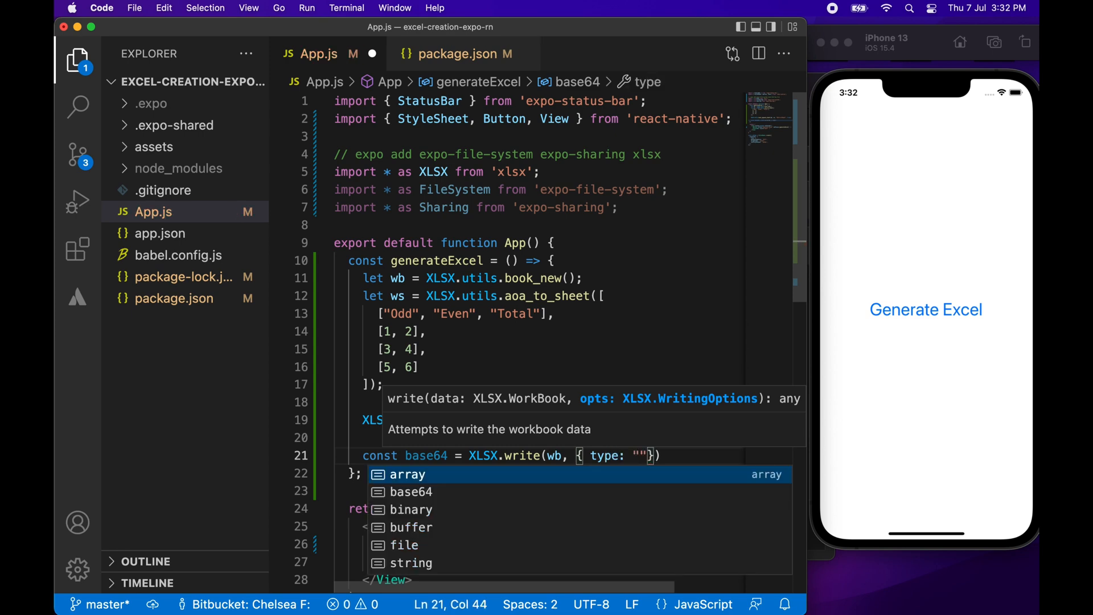
pyautogui.write('base64')
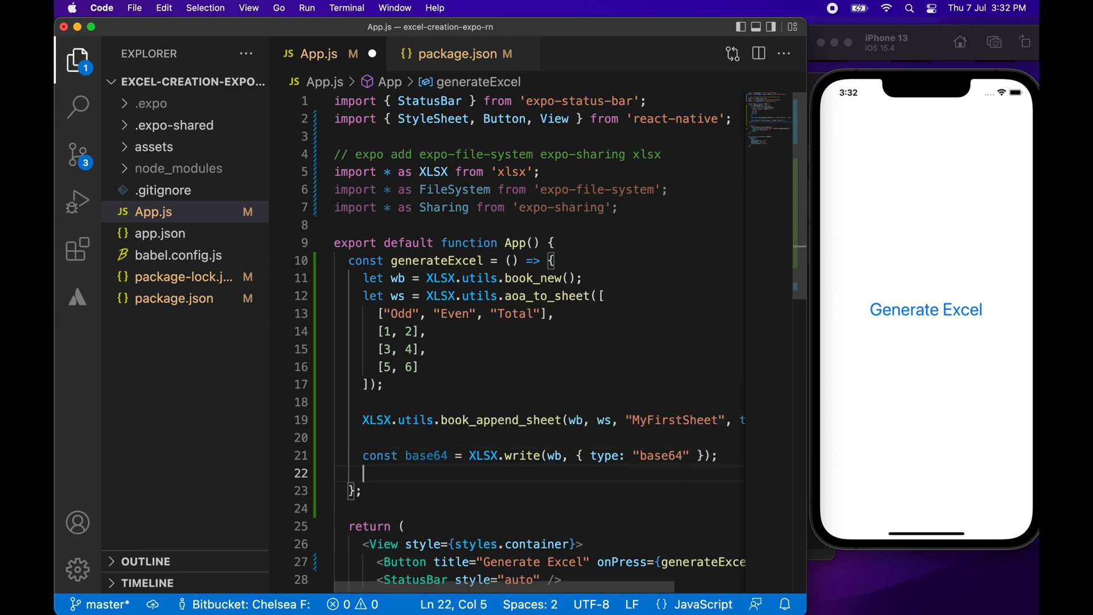
# Define filename as FileSystem.documentDirectory + "MyExcel.xlsx".
pyautogui.write('const fi')
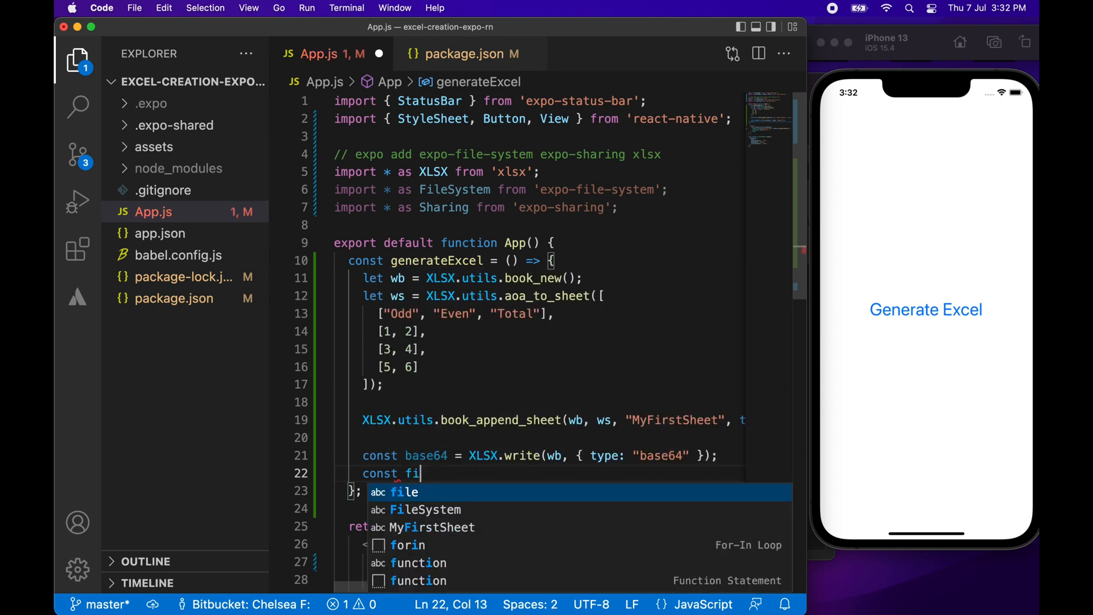
pyautogui.write('lename')
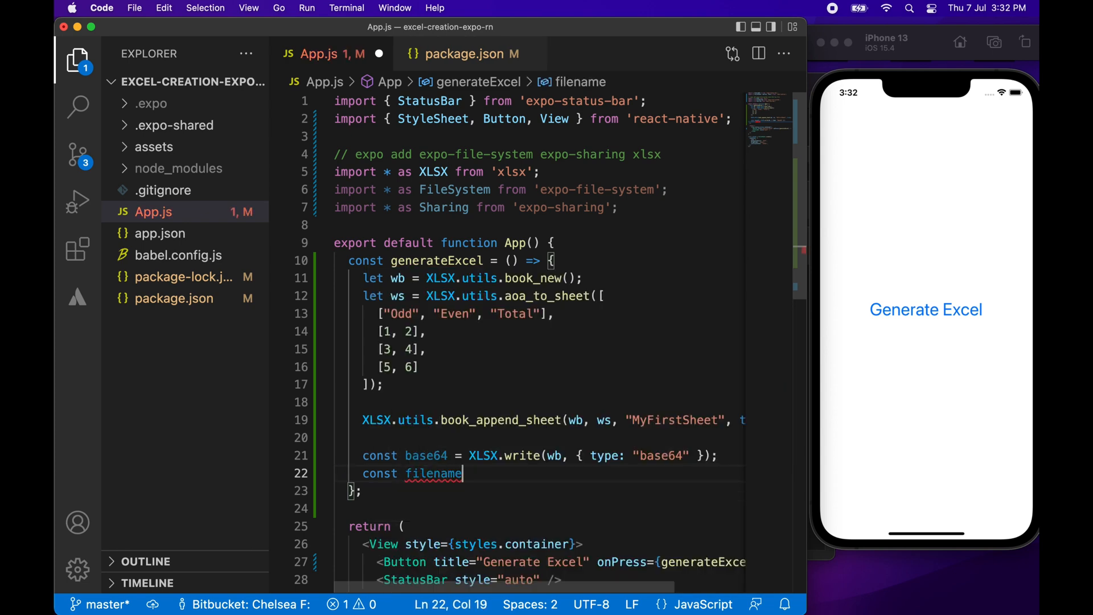
pyautogui.write('= F')
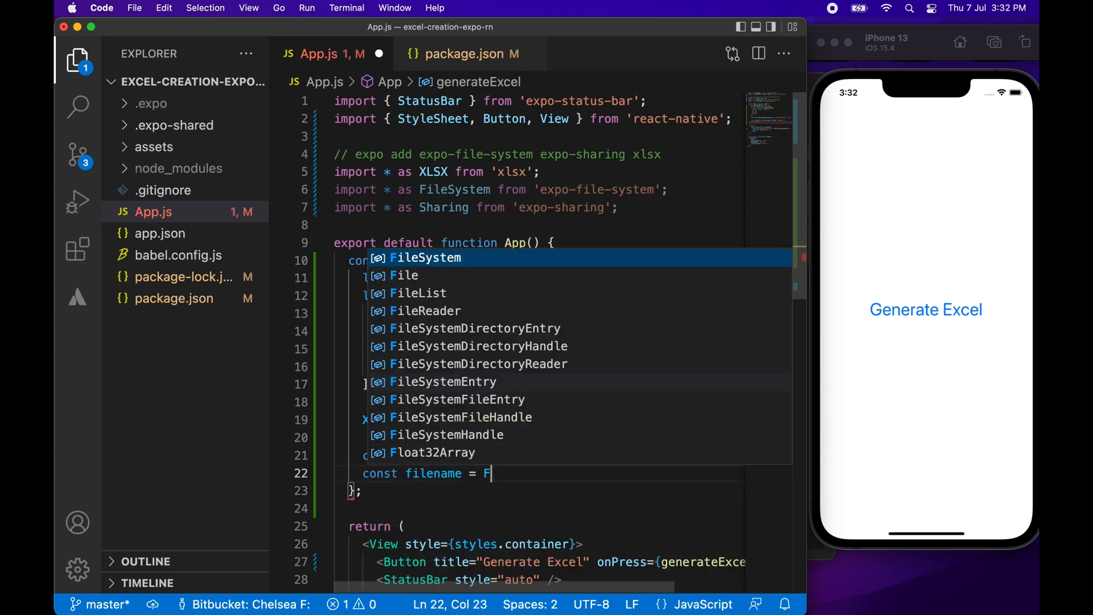
pyautogui.write('ileSystem.')
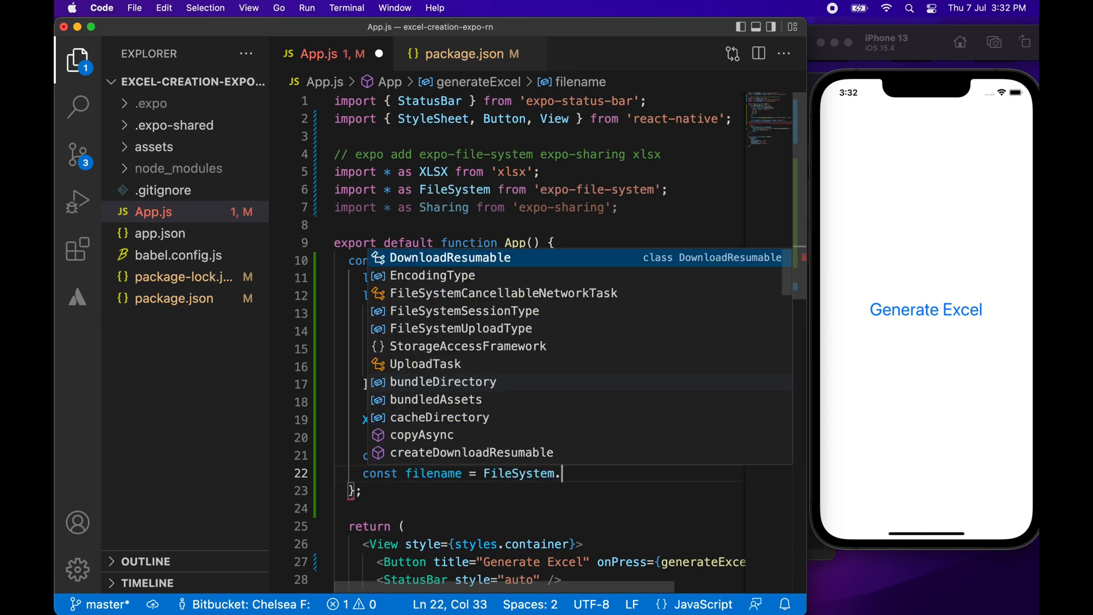
pyautogui.write('D')
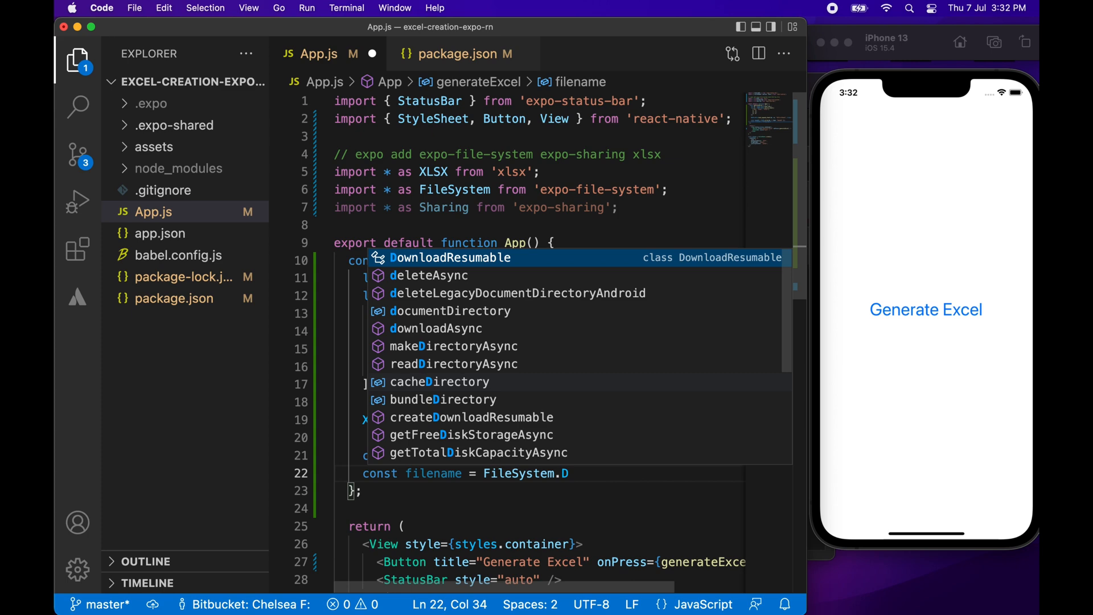
pyautogui.write('d')
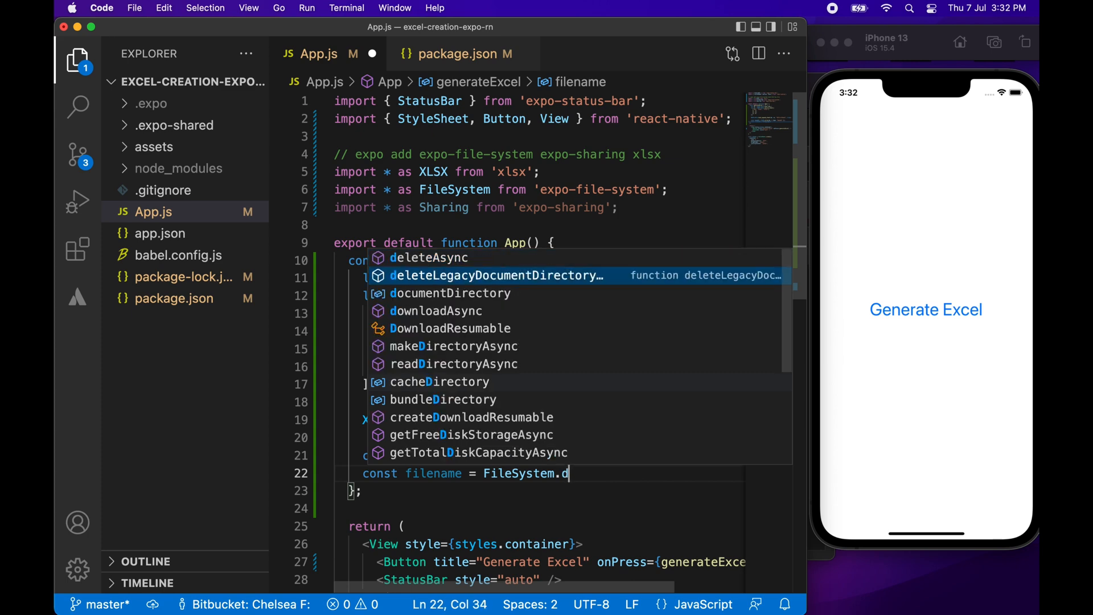
pyautogui.write('ocumentDirectory +')
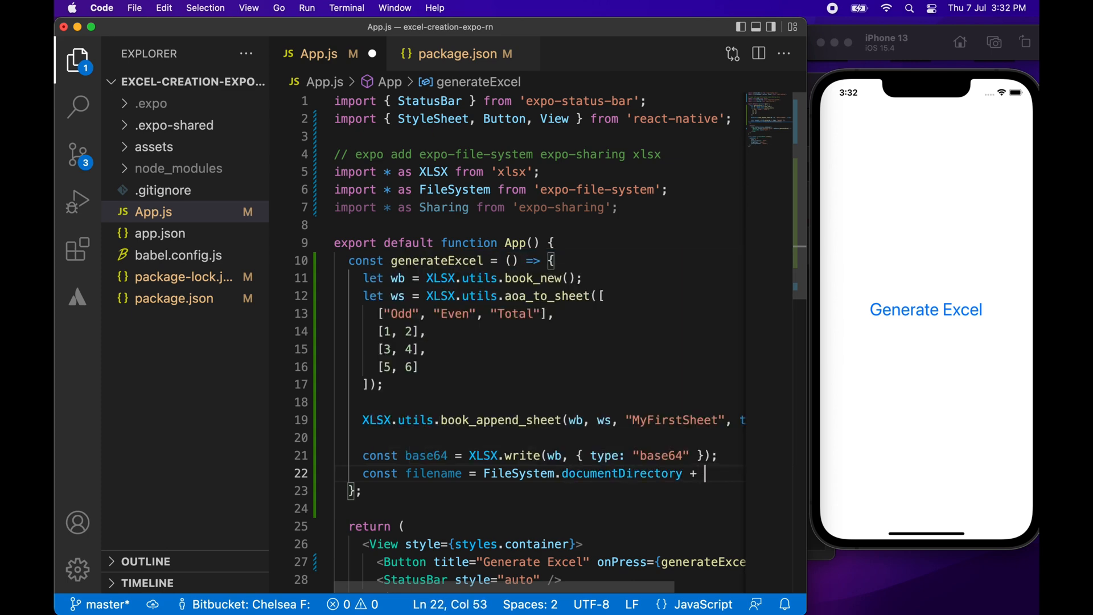
pyautogui.write('"MyExcel.xl"')
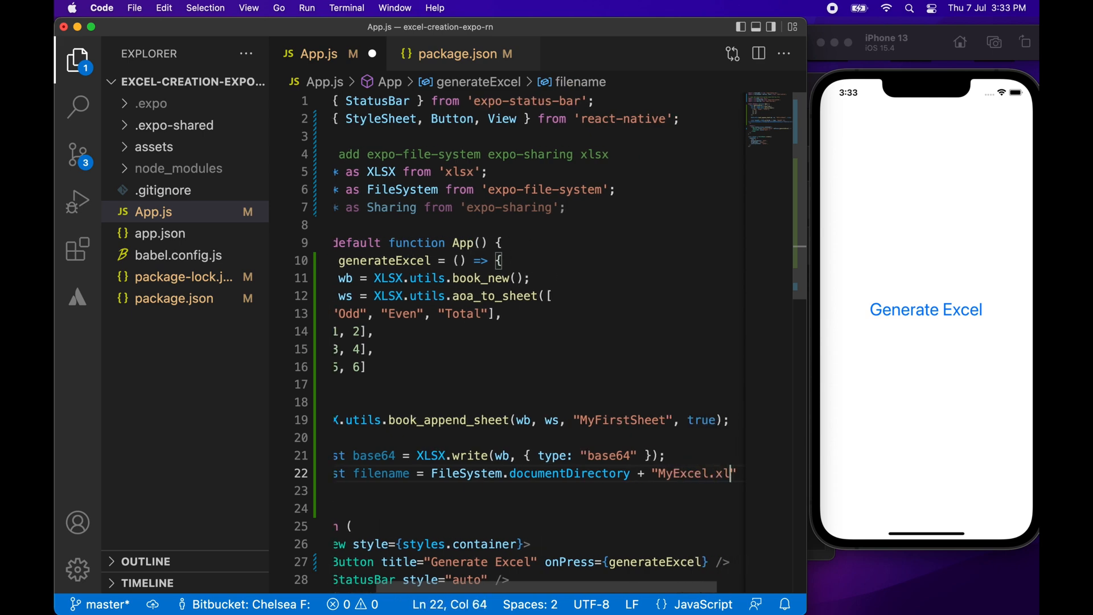
pyautogui.write('sx"')
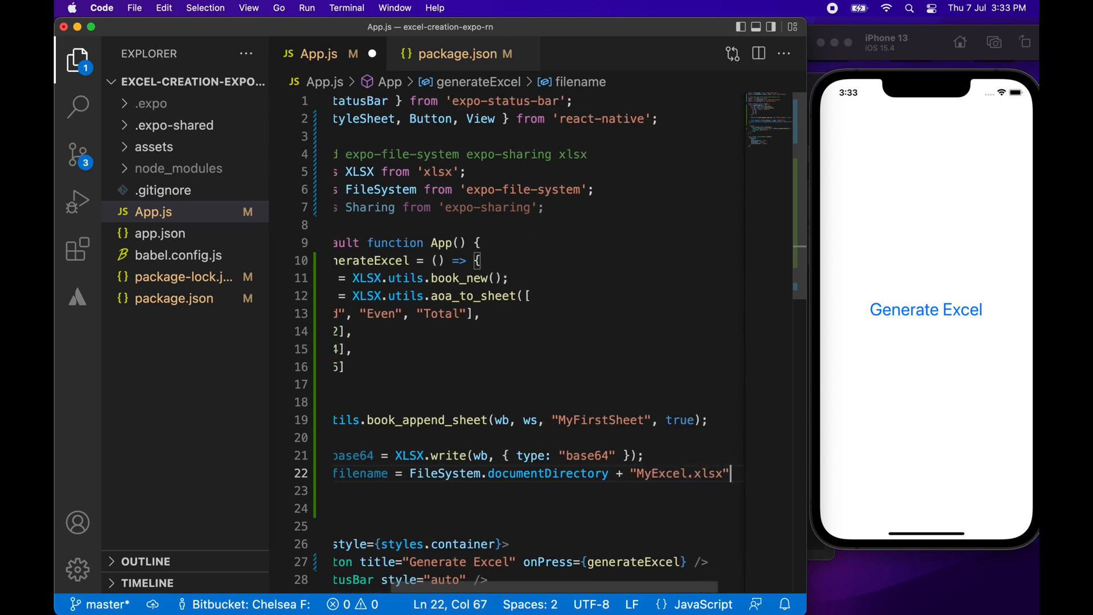
pyautogui.write('FileSystem.writeAsStringAsync')
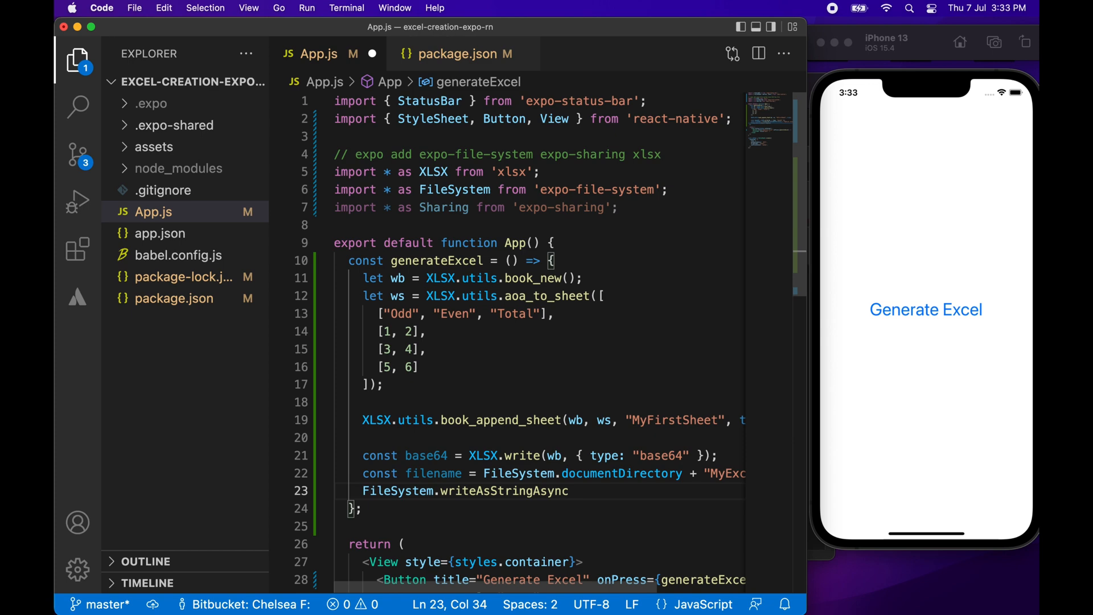
# Write base64 to filename with Base64 EncodingType, followed by an empty .then() callback.
pyautogui.write('(')
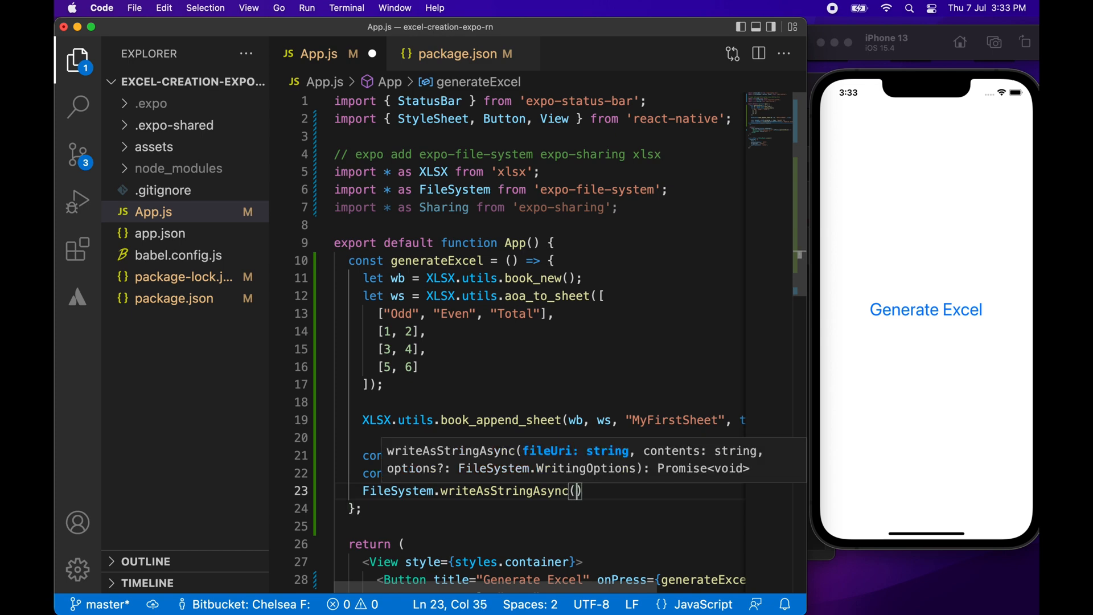
pyautogui.write('filename, ba')
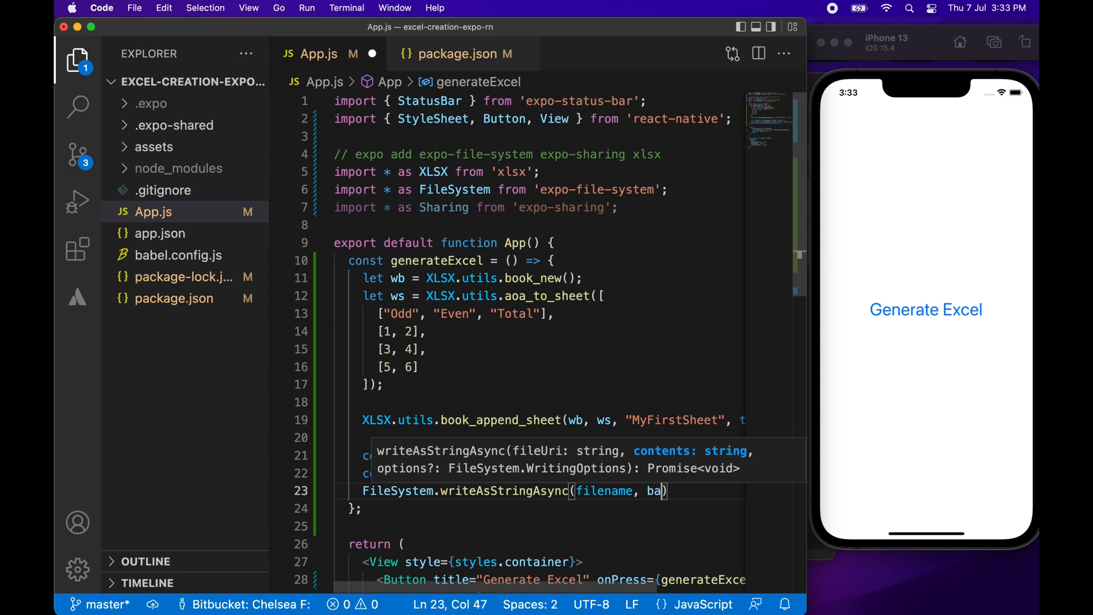
pyautogui.write('se64')
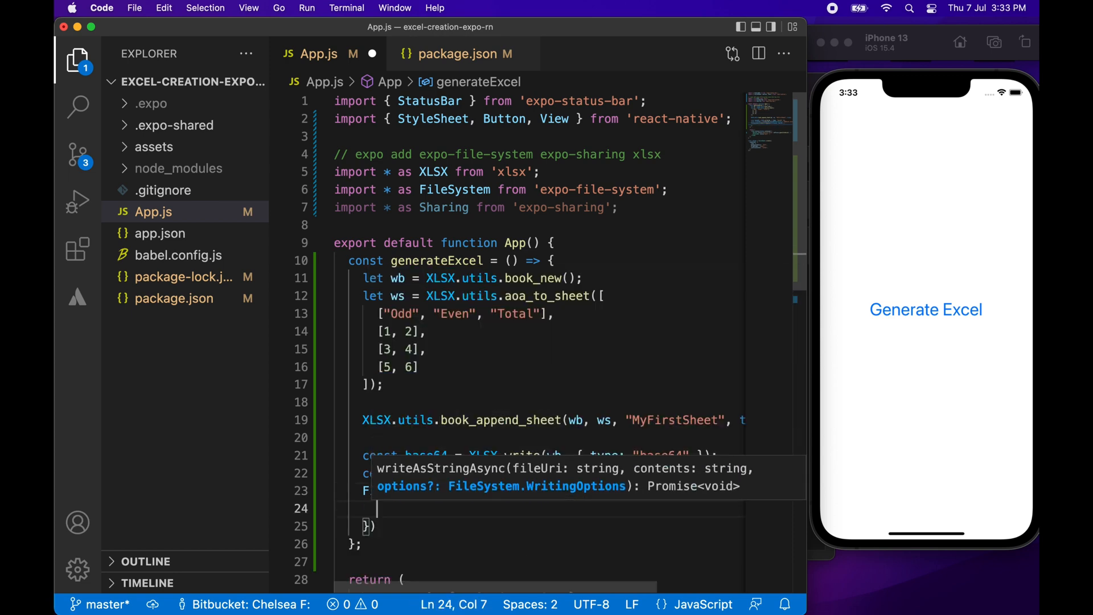
pyautogui.write('t')
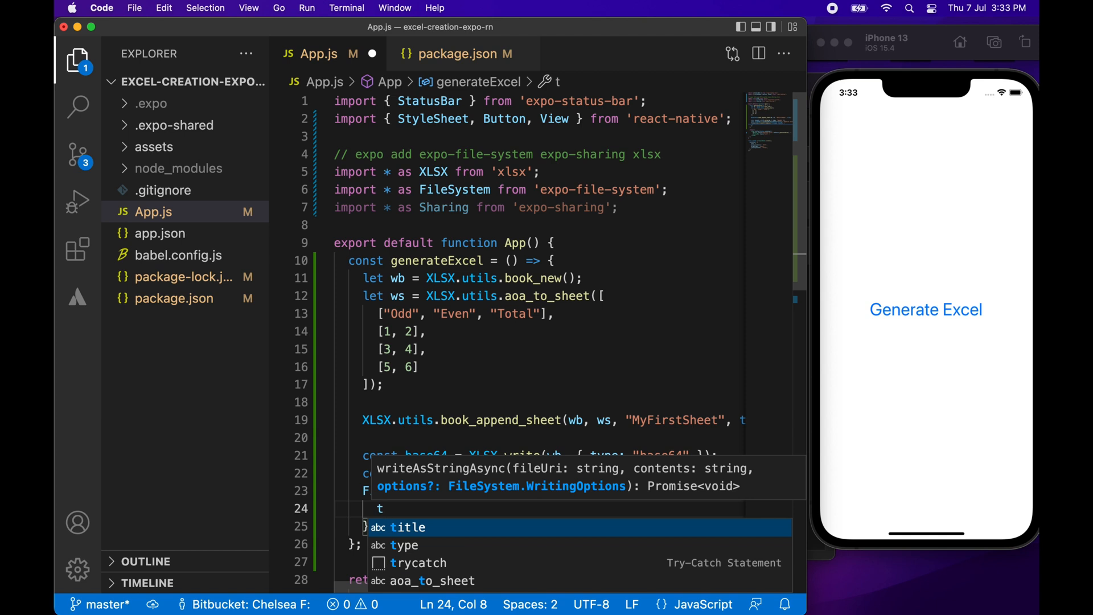
pyautogui.write('encoding: FileSystem.E')
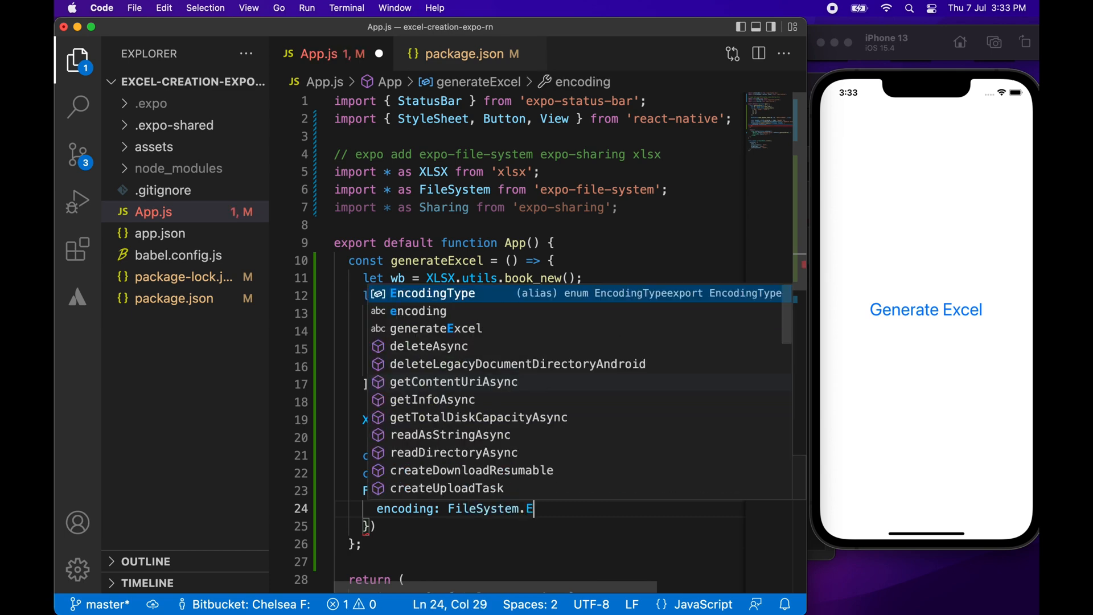
pyautogui.write('ncodingType.Base64')
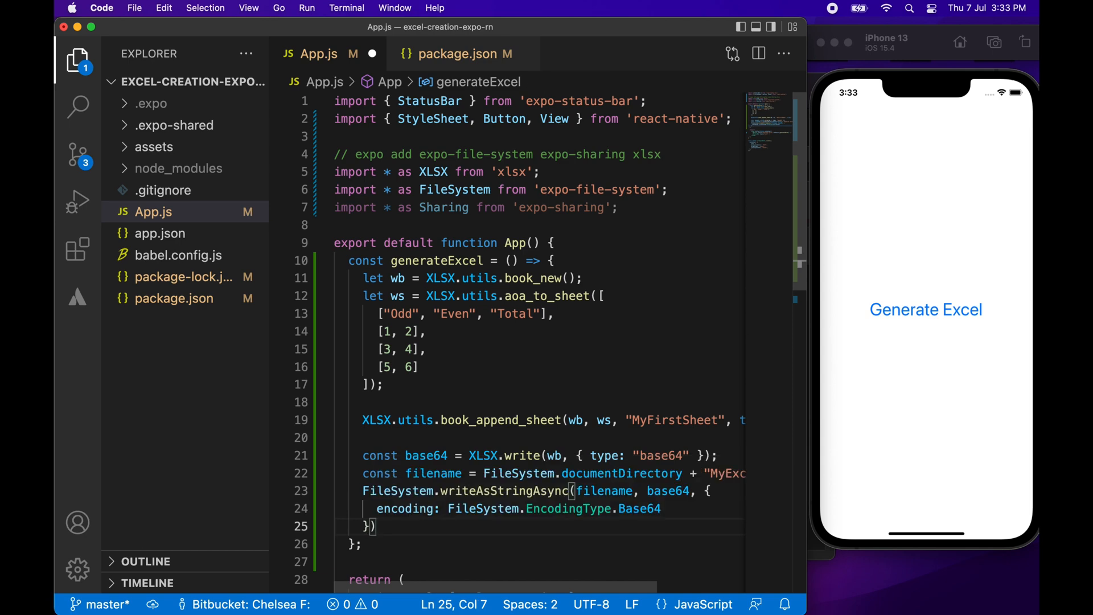
pyautogui.write('.then(() => {')
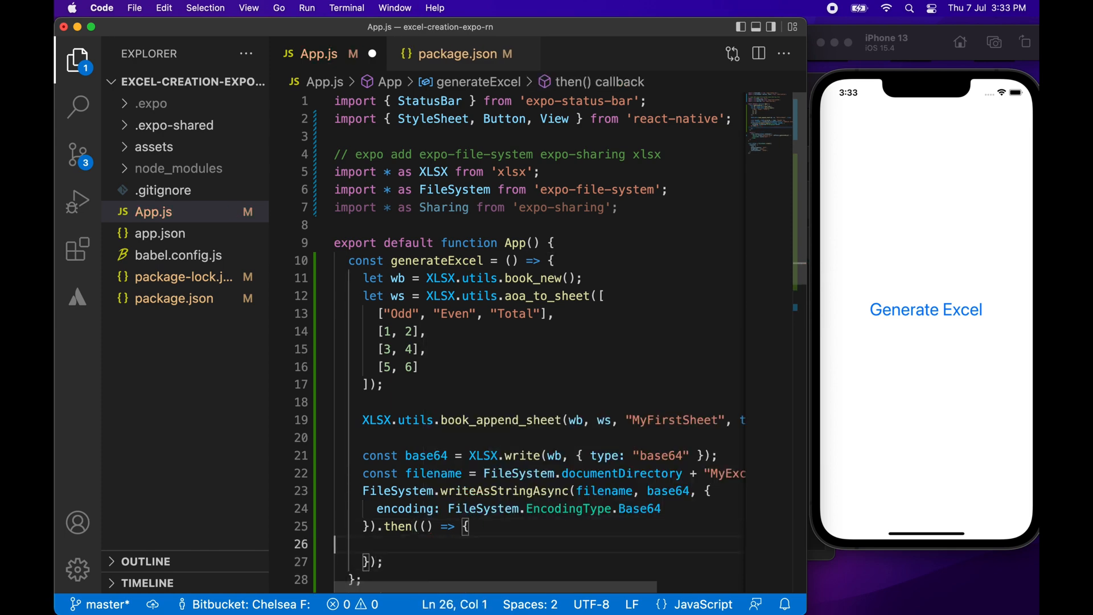
# Call Sharing.shareAsync(filename) inside the then callback and save App.js.
pyautogui.write('Sharing')
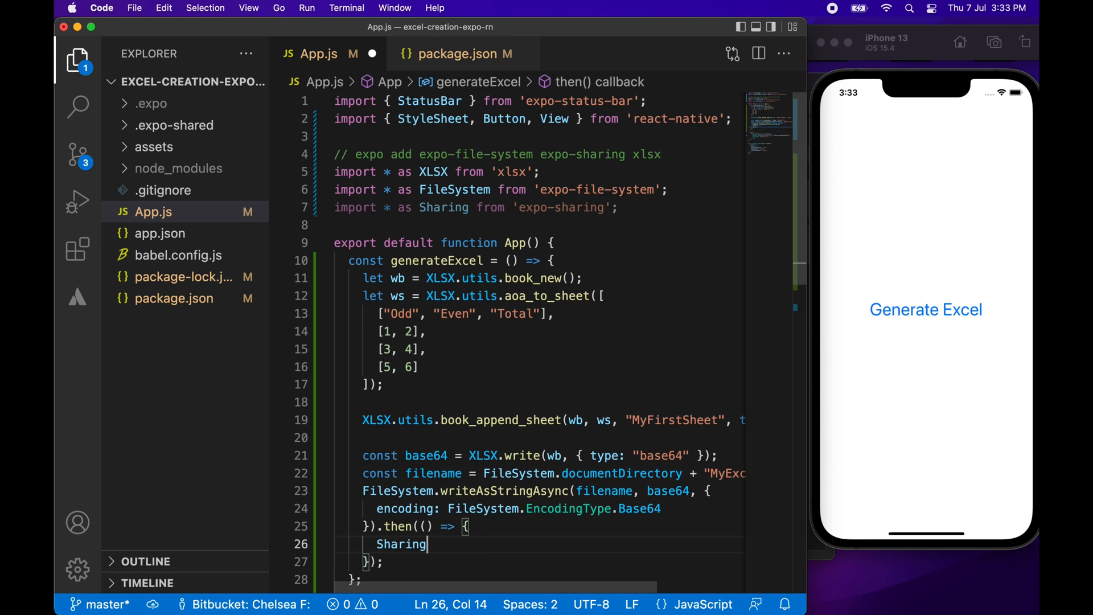
pyautogui.write('.shareAsync(')
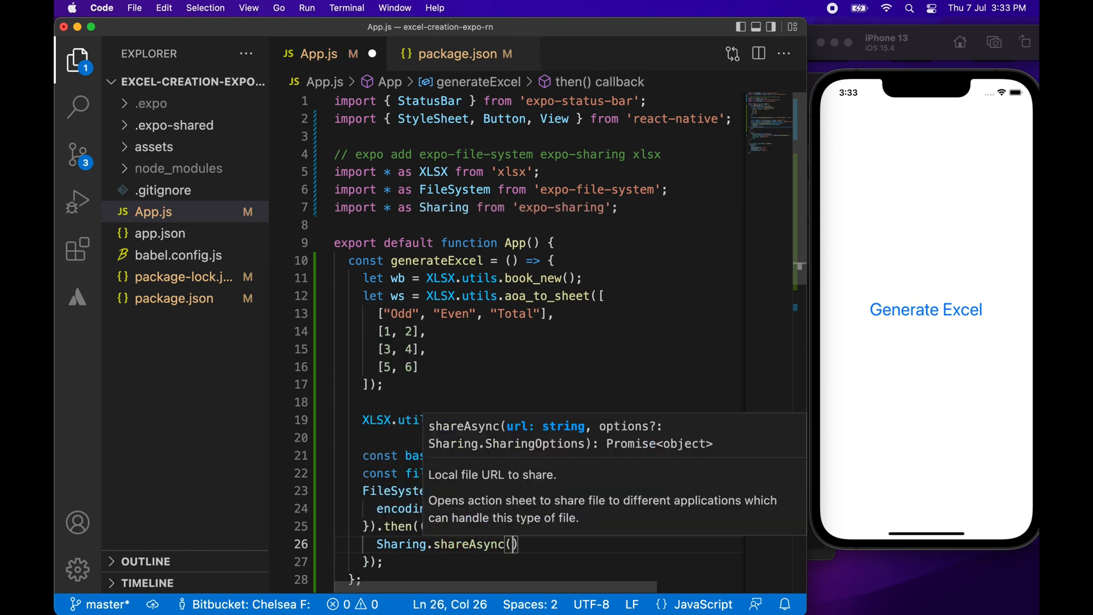
pyautogui.write('filename')
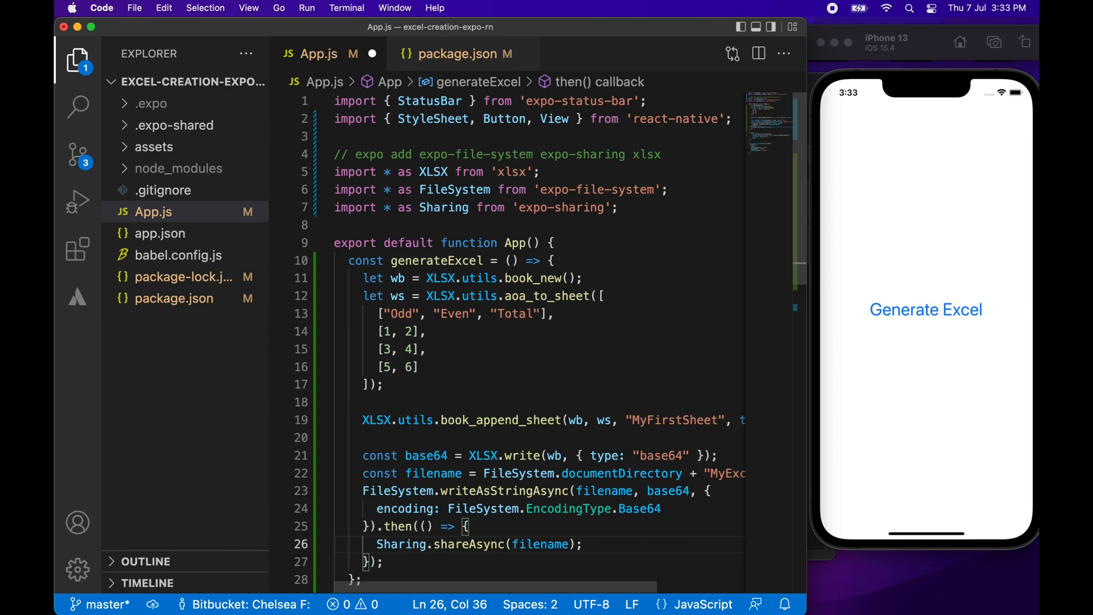
pyautogui.press('cmd+s')
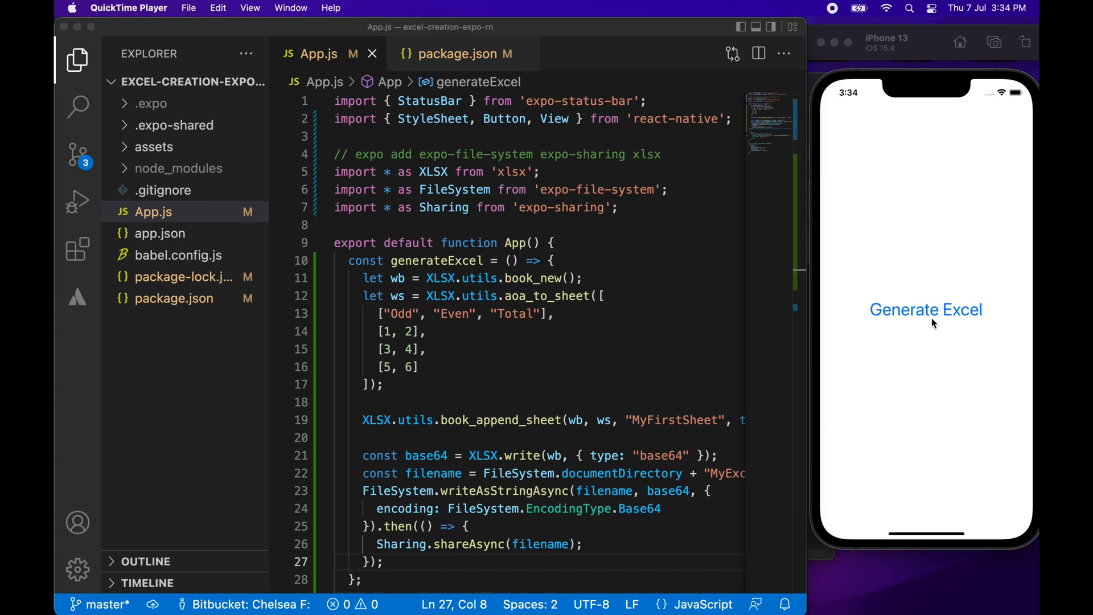
# Generate MyExcel.xlsx and save it to On My iPhone, replacing the existing file.
pyautogui.click(925, 310)
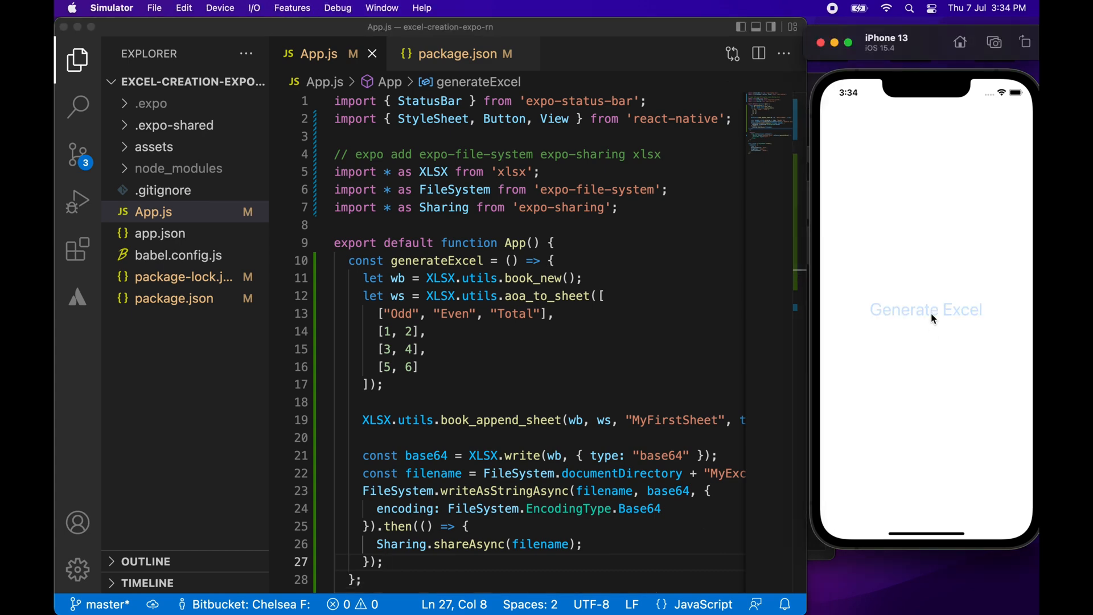
pyautogui.click(925, 310)
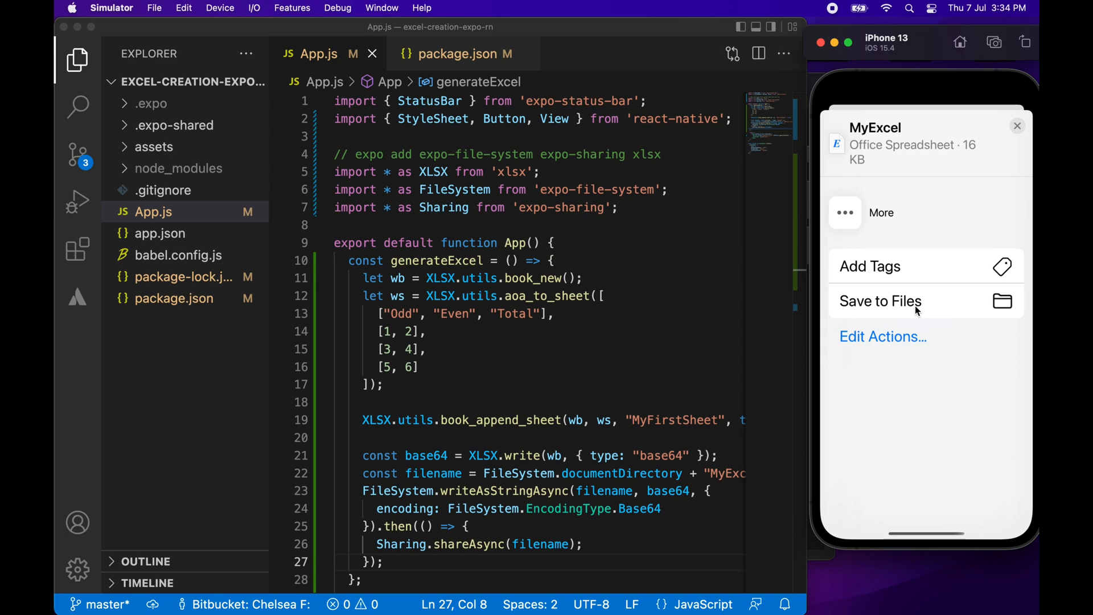
pyautogui.click(881, 301)
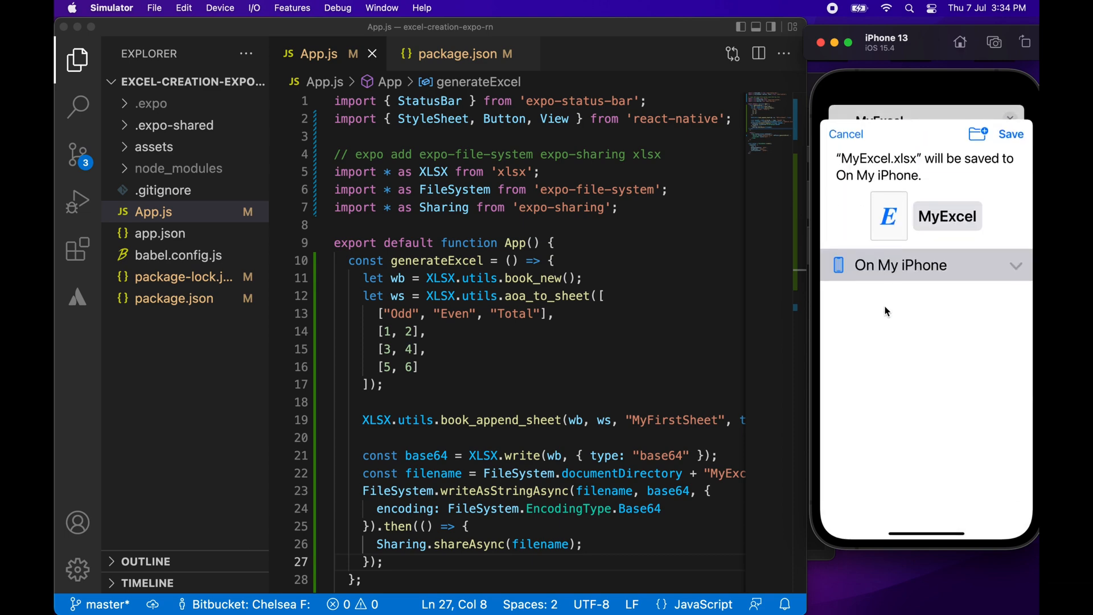
pyautogui.click(1010, 134)
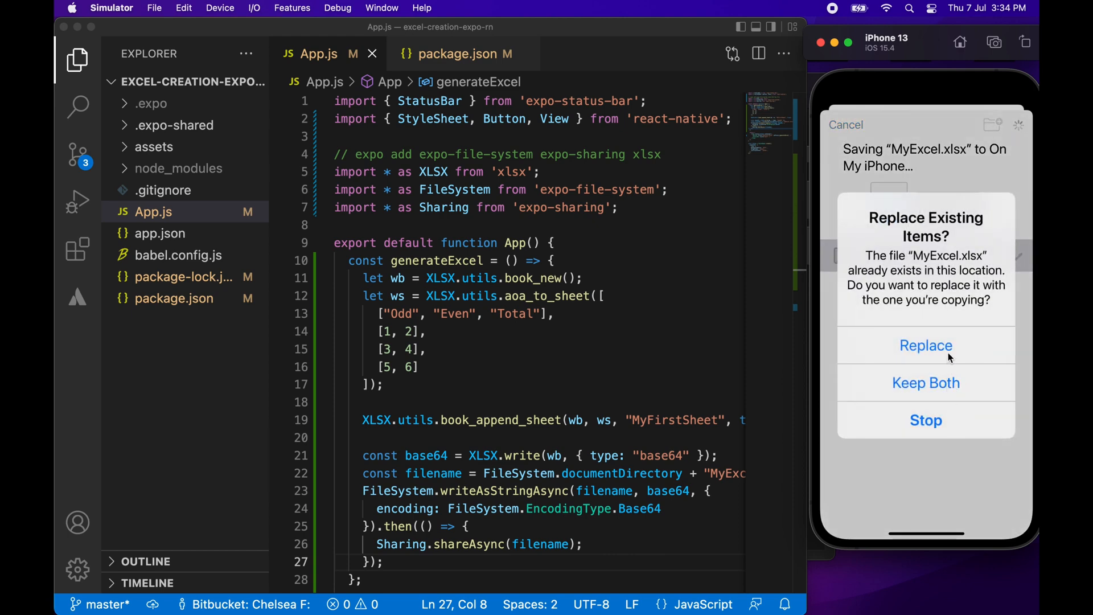
pyautogui.click(926, 345)
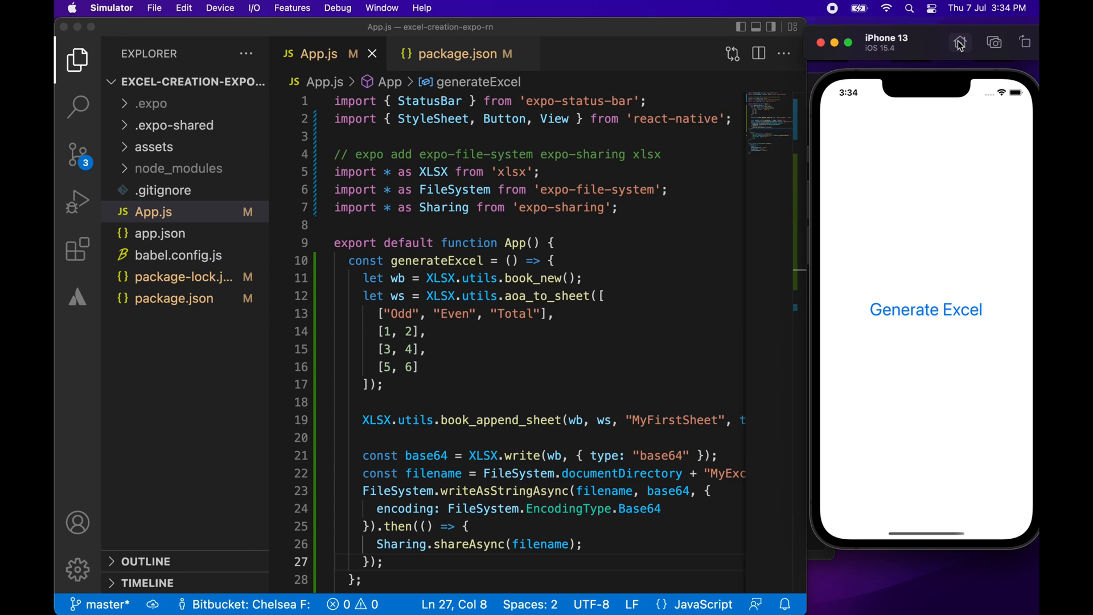
# Preview MyExcel from On My iPhone in the Files app.
pyautogui.click(960, 42)
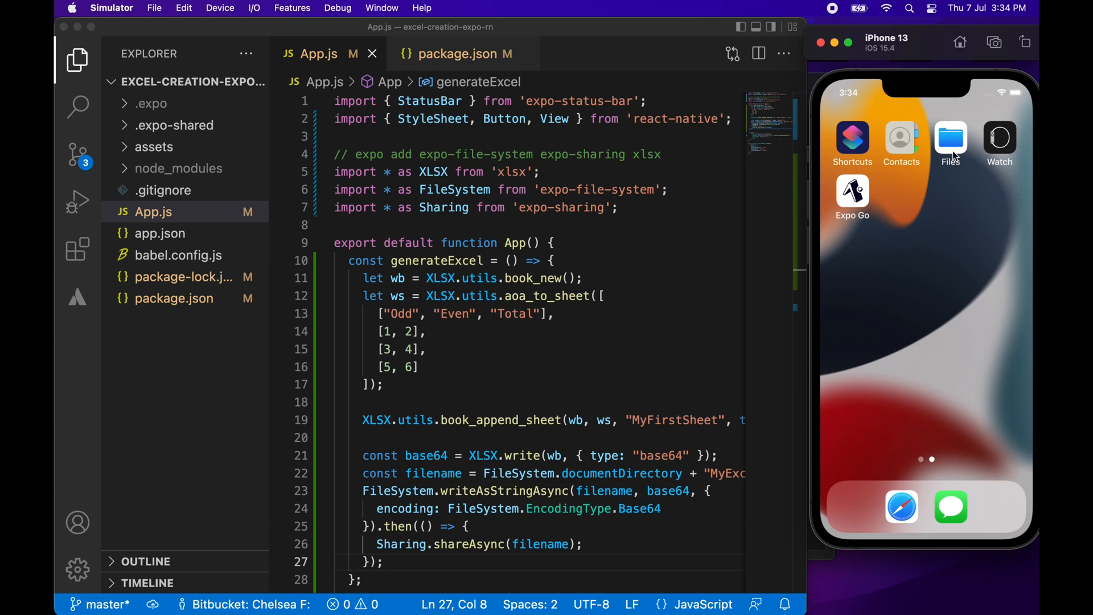
pyautogui.click(950, 138)
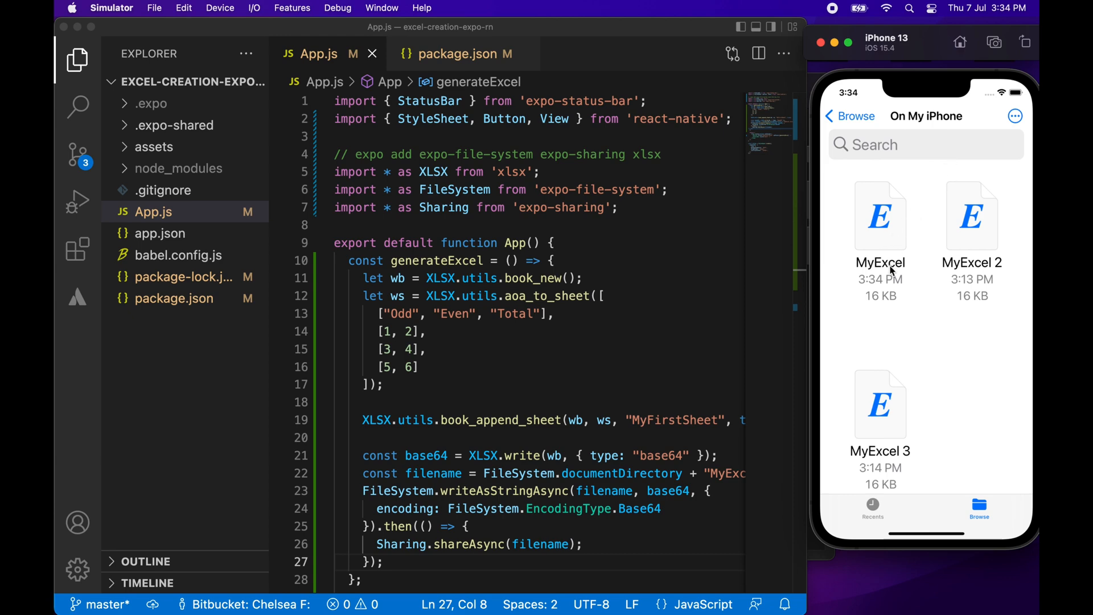
pyautogui.moveTo(890, 248)
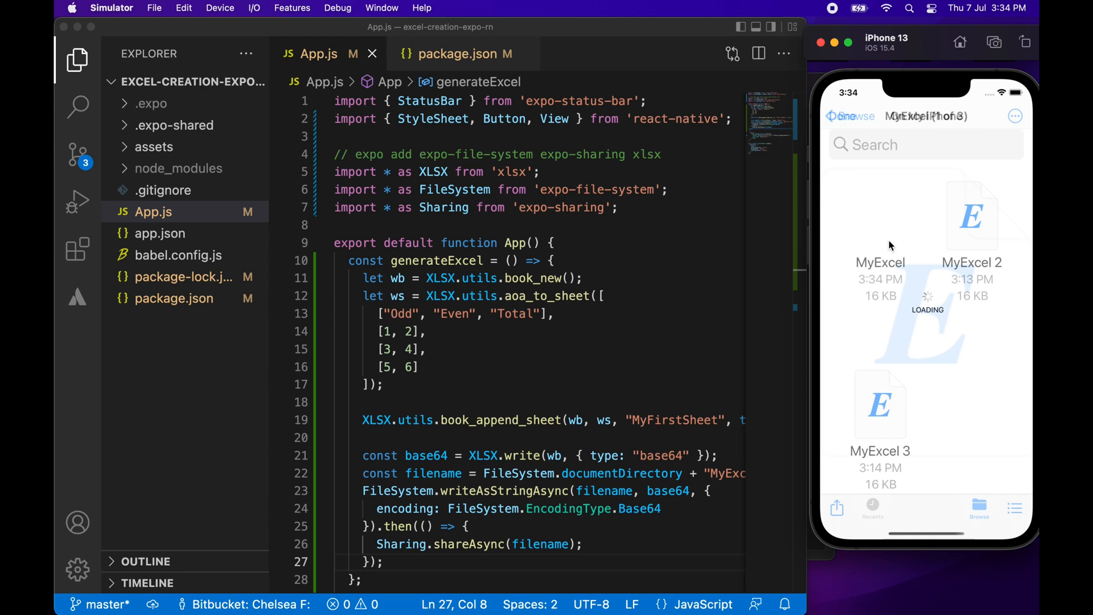
pyautogui.click(879, 216)
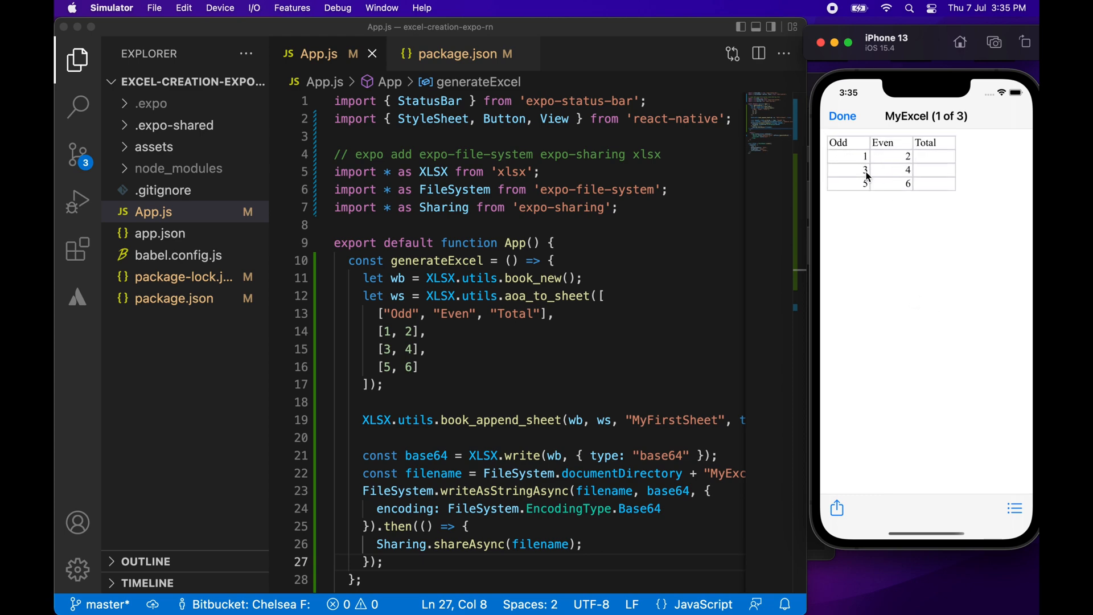
pyautogui.moveTo(937, 162)
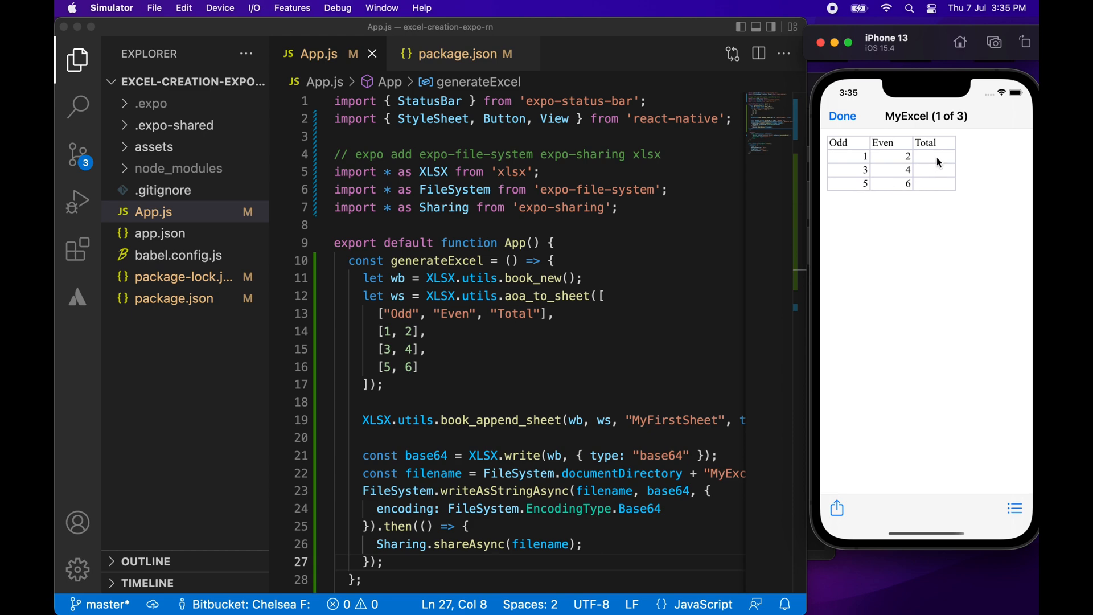
pyautogui.moveTo(944, 189)
pyautogui.write(', {')
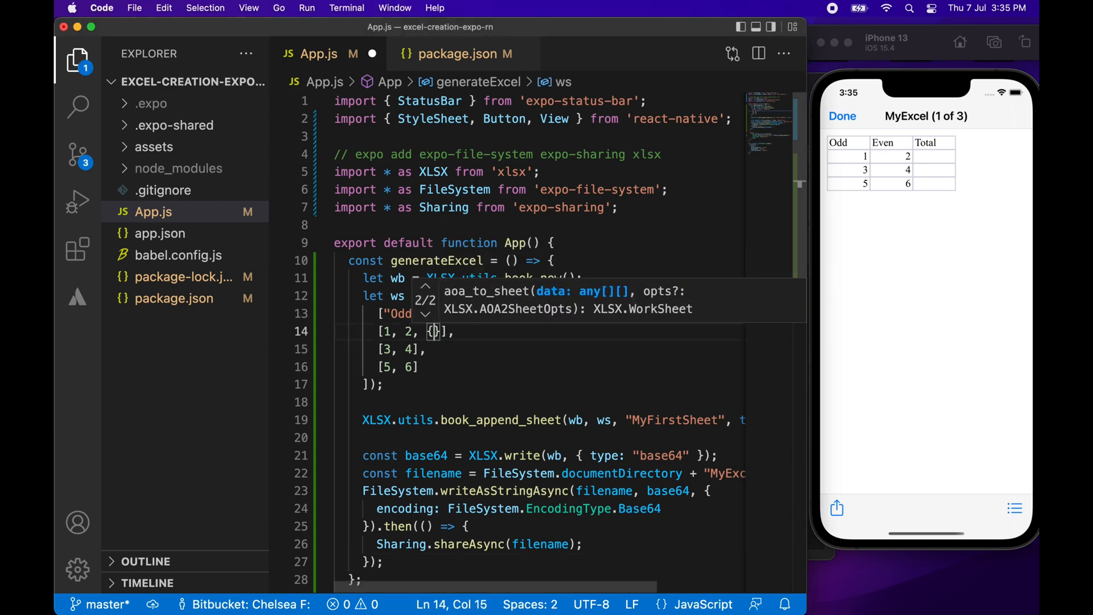
# Add Total formula cells { t: 'n', f: ... } with A2+B2, A3+B3 and A4+B4.
pyautogui.write('" "')
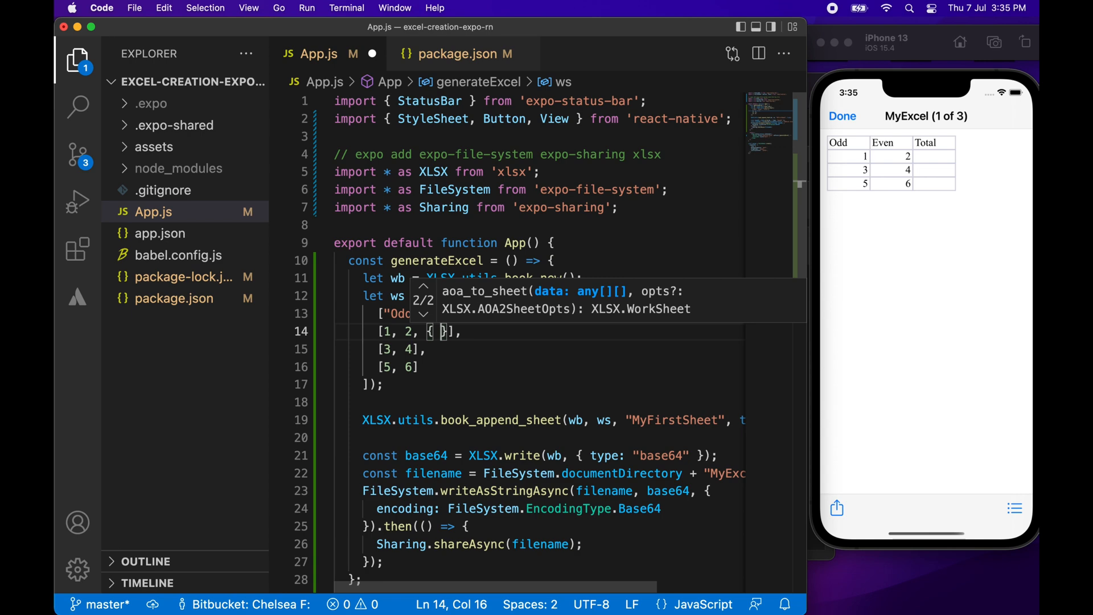
pyautogui.write("t: '")
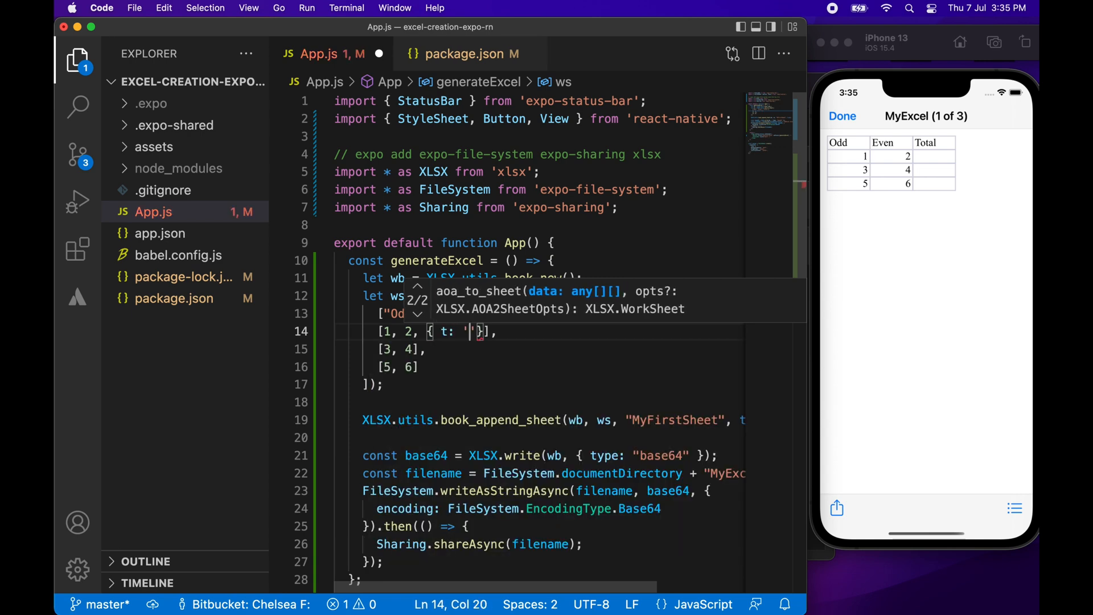
pyautogui.write("n', f: '")
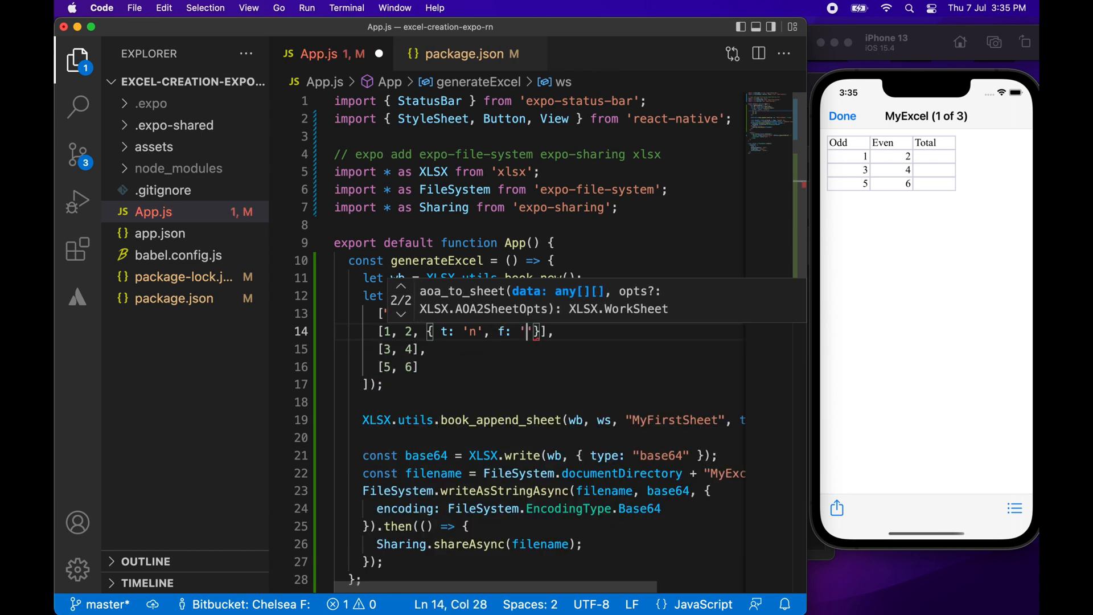
pyautogui.write('A')
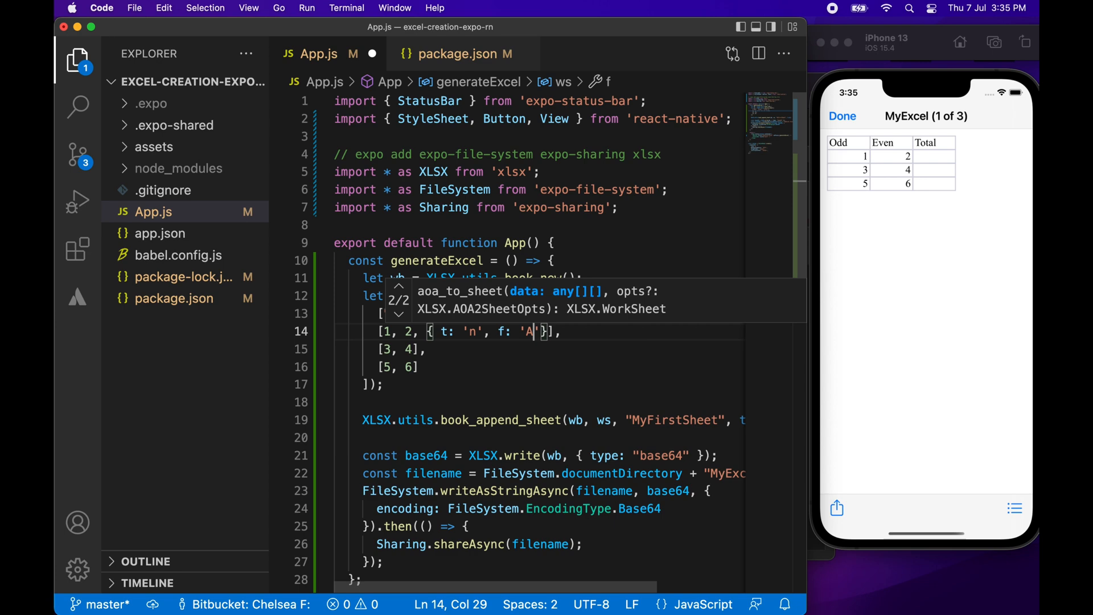
pyautogui.write('2+')
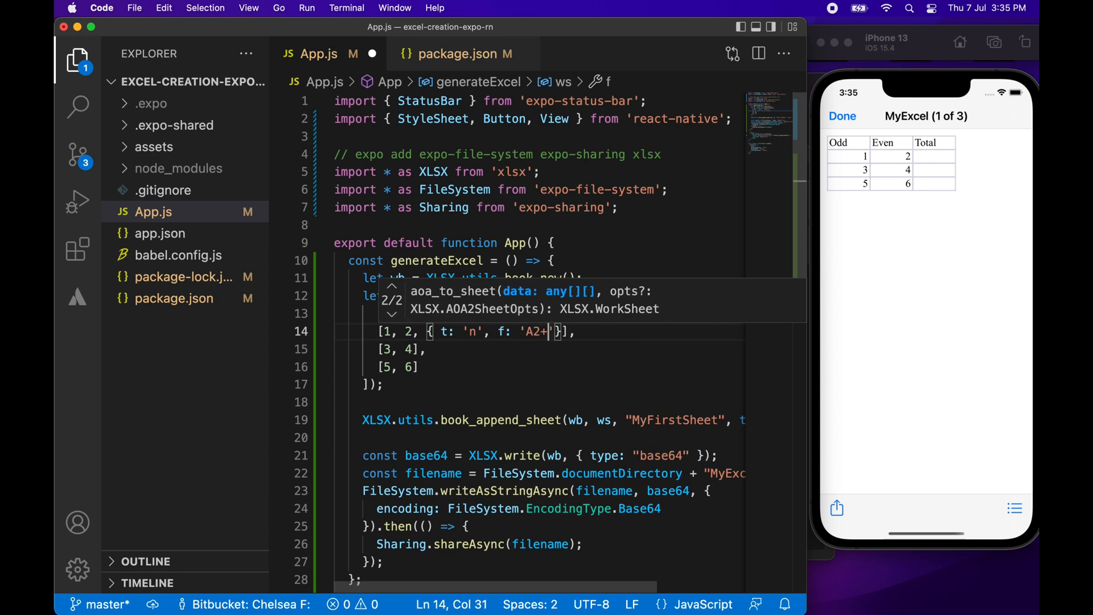
pyautogui.write('B2')
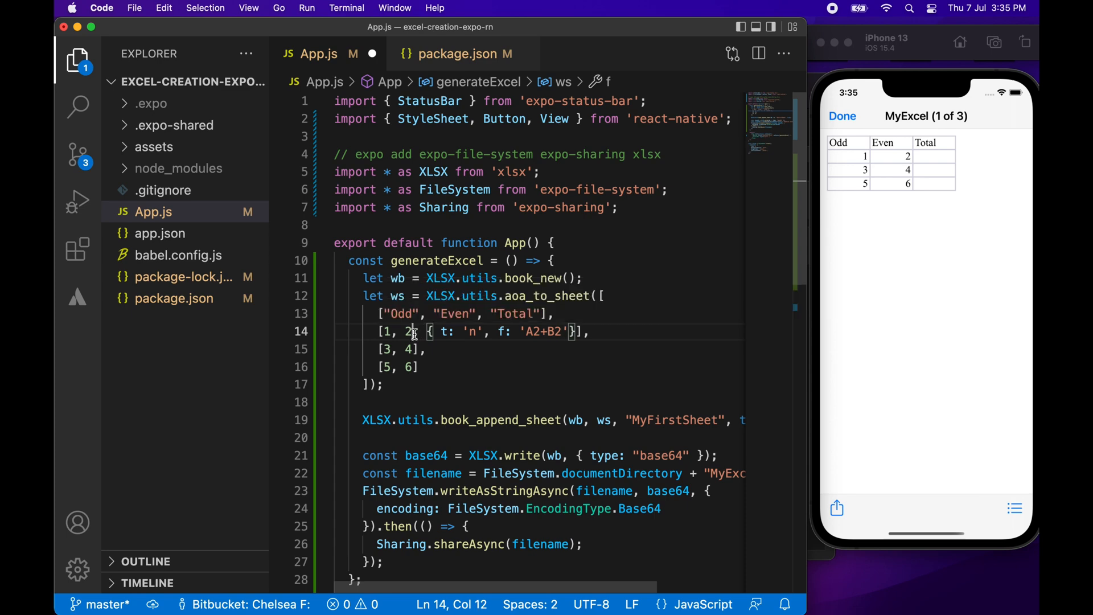
pyautogui.moveTo(424, 332); pyautogui.dragTo(570, 332)
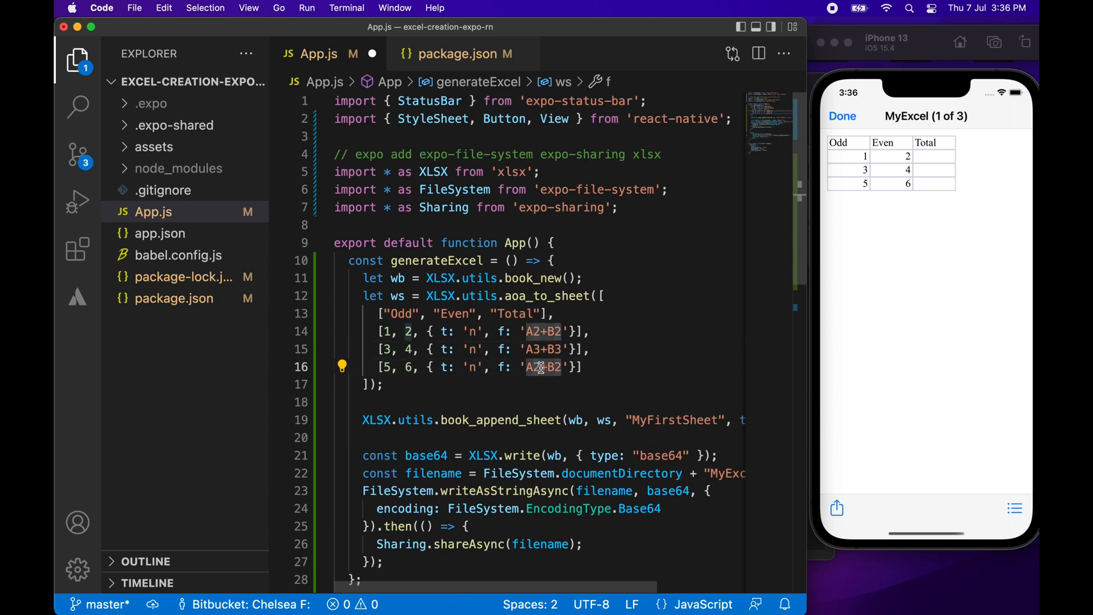
pyautogui.write('A4+B4')
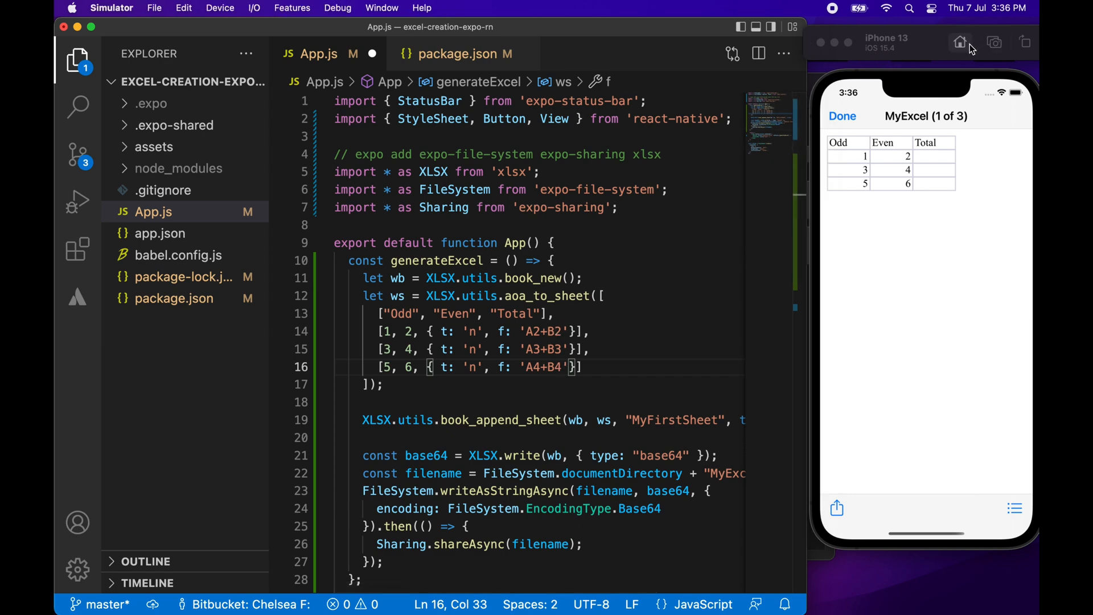
# Save the formula changes, regenerate MyExcel.xlsx and replace the copy in On My iPhone.
pyautogui.click(959, 43)
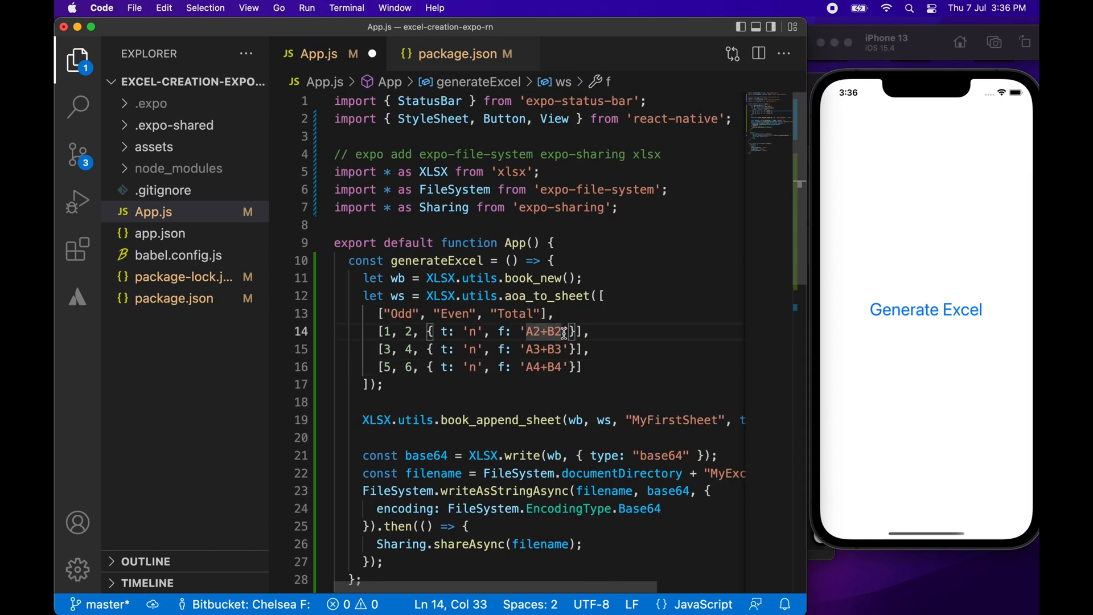
pyautogui.press('cmd+s')
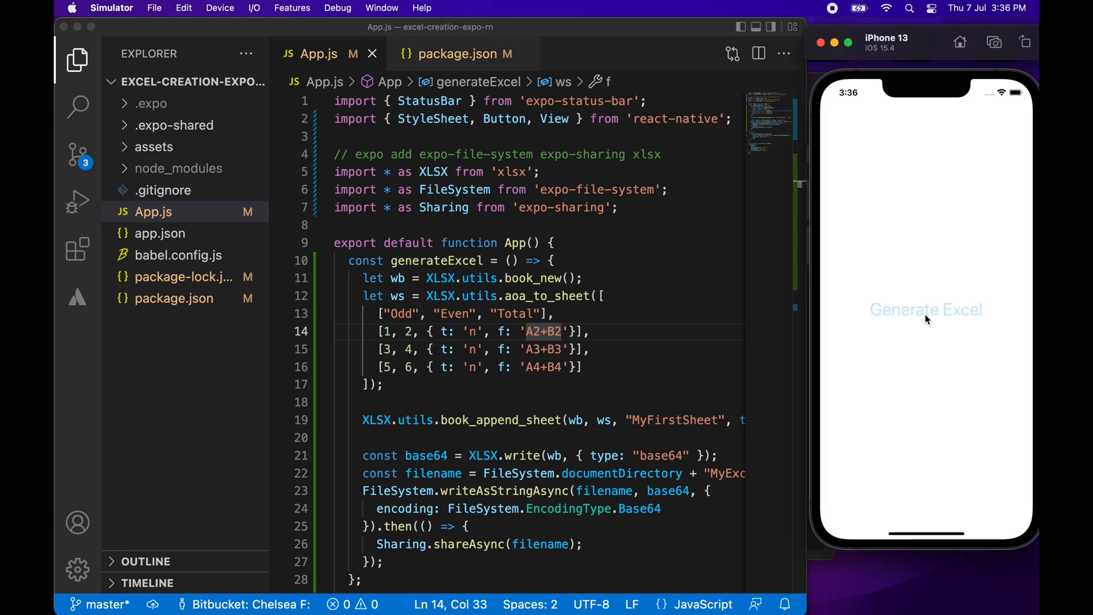
pyautogui.click(926, 310)
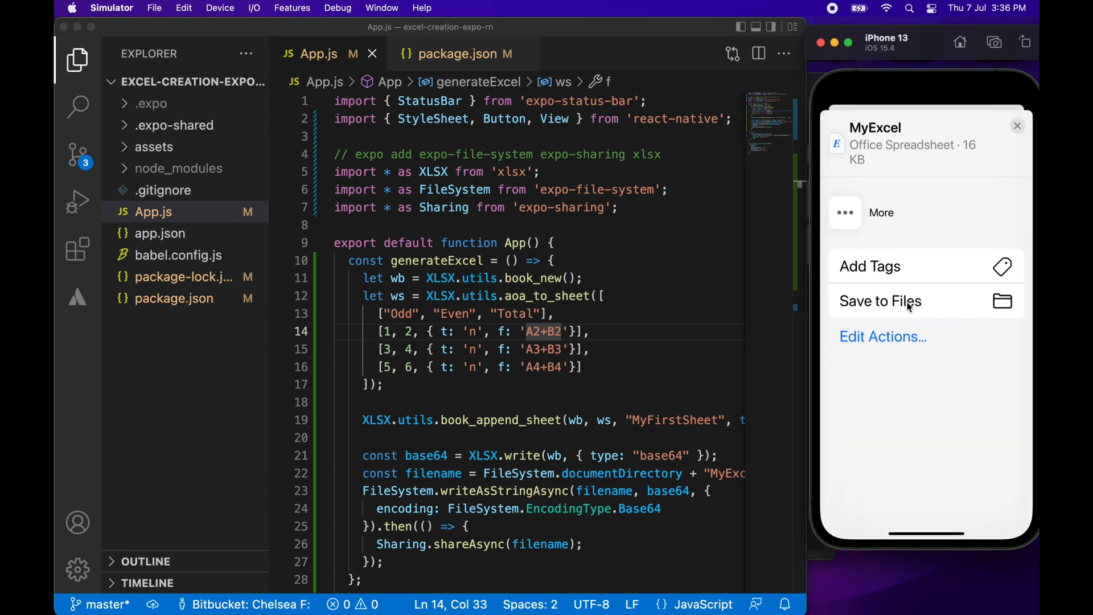
pyautogui.click(881, 301)
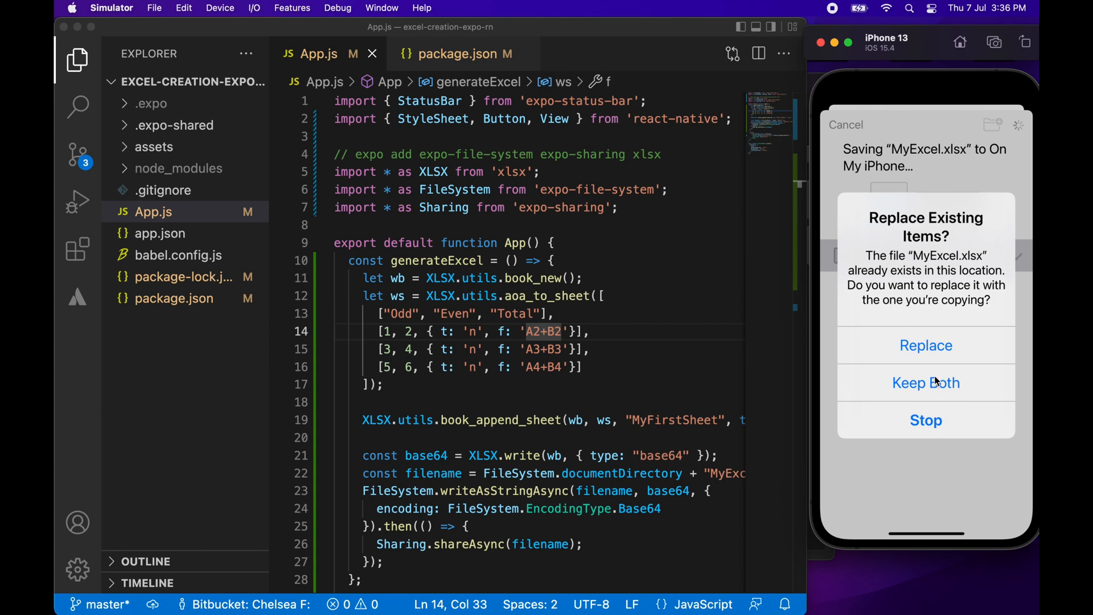
pyautogui.moveTo(940, 358)
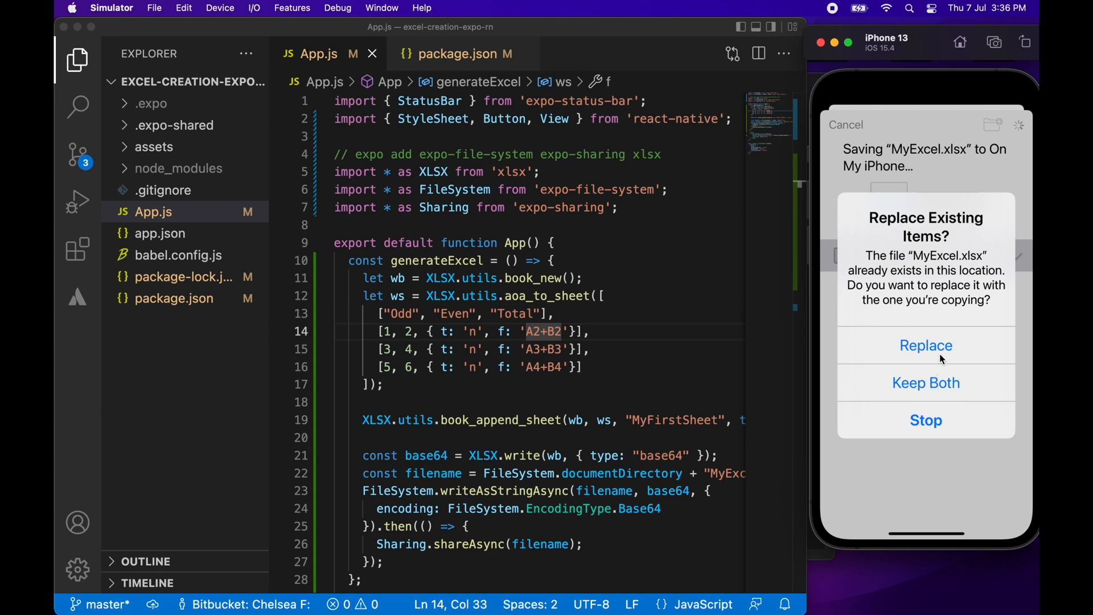
pyautogui.click(926, 345)
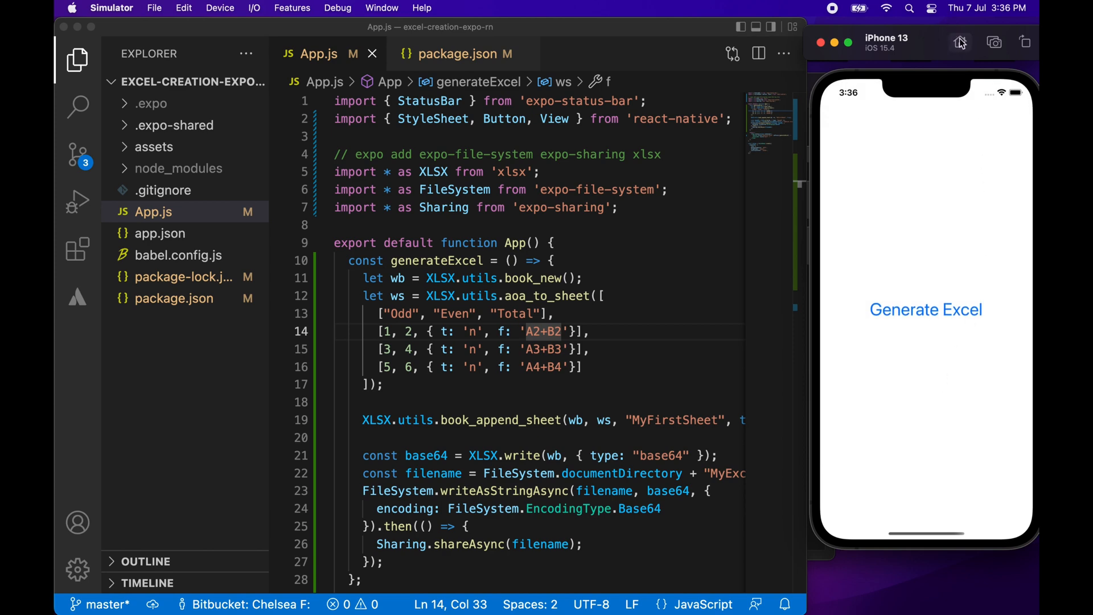
pyautogui.moveTo(961, 42)
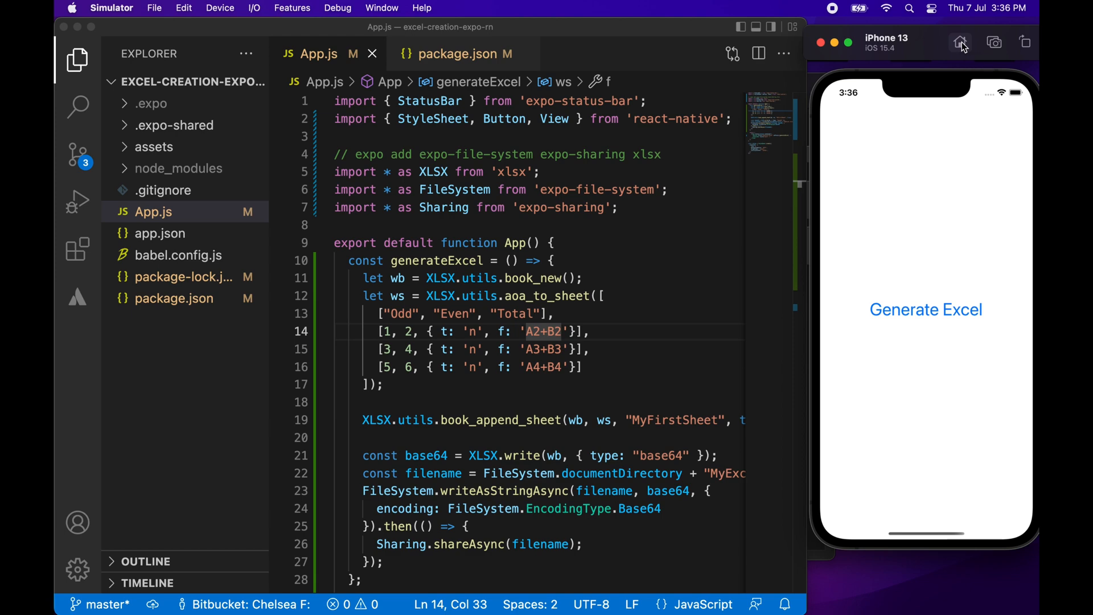
# Preview MyExcel 4 from the simulator's Files app, whose Total cells are still blank.
pyautogui.click(926, 310)
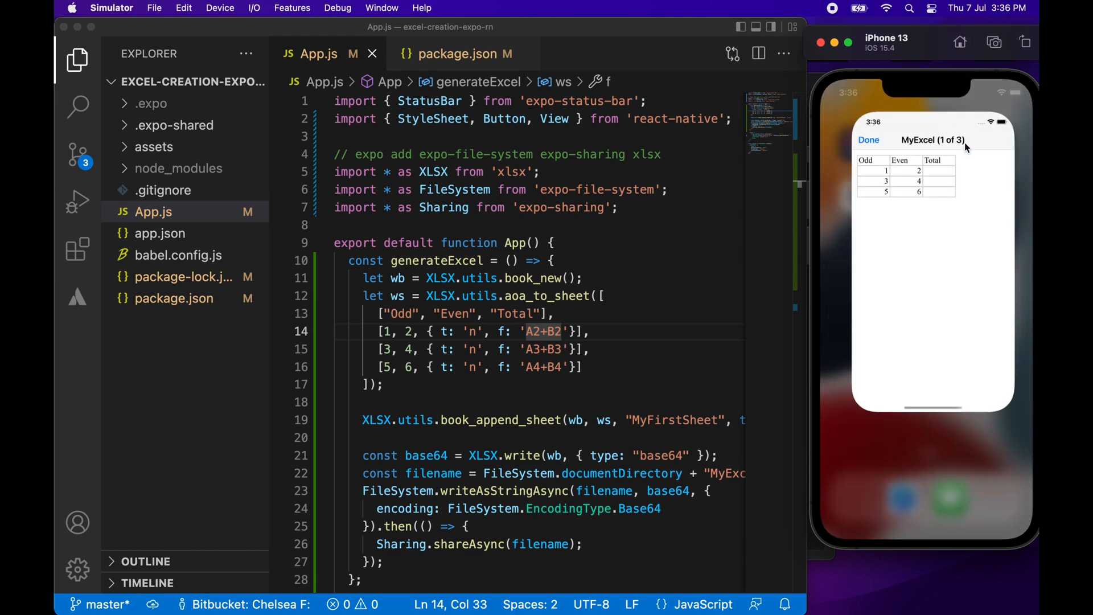
pyautogui.click(867, 140)
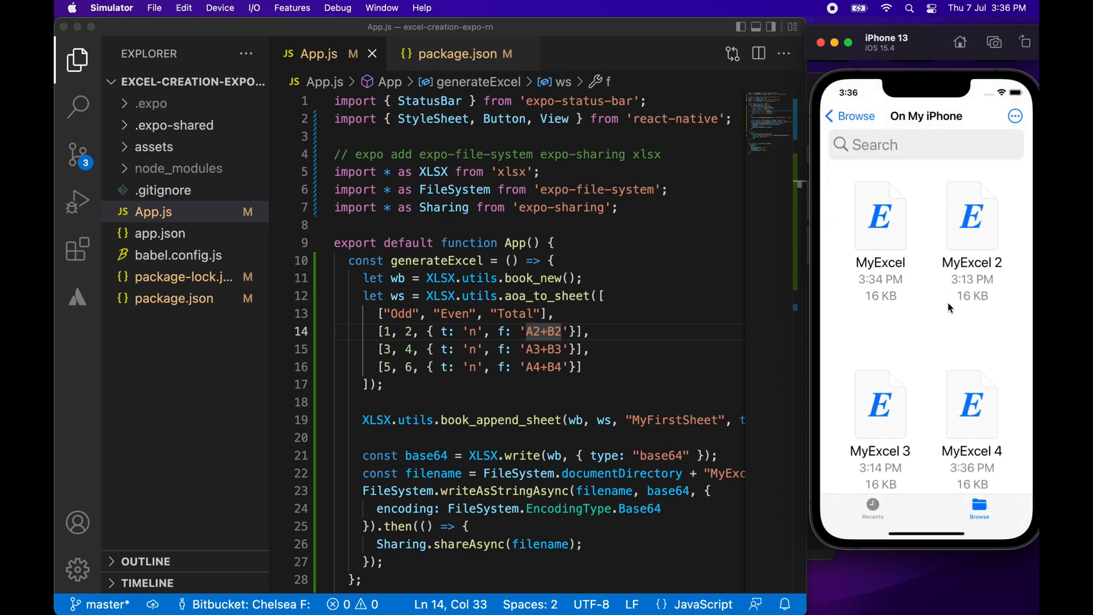
pyautogui.moveTo(971, 413)
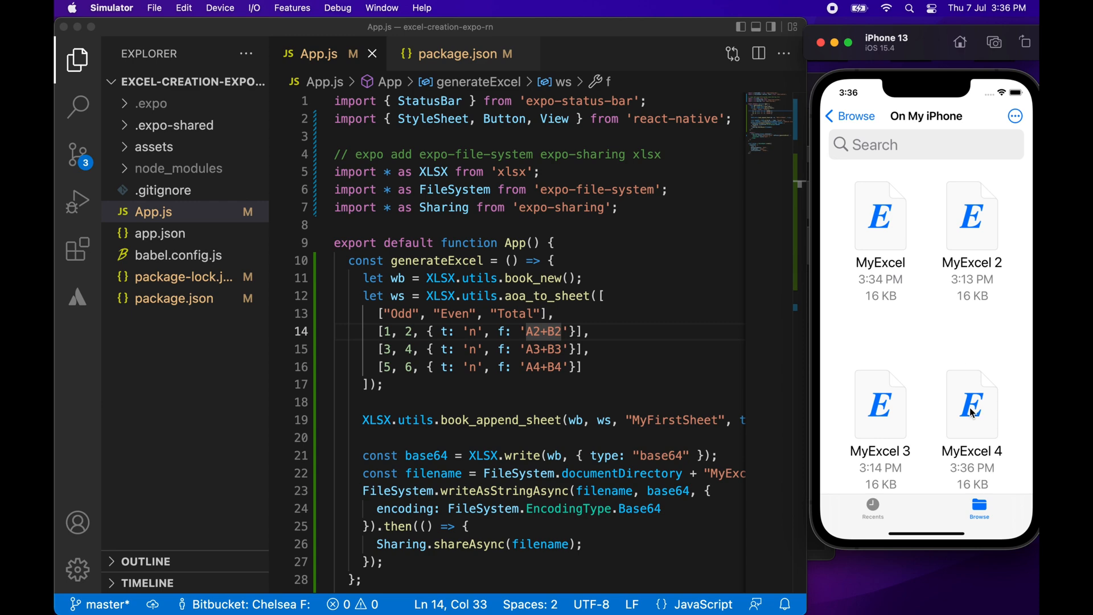
pyautogui.click(971, 403)
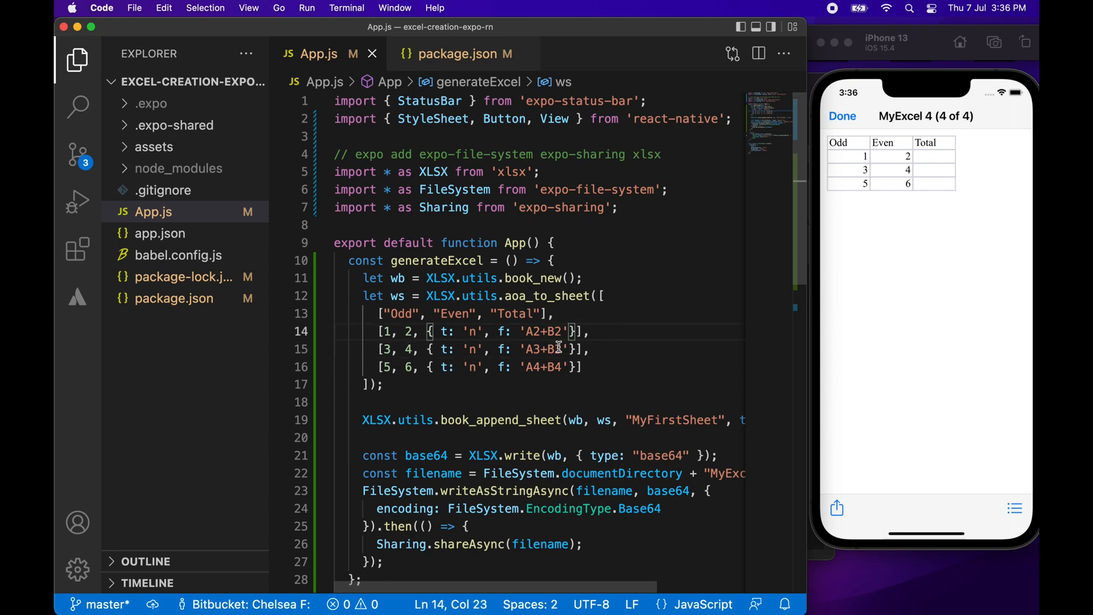
# Add precomputed values v: 3, v: 7 and v: 10 to the Total formula cells on lines 14–16.
pyautogui.write('v: 3,')
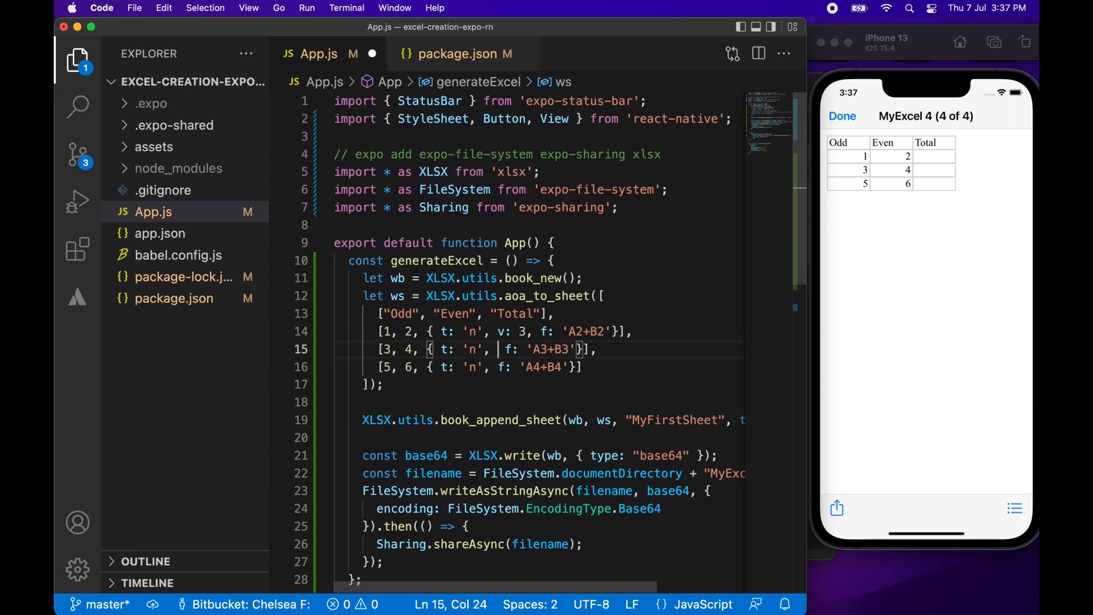
pyautogui.write('v:')
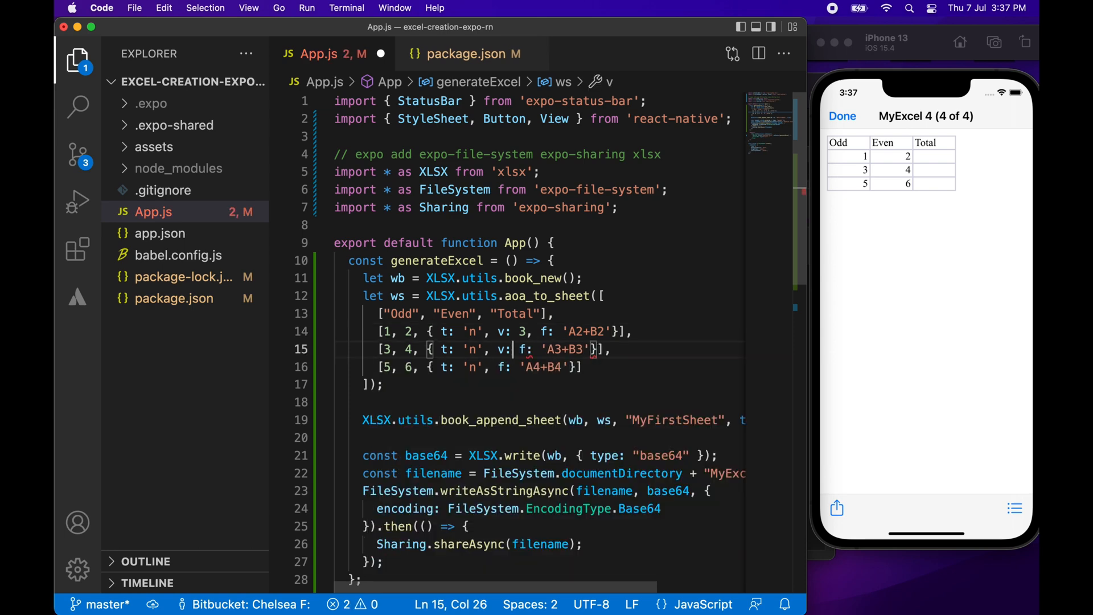
pyautogui.write('7,')
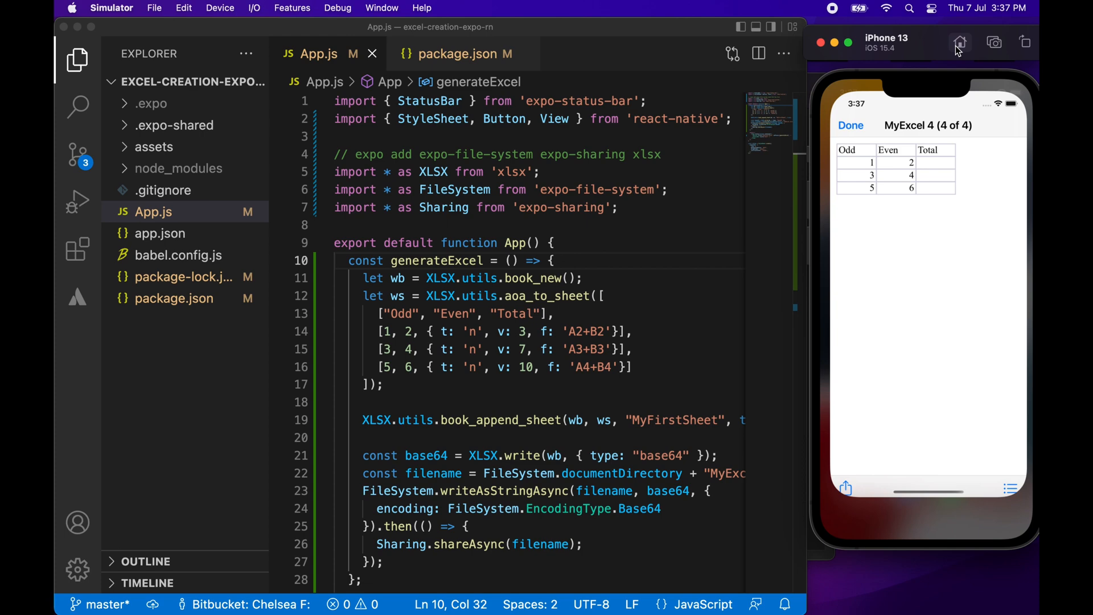
# Generate the spreadsheet in the Generate Excel app and save it to Files.
pyautogui.click(850, 125)
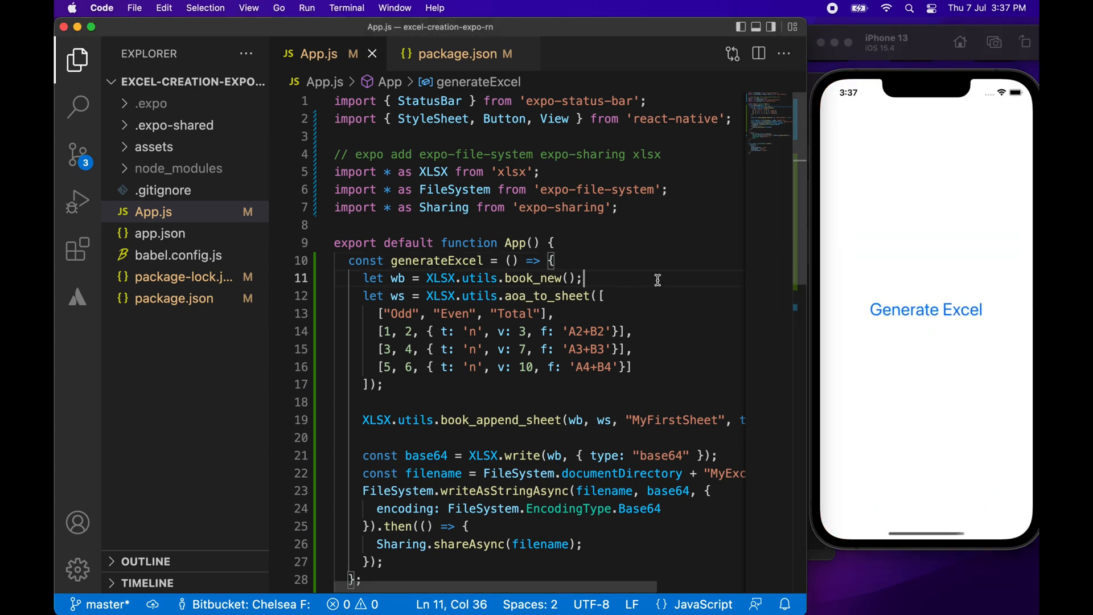
pyautogui.moveTo(938, 314)
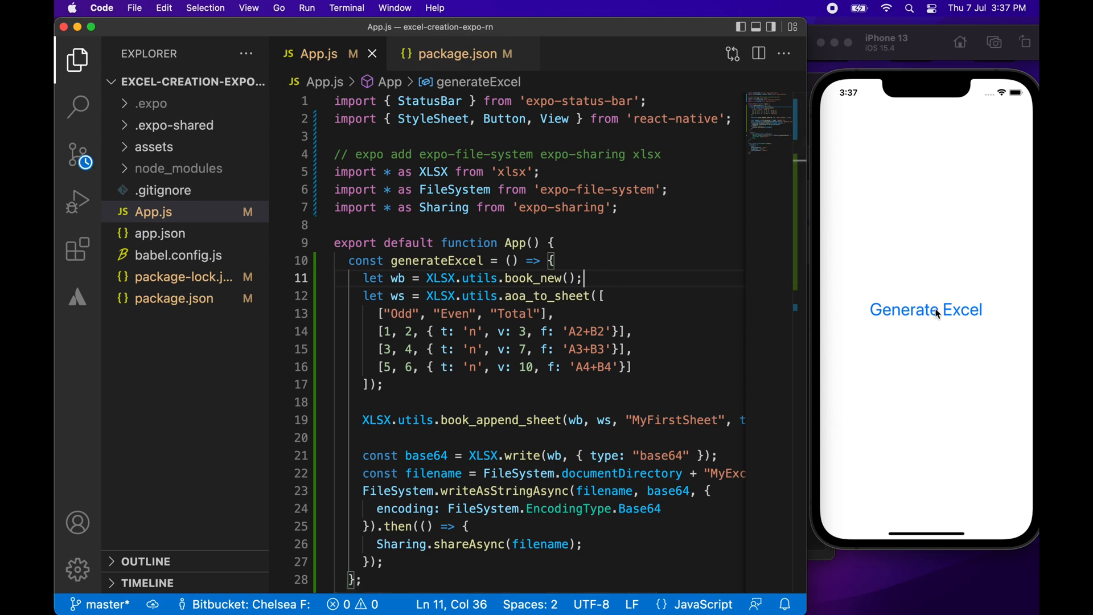
pyautogui.click(926, 309)
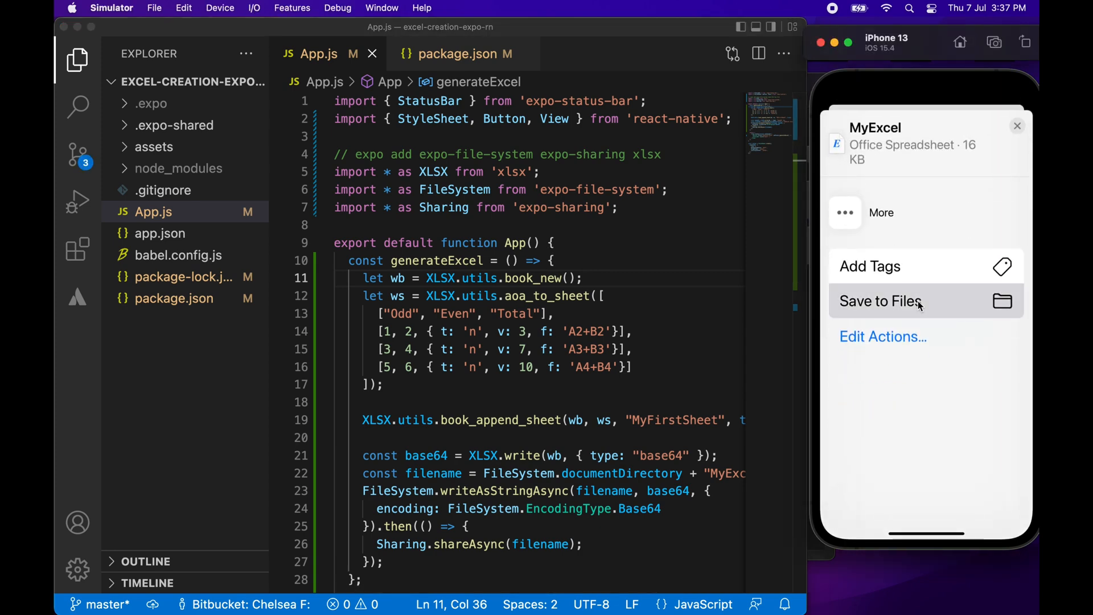
pyautogui.click(880, 301)
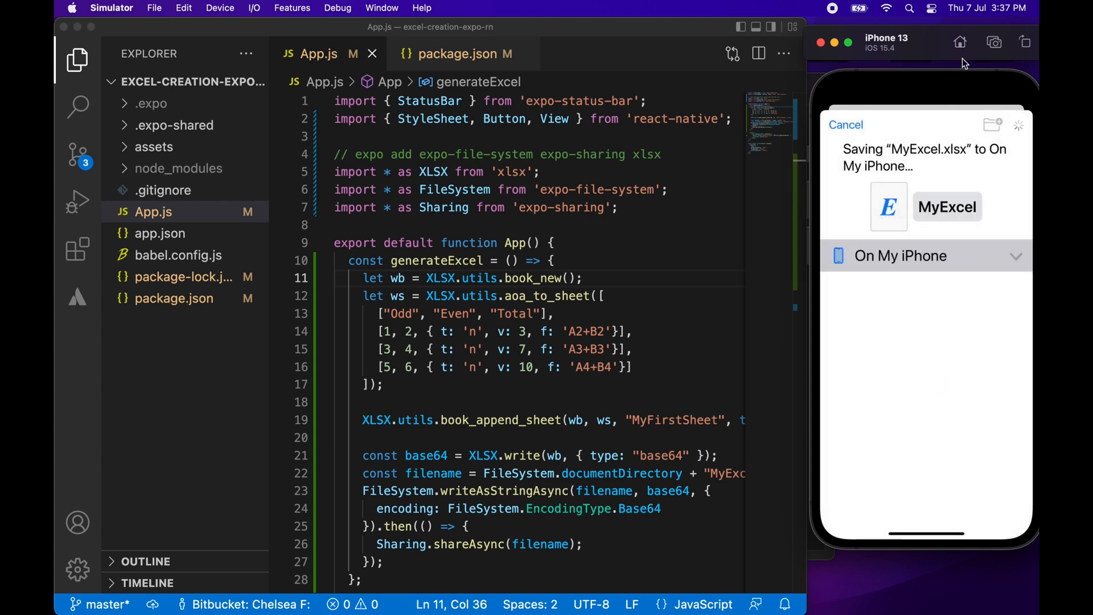
# Preview MyExcel 5 in Files, now showing Totals 3, 7 and 10.
pyautogui.click(960, 43)
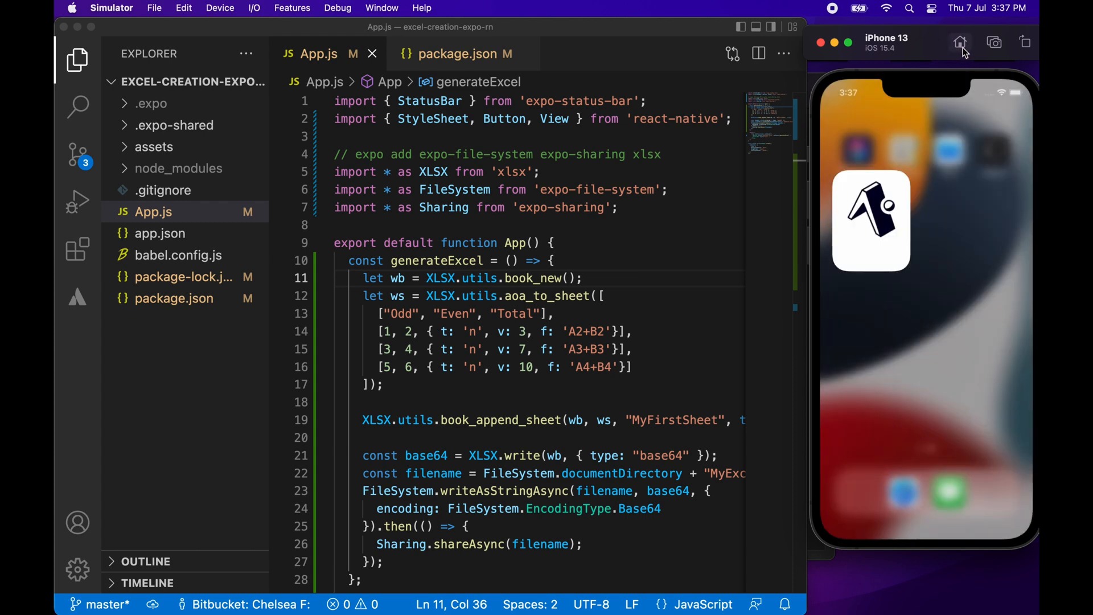
pyautogui.click(960, 42)
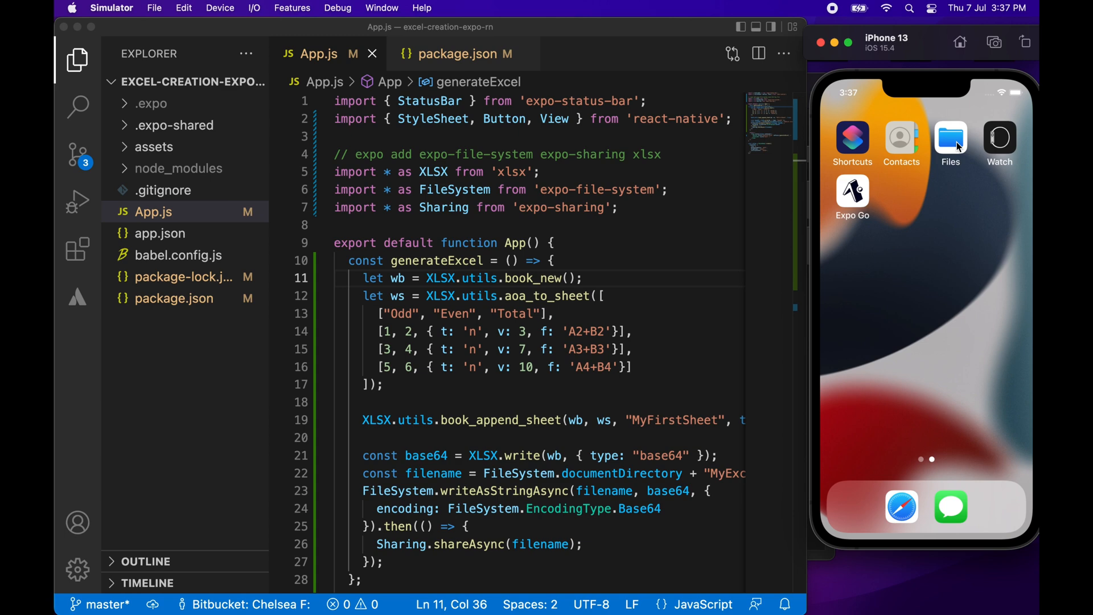
pyautogui.click(950, 137)
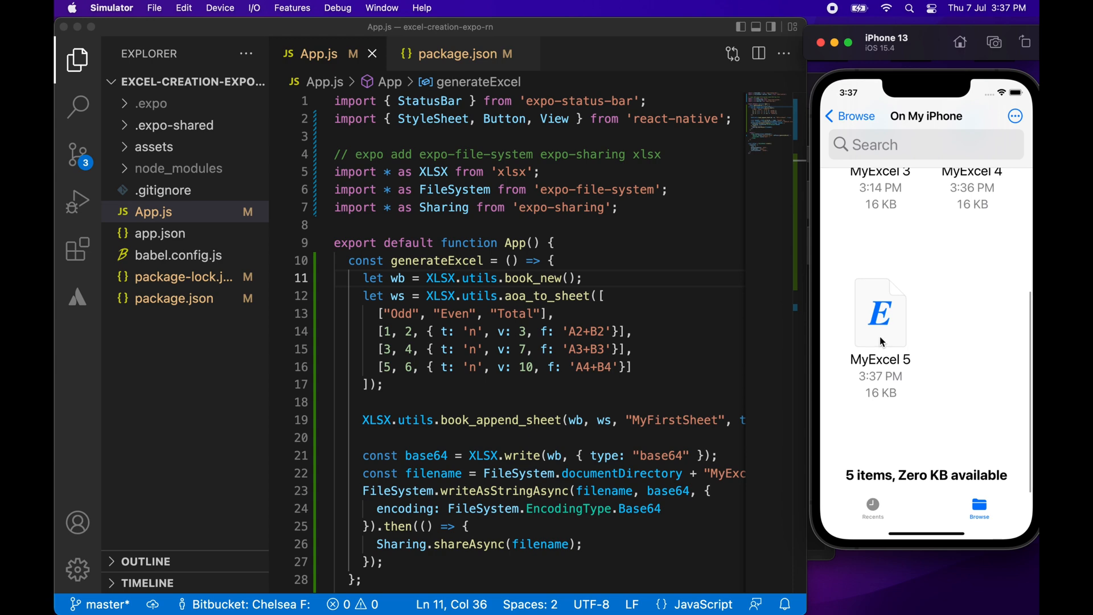
pyautogui.click(879, 313)
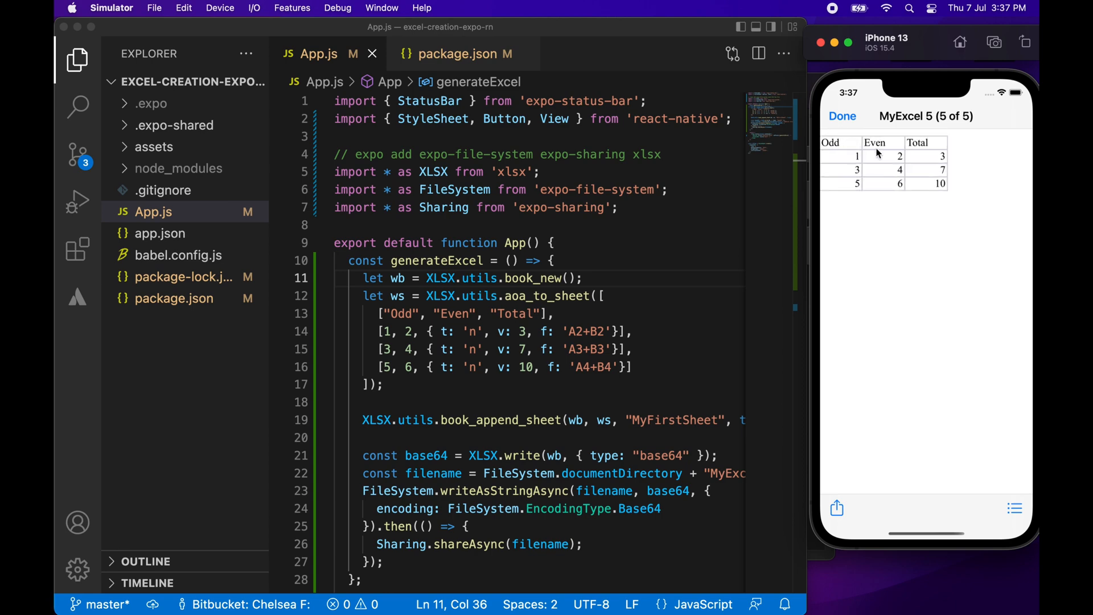
pyautogui.moveTo(937, 174)
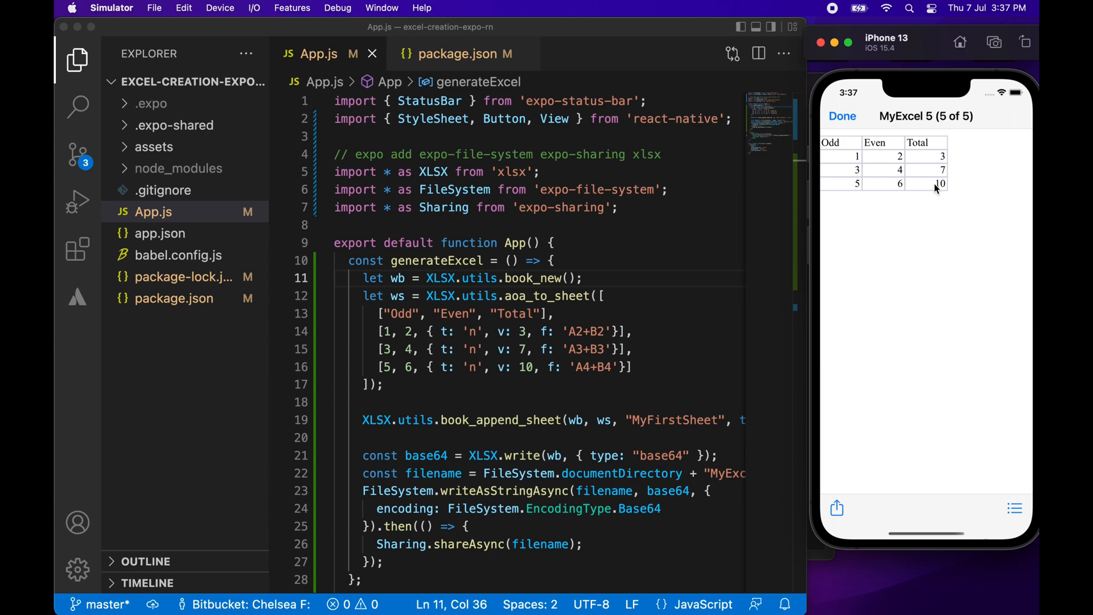
pyautogui.moveTo(834, 29)
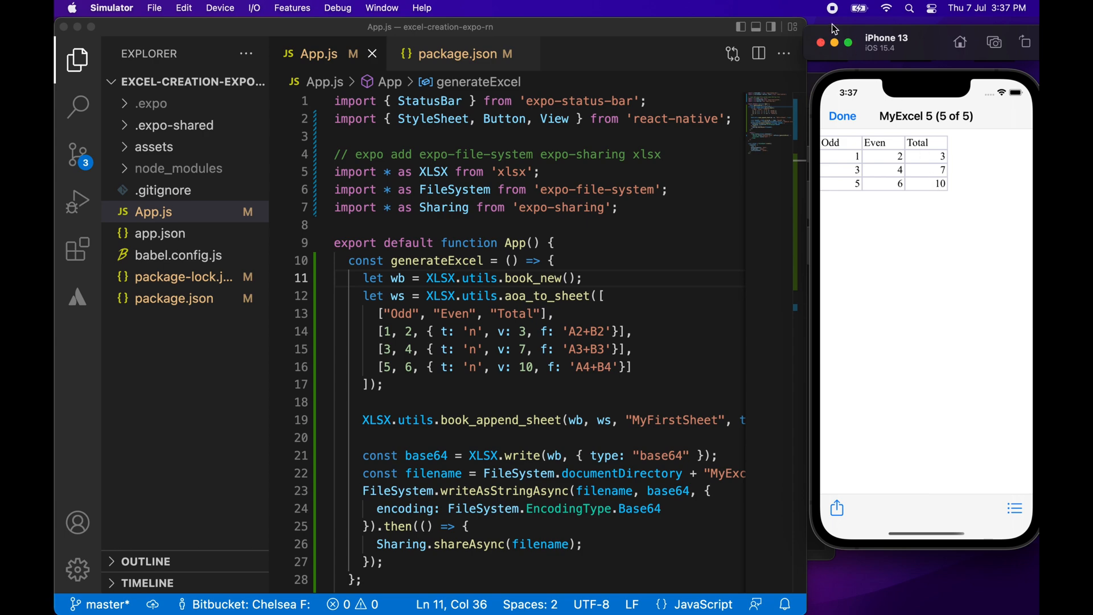
pyautogui.doubleClick(501, 419)
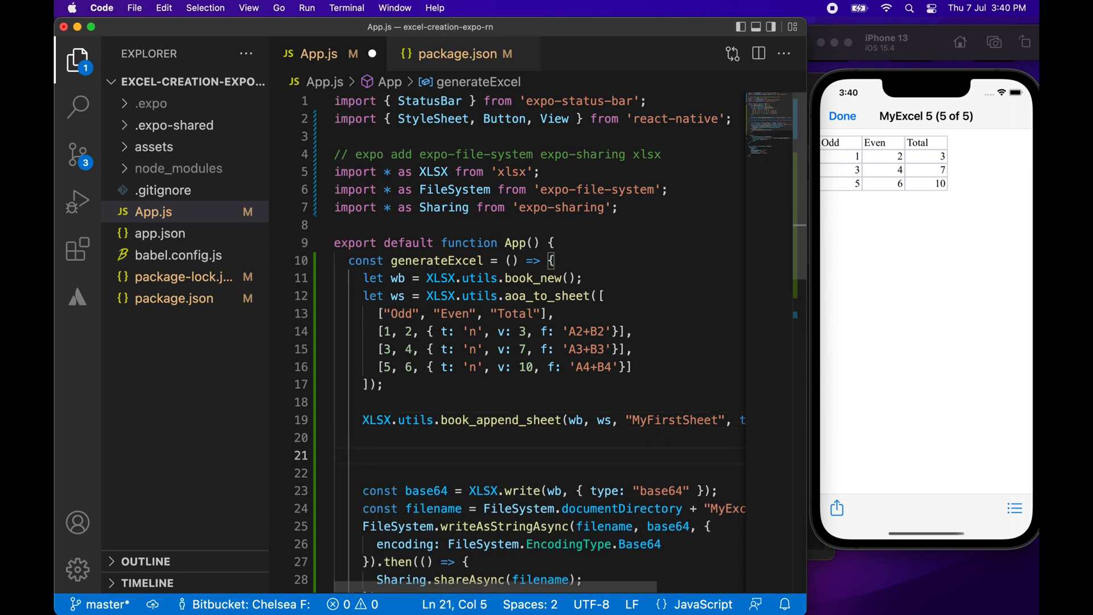
# Declare ws2 with XLSX.utils.aoa_to_sheet and header row "Odd*2", "Even*2", "Total".
pyautogui.write('let')
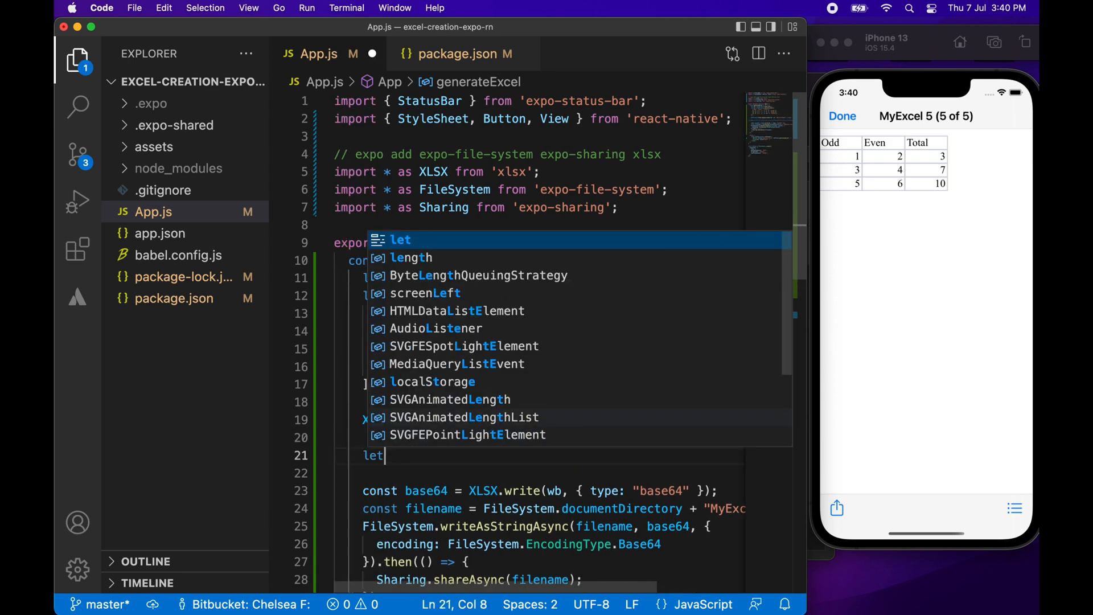
pyautogui.write('ws2')
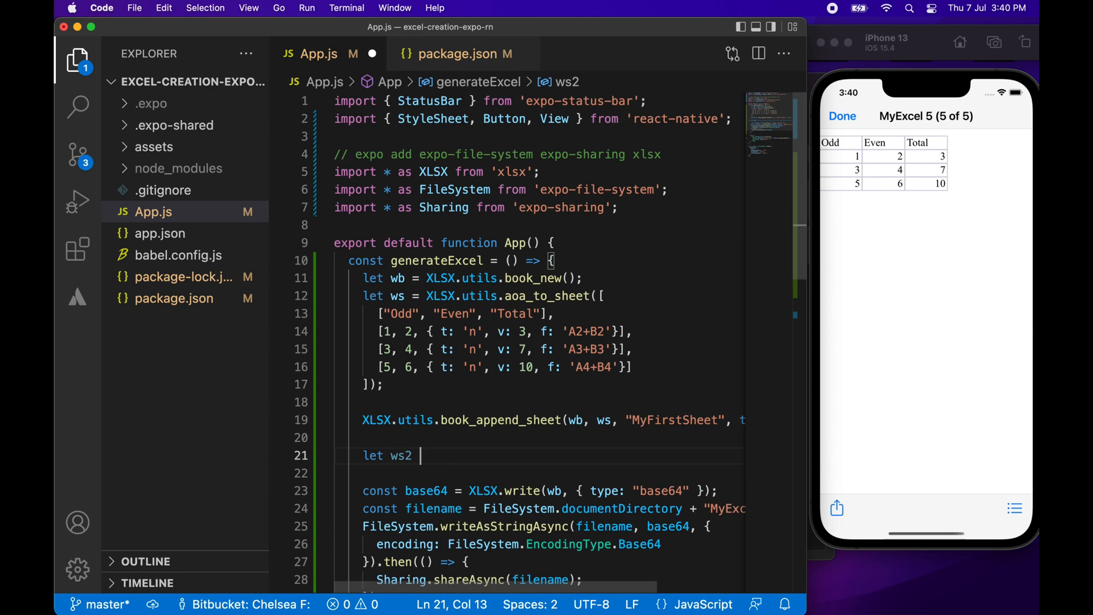
pyautogui.write('= X')
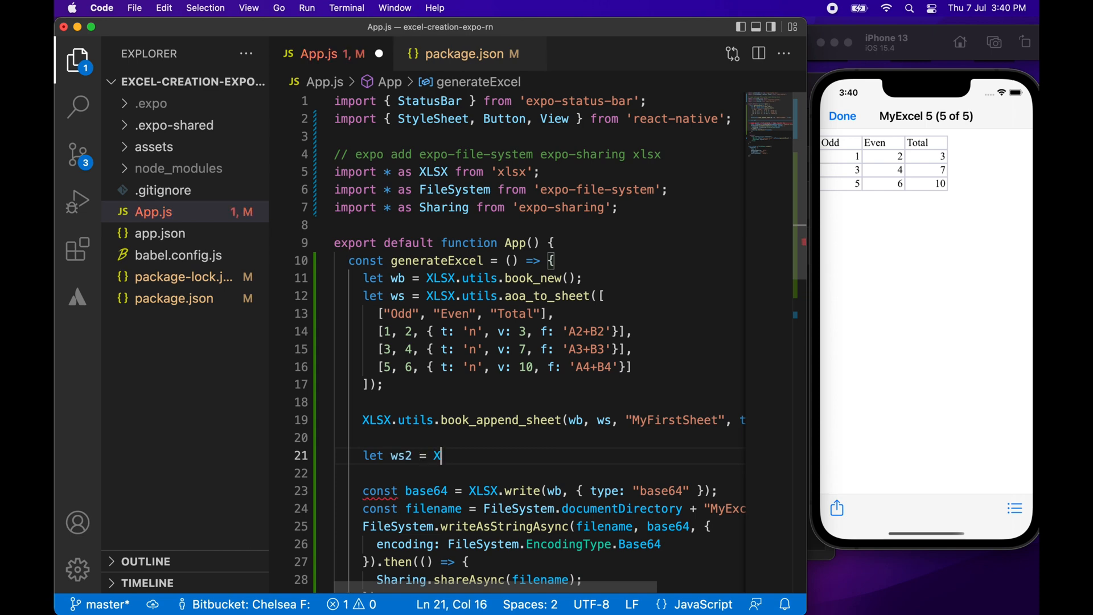
pyautogui.write('LSX.')
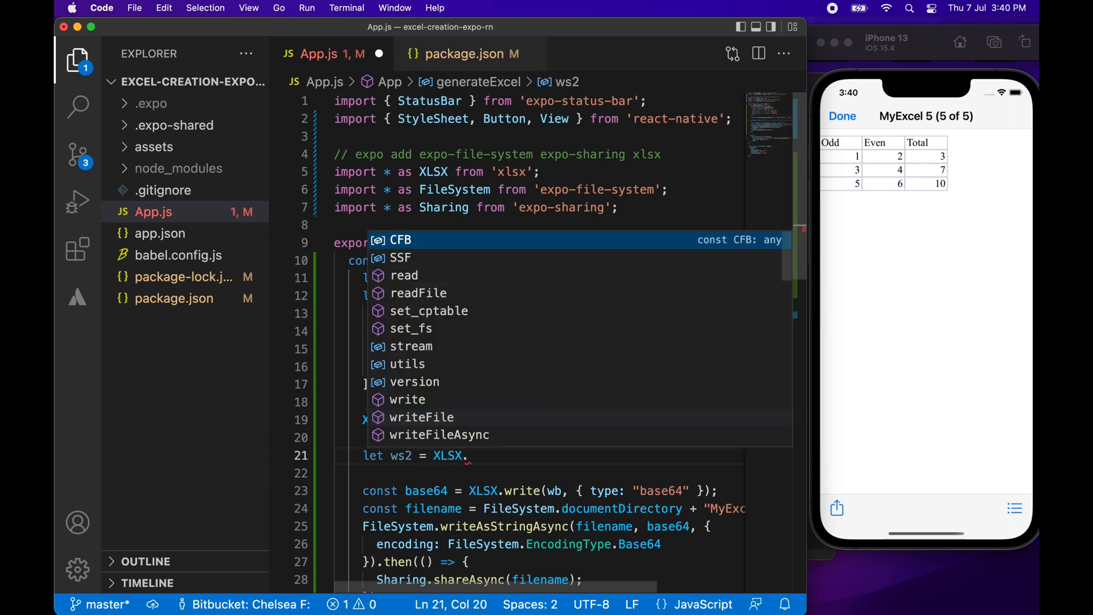
pyautogui.write('utils.aoa_to_sheet')
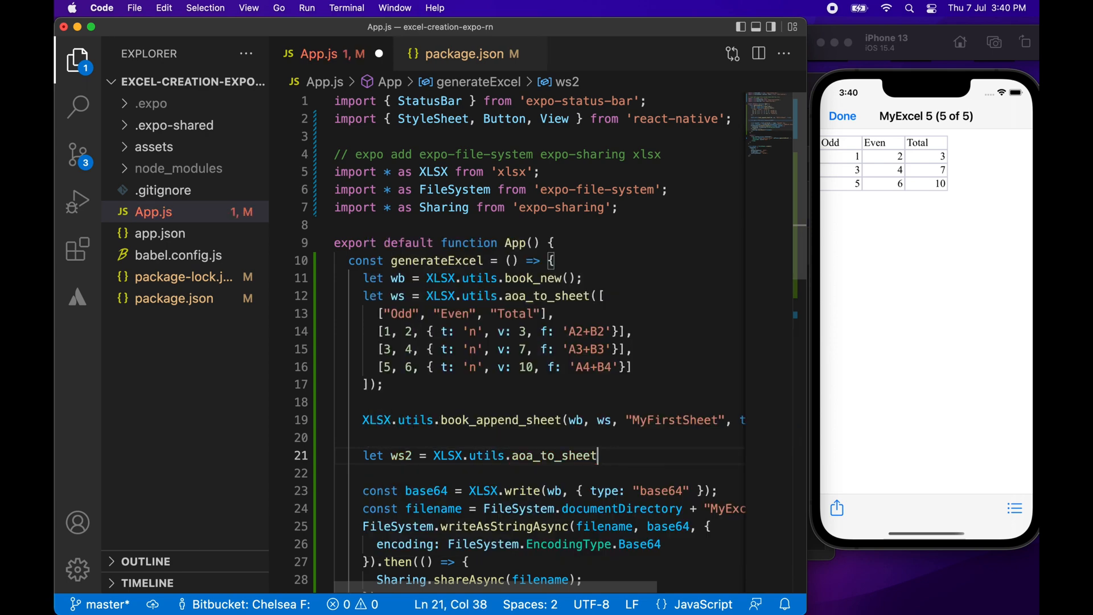
pyautogui.write('(')
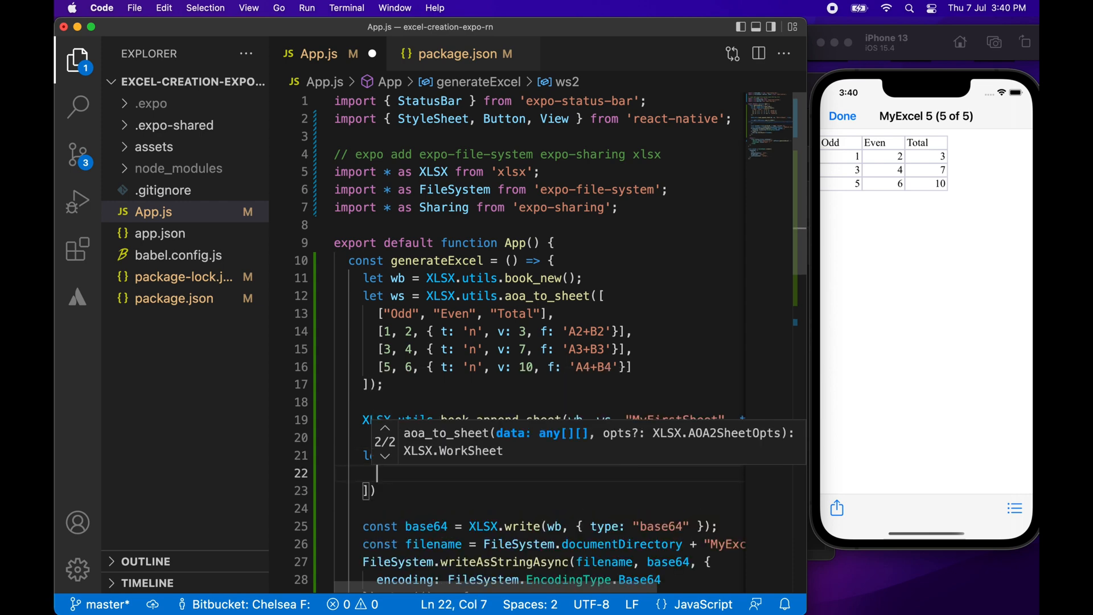
pyautogui.write('["]')
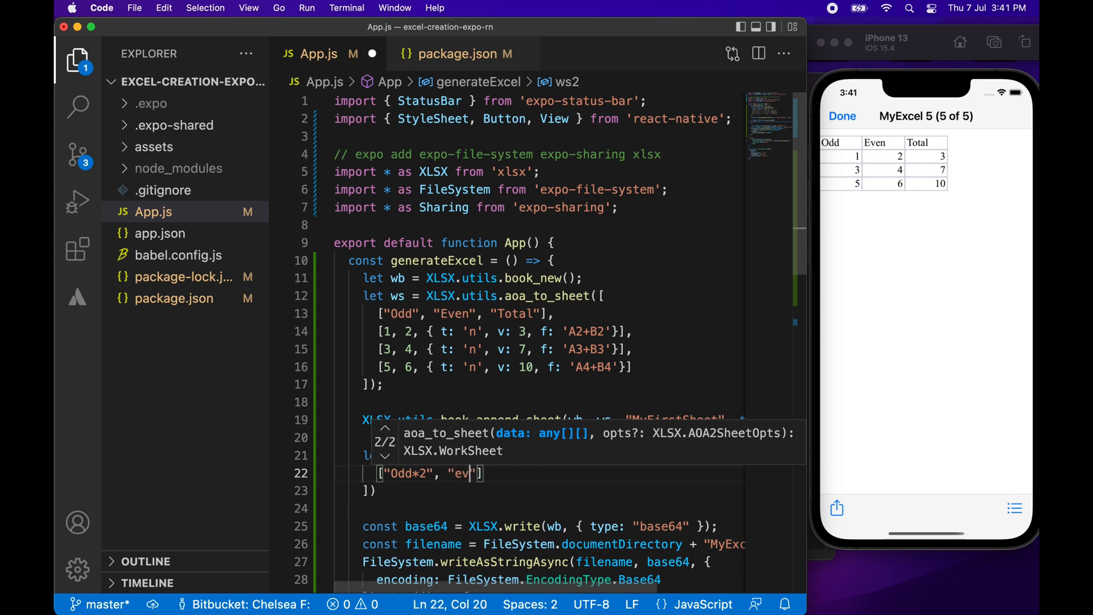
pyautogui.press('backspace')
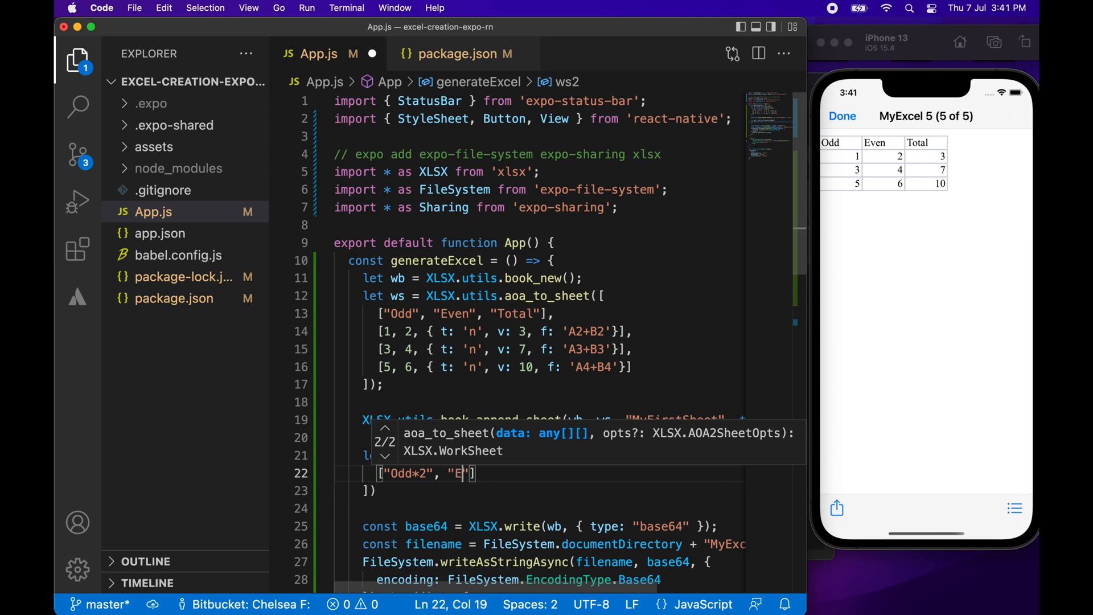
pyautogui.write('ven')
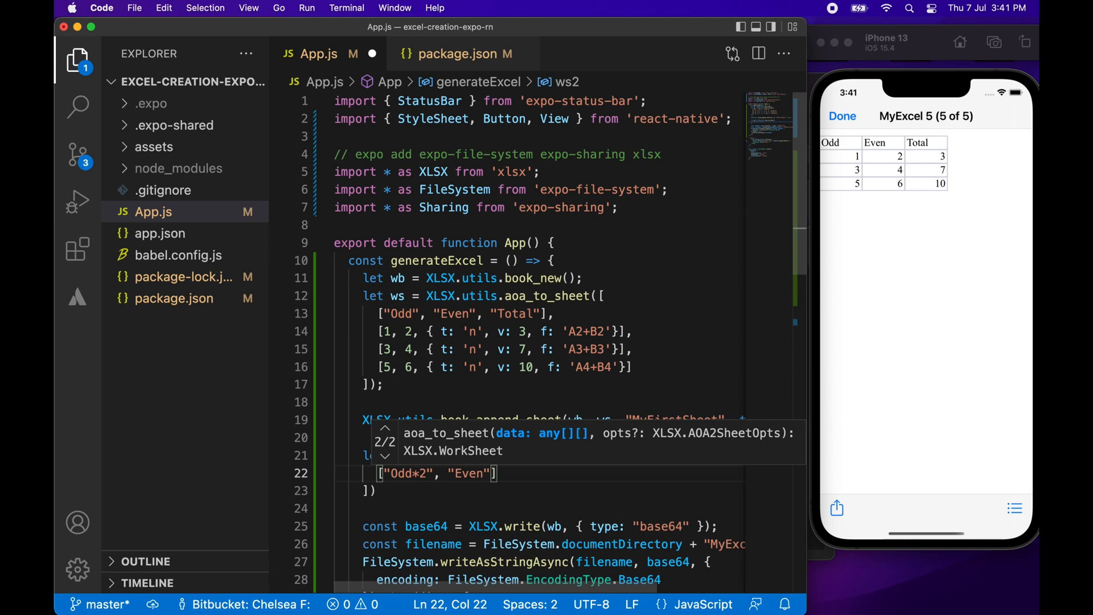
pyautogui.write('*2,')
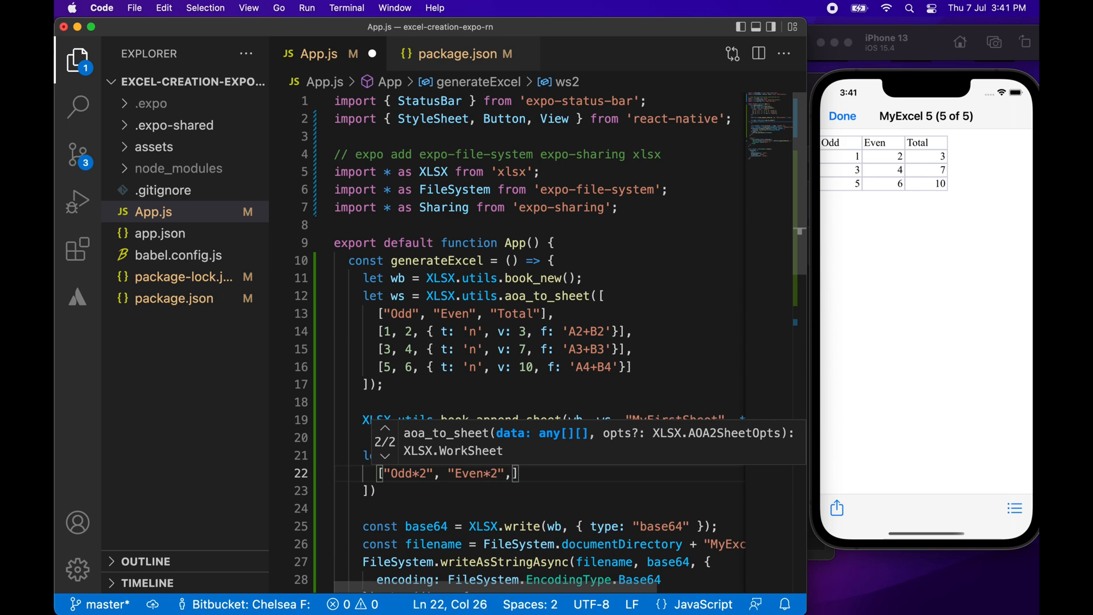
pyautogui.write('"Total')
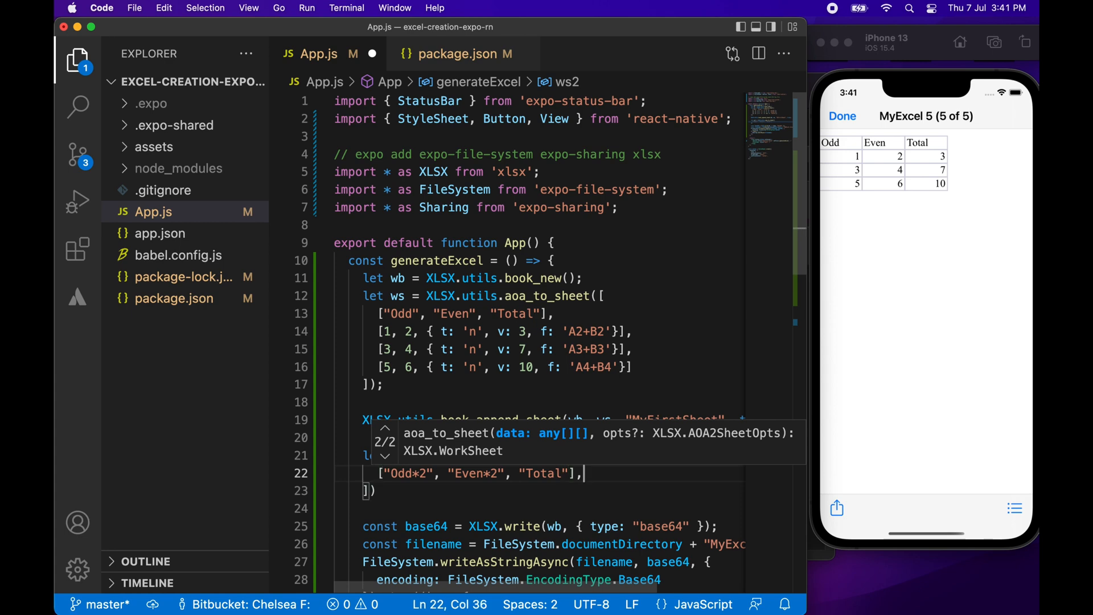
pyautogui.moveTo(556, 370)
pyautogui.write('[{')
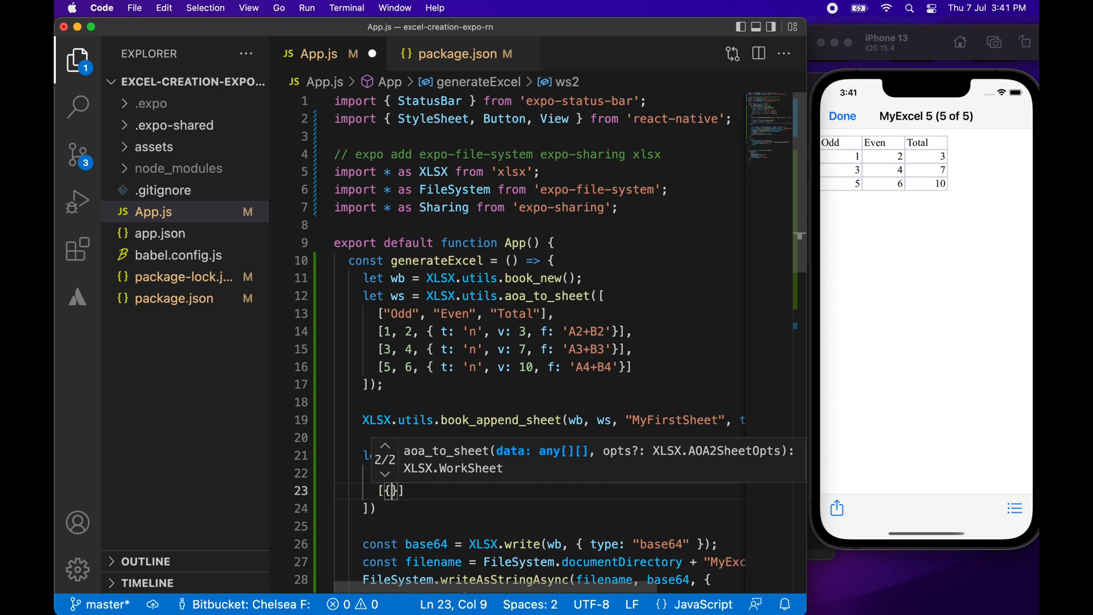
# Write the first formula cell {t: "n", f: "MyFirstSheet!A2*2"} in ws2.
pyautogui.write('t:')
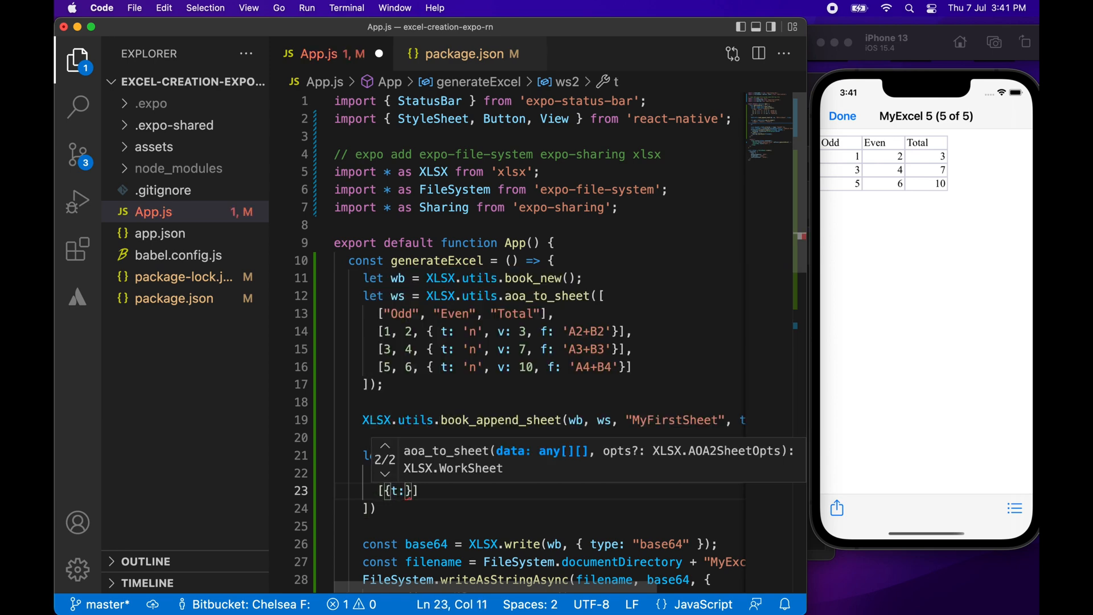
pyautogui.write('"n"')
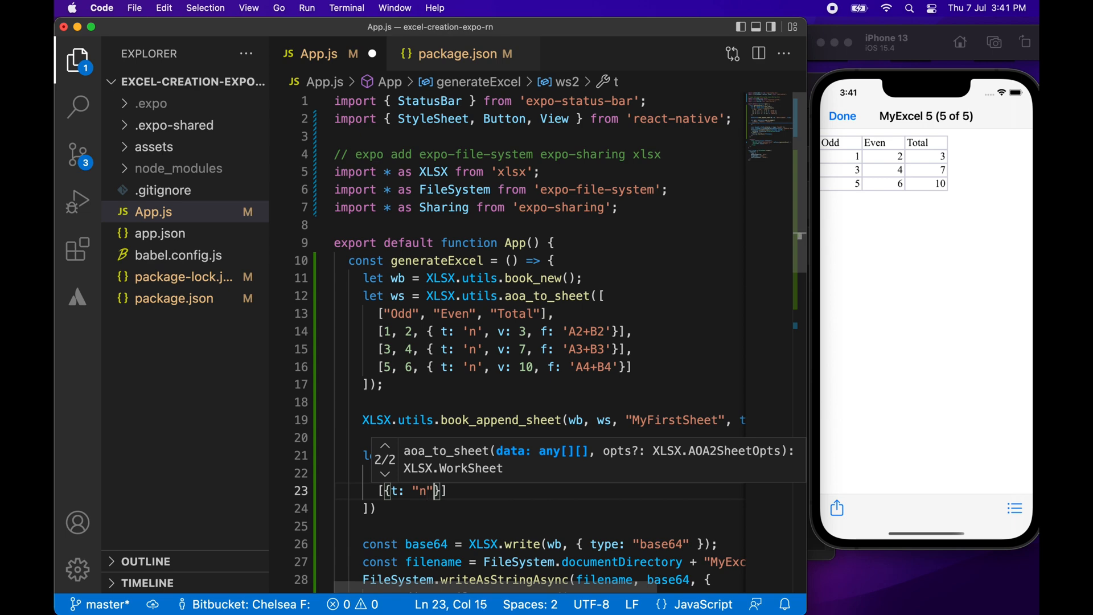
pyautogui.write('f: "')
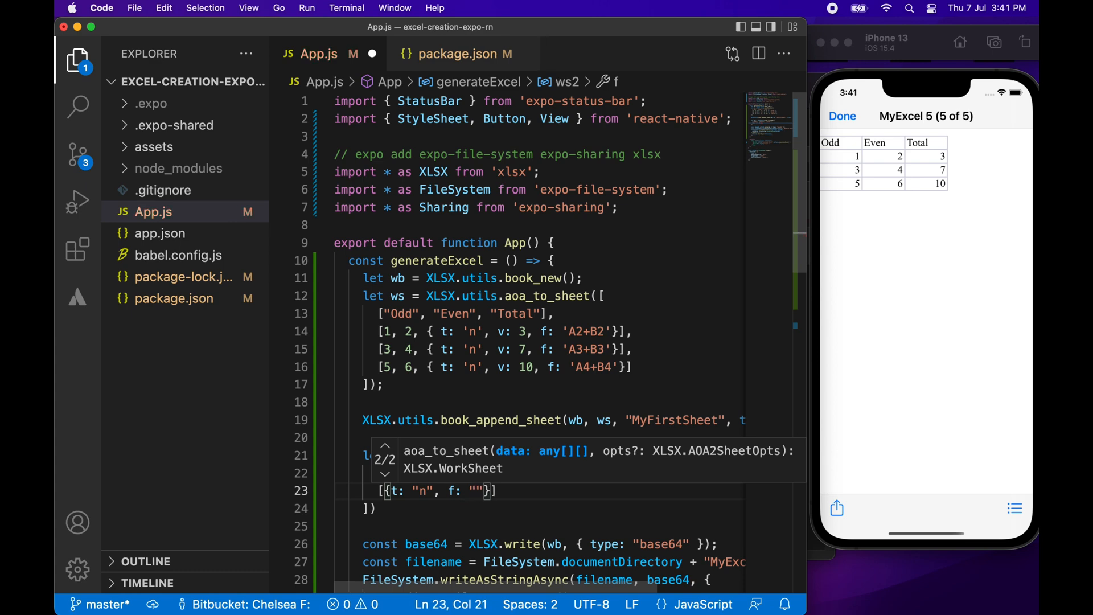
pyautogui.write('MyFirstSheet!')
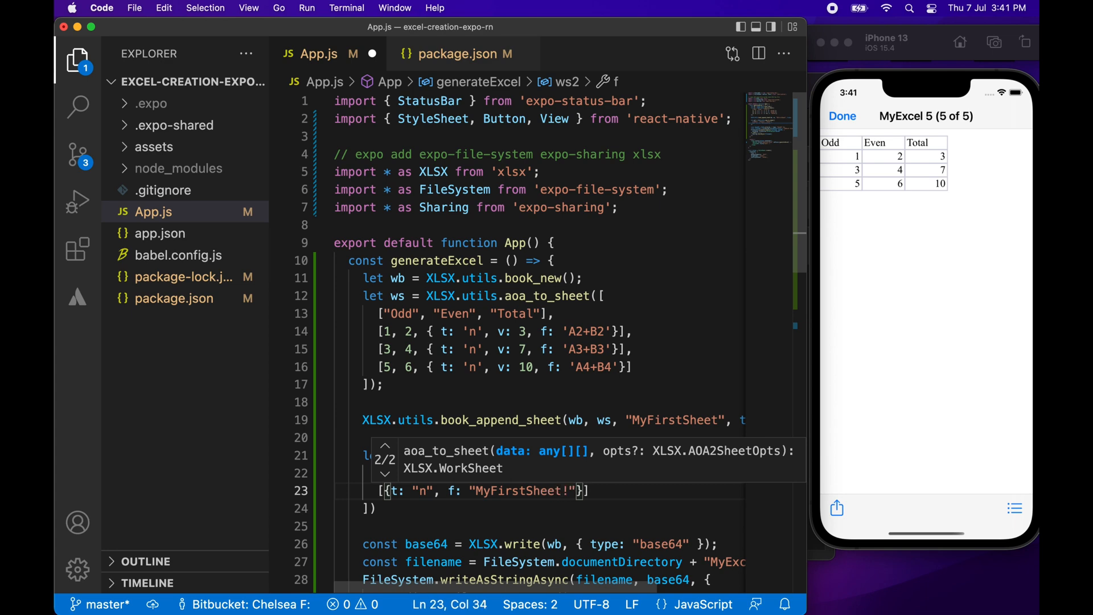
pyautogui.write('A')
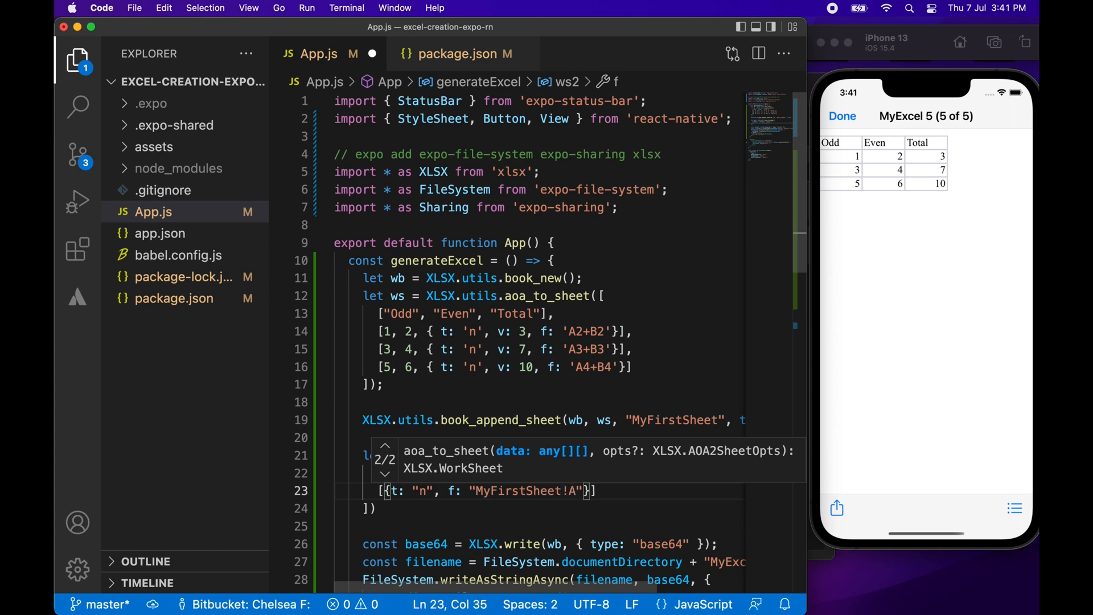
pyautogui.write('2*2')
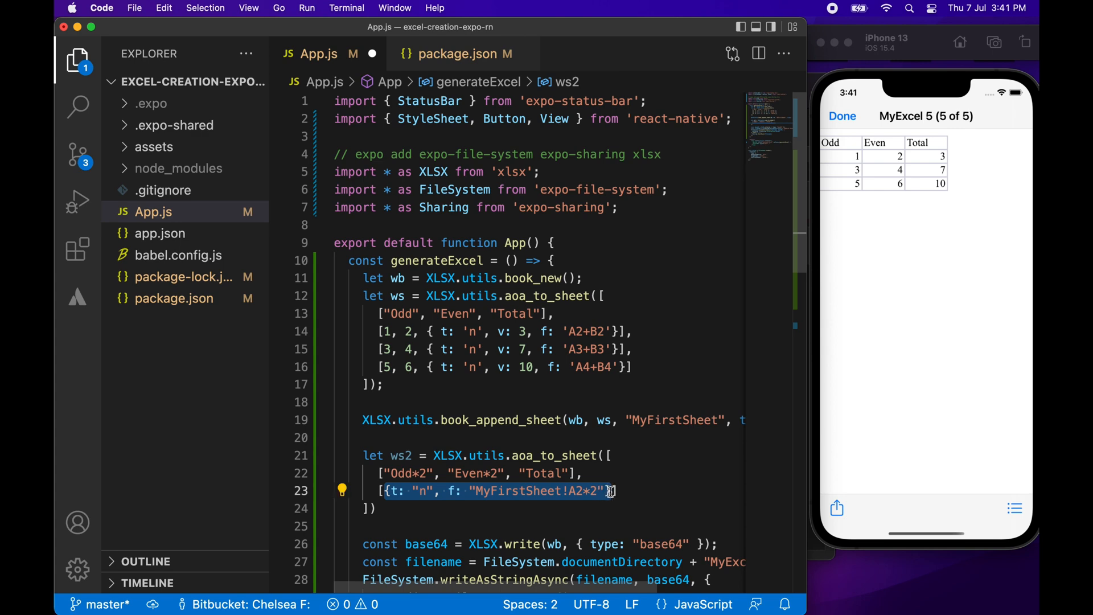
# Duplicate the formula row into three rows and adjust references such as B4.
pyautogui.click(698, 495)
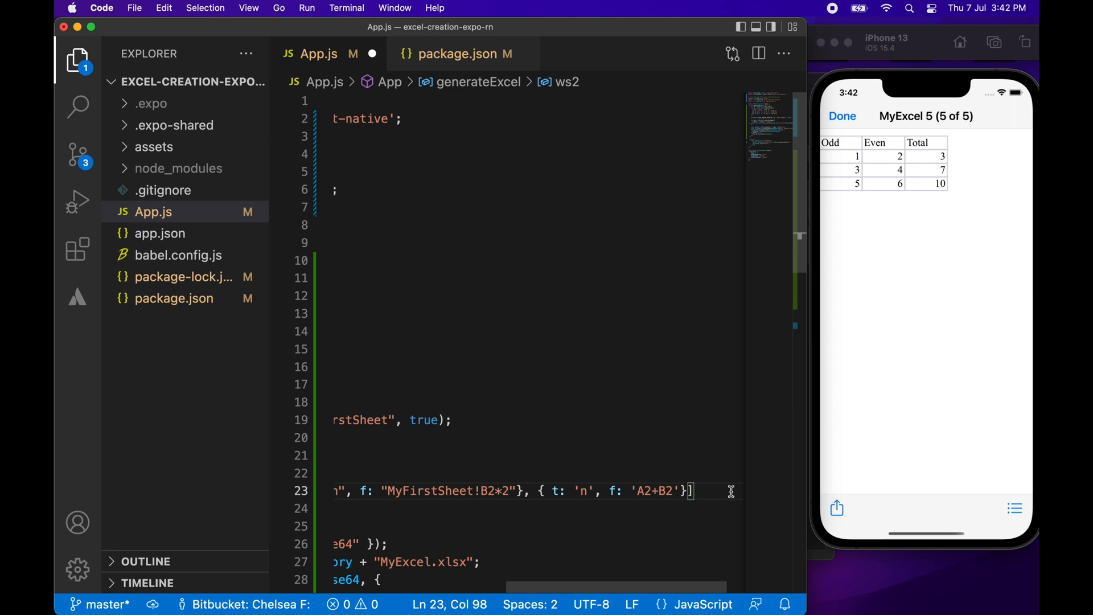
pyautogui.write(',')
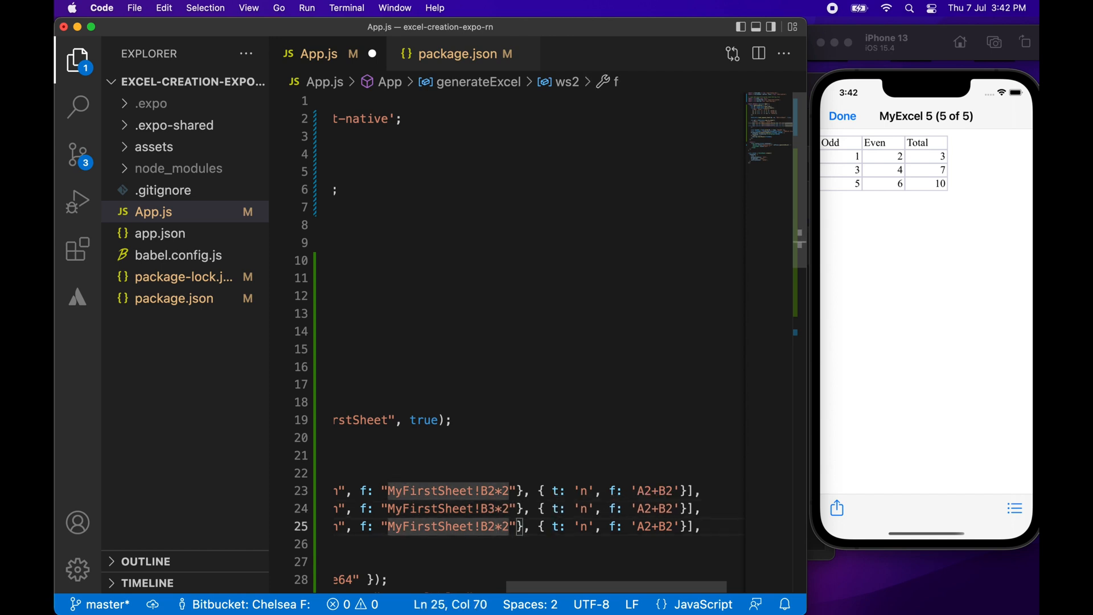
pyautogui.write('B4')
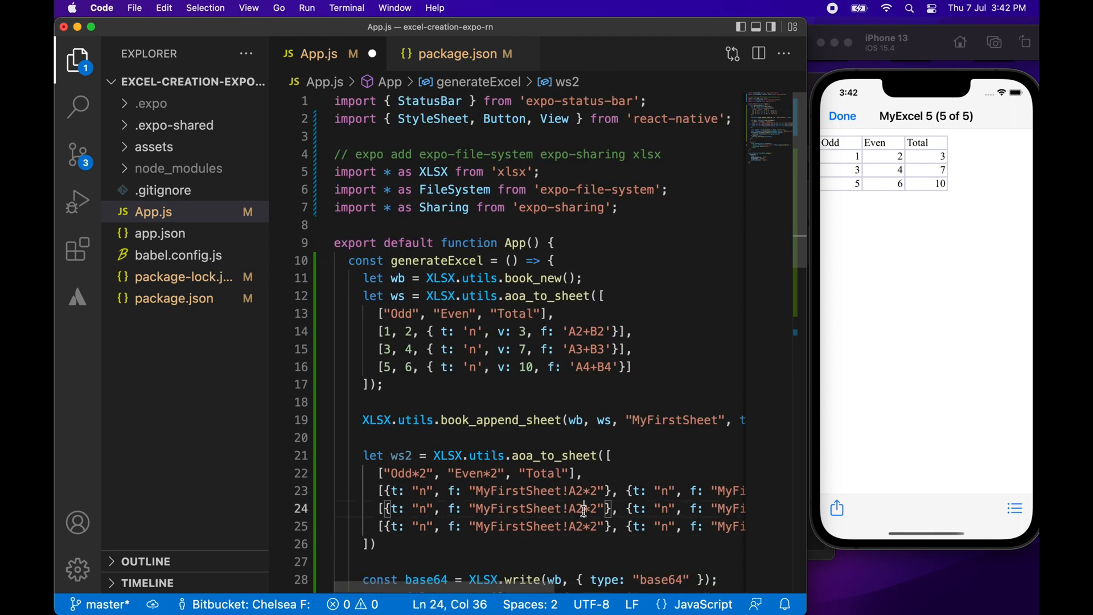
pyautogui.press('Backspace')
pyautogui.write('3')
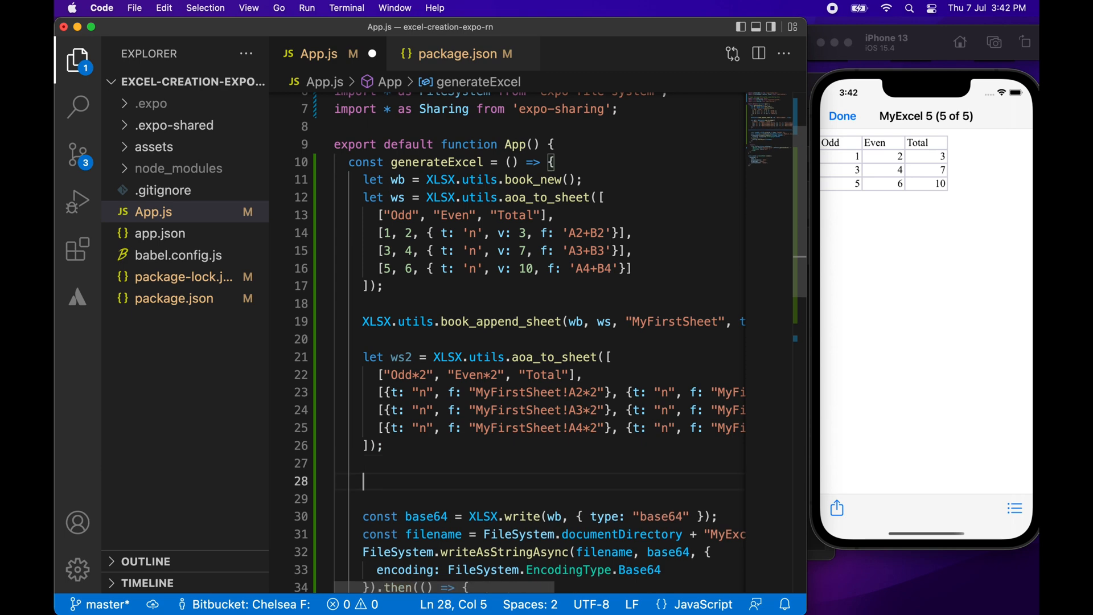
# Add XLSX.utils.book_append_sheet(wb, ws, "MySecondSheet", true); to App.js and save.
pyautogui.write('S')
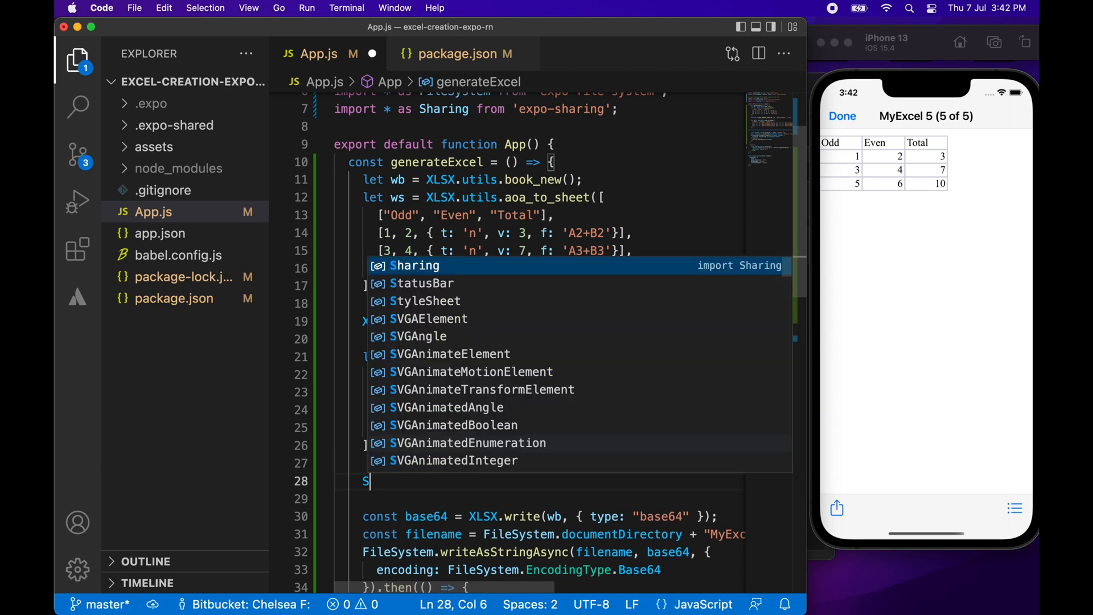
pyautogui.write('XSLTProcessor;')
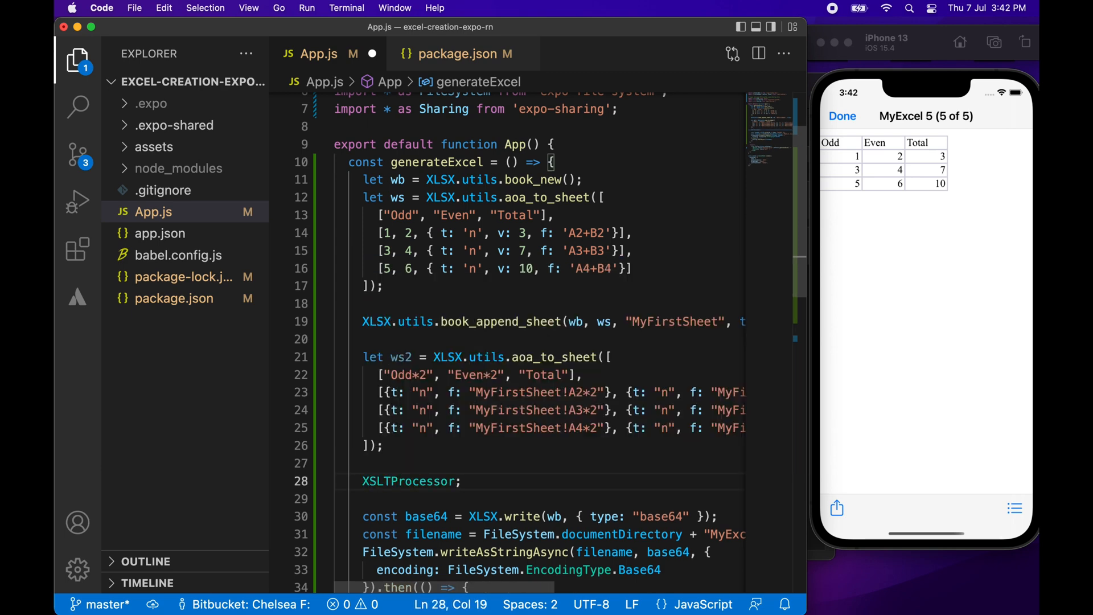
pyautogui.press('Backspace')
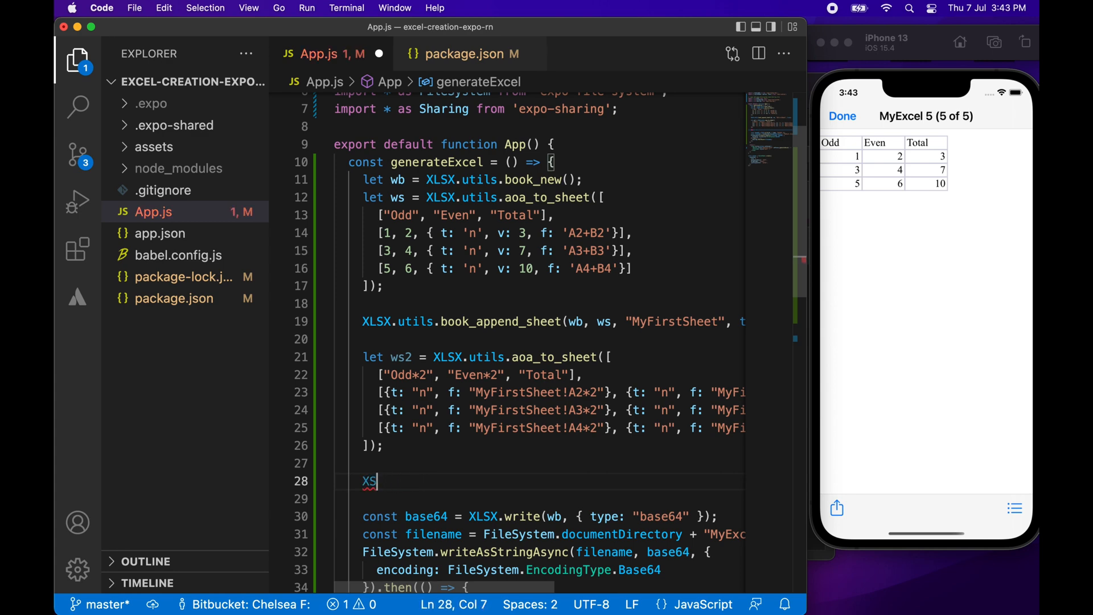
pyautogui.write('LSX')
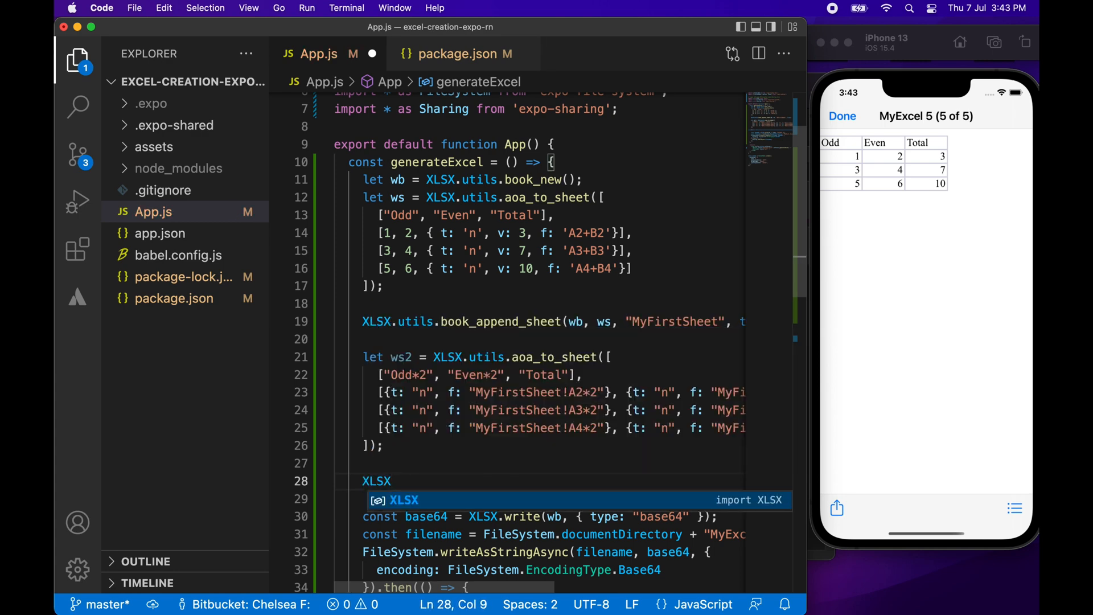
pyautogui.write('.utils')
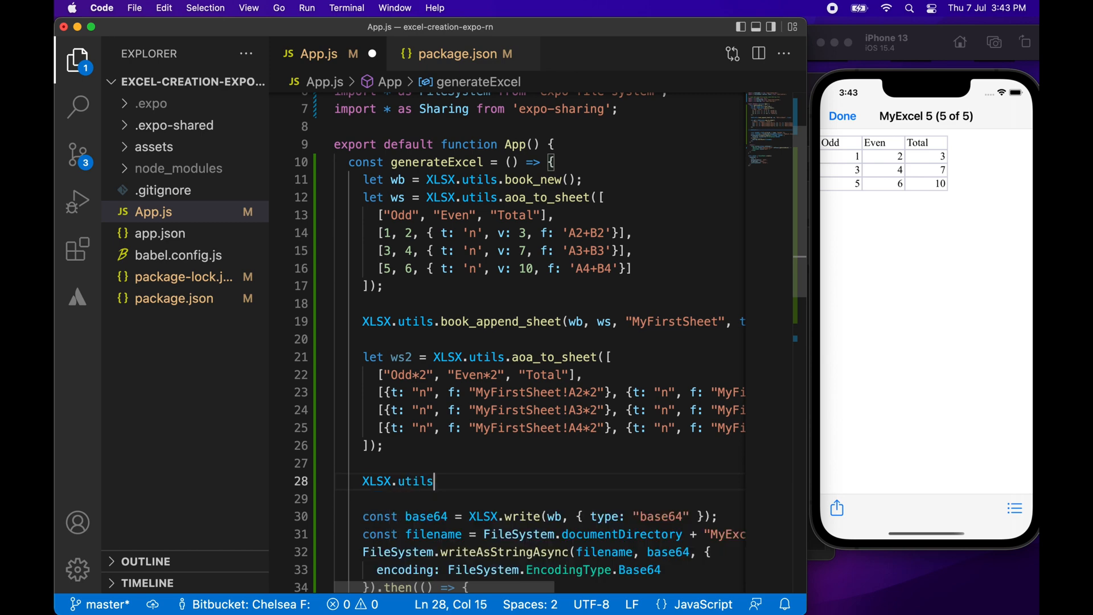
pyautogui.write('.book_append_sheet')
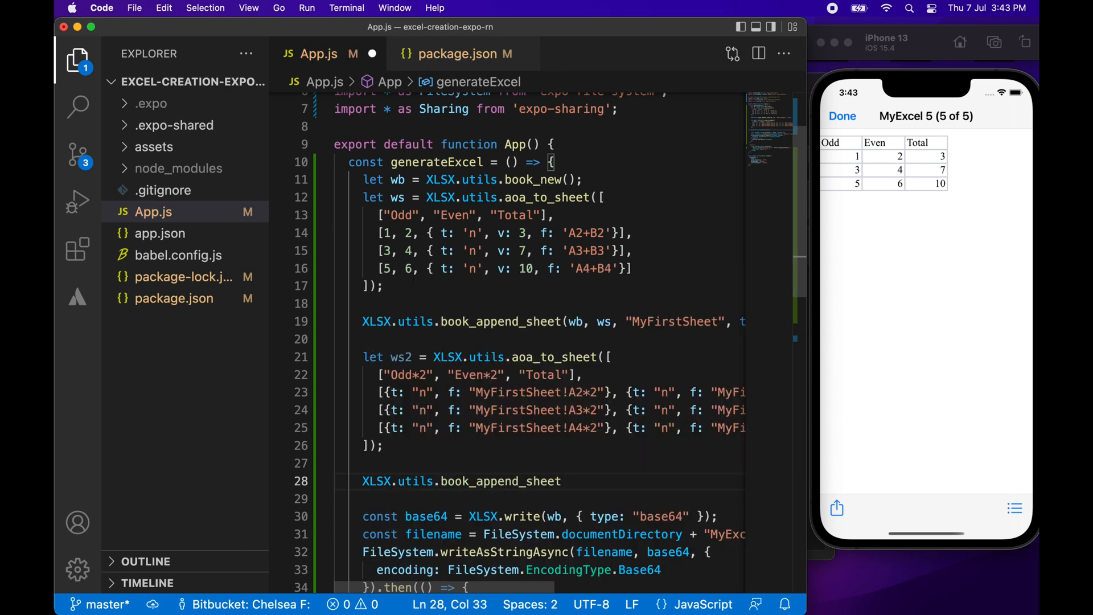
pyautogui.write('(wb,')
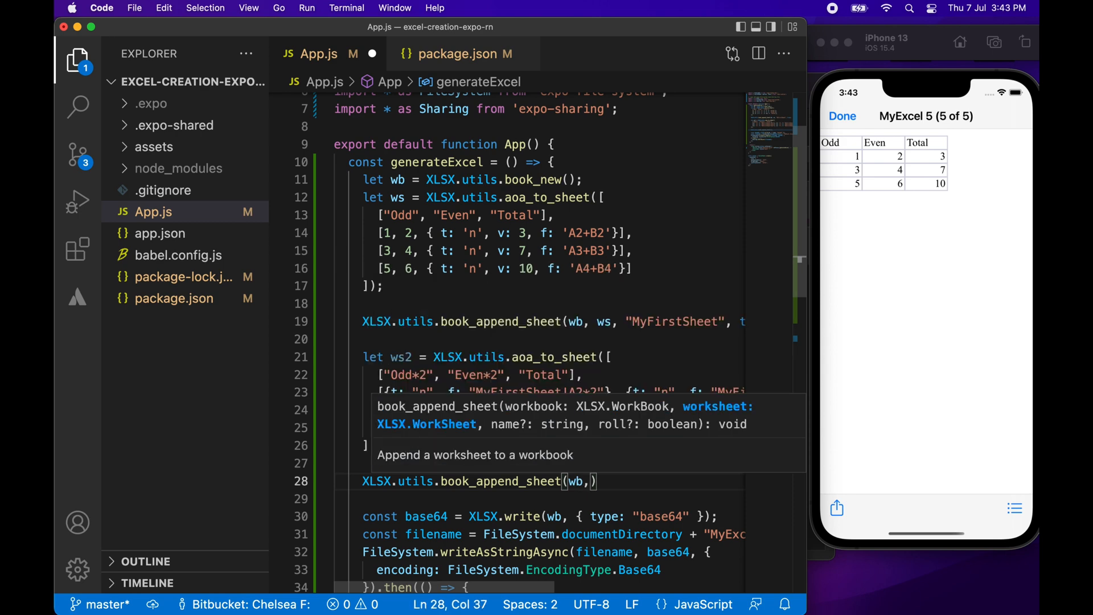
pyautogui.write('ws,')
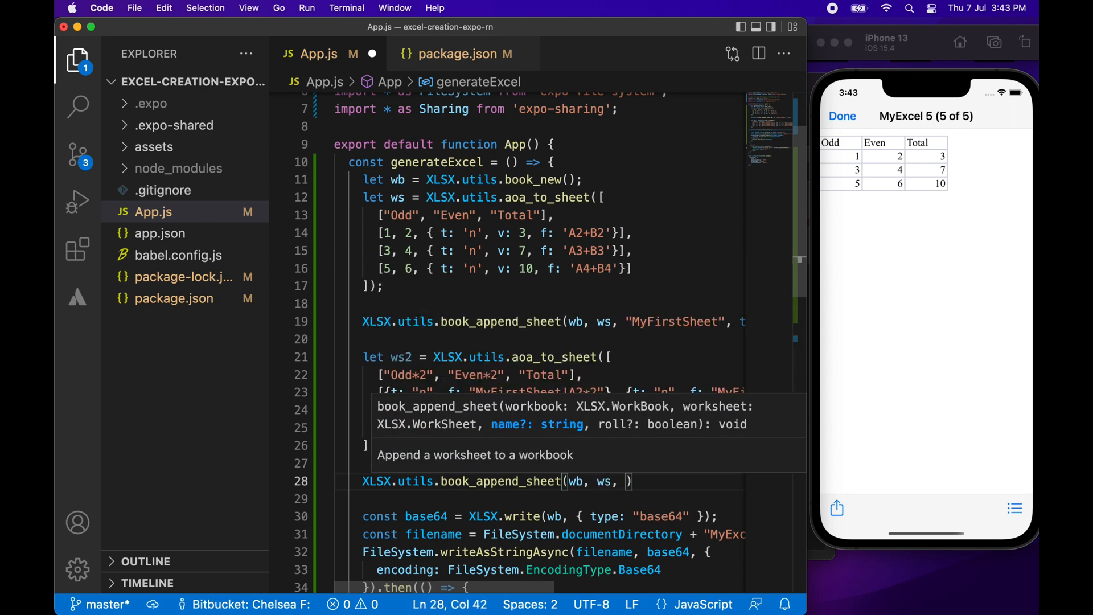
pyautogui.write('"MySecondSheet')
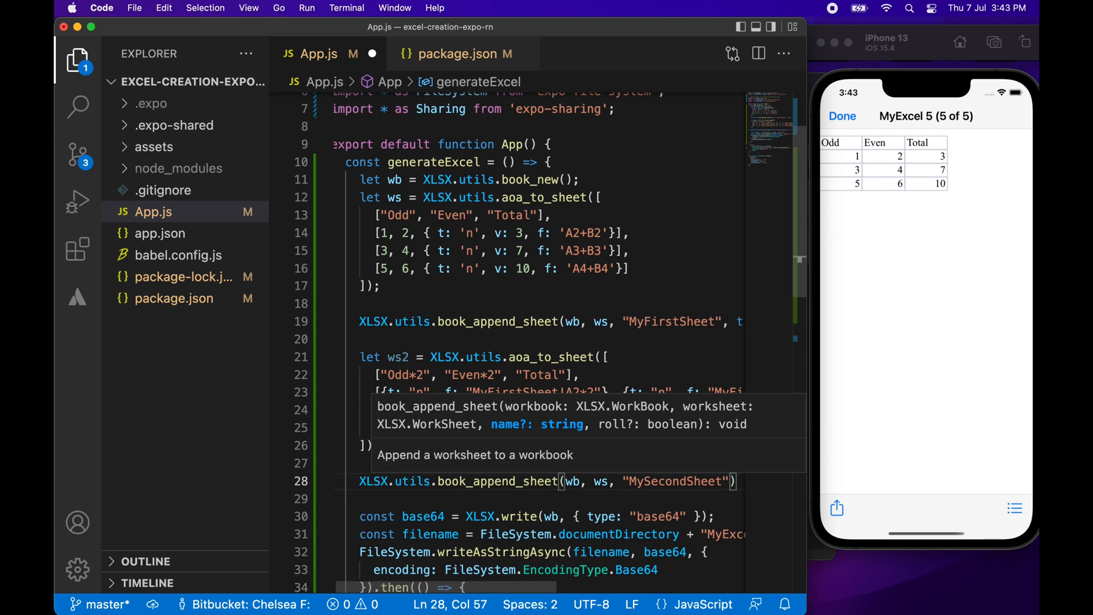
pyautogui.write(', true')
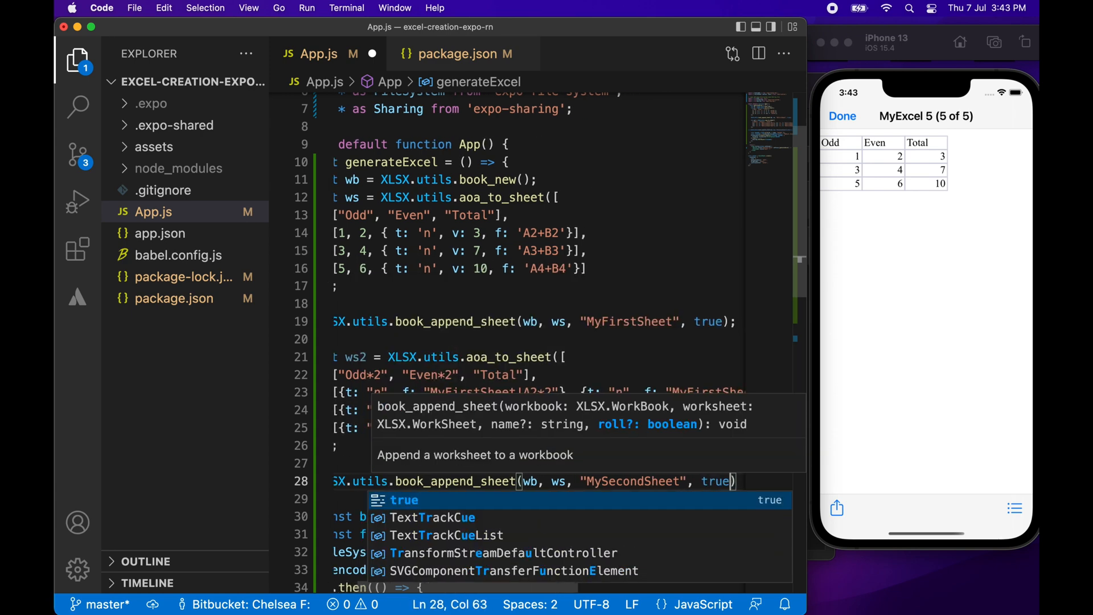
pyautogui.write(';')
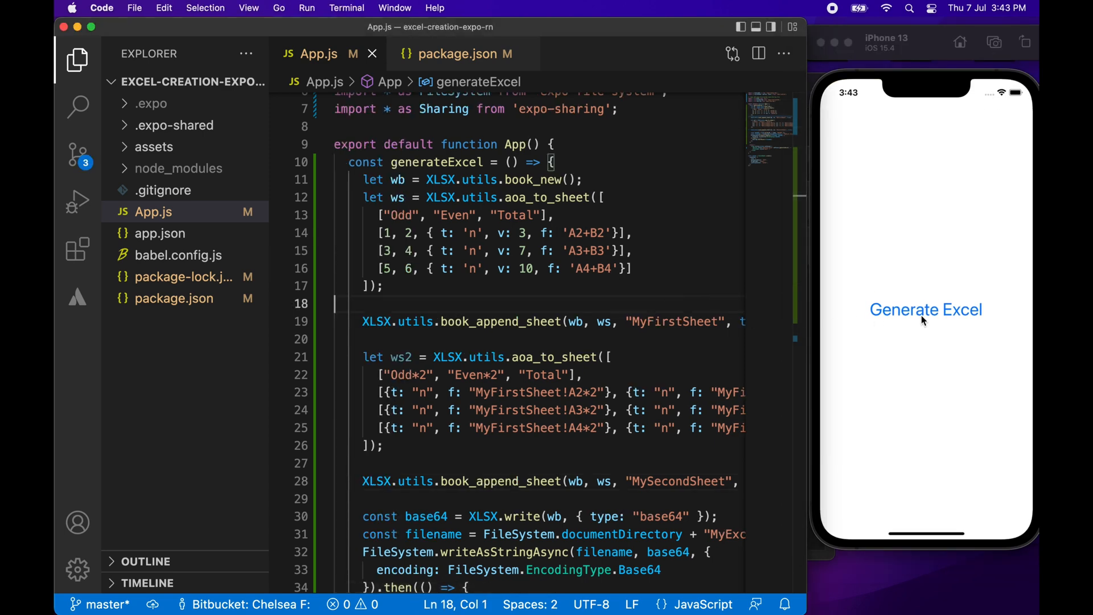
# Generate the workbook and save MyExcel.xlsx to On My iPhone.
pyautogui.click(926, 310)
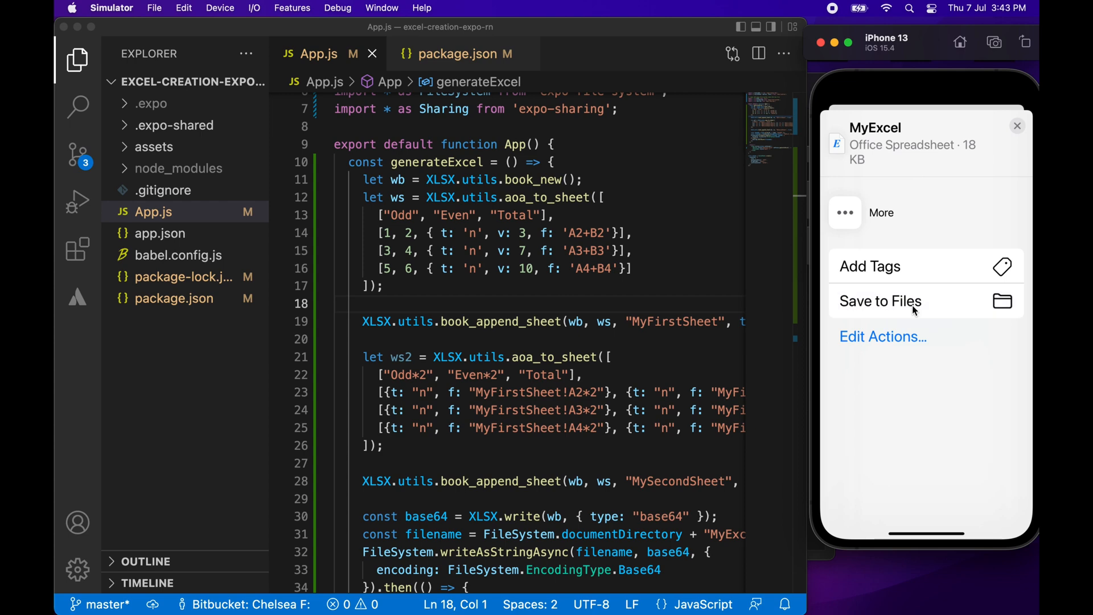
pyautogui.click(879, 301)
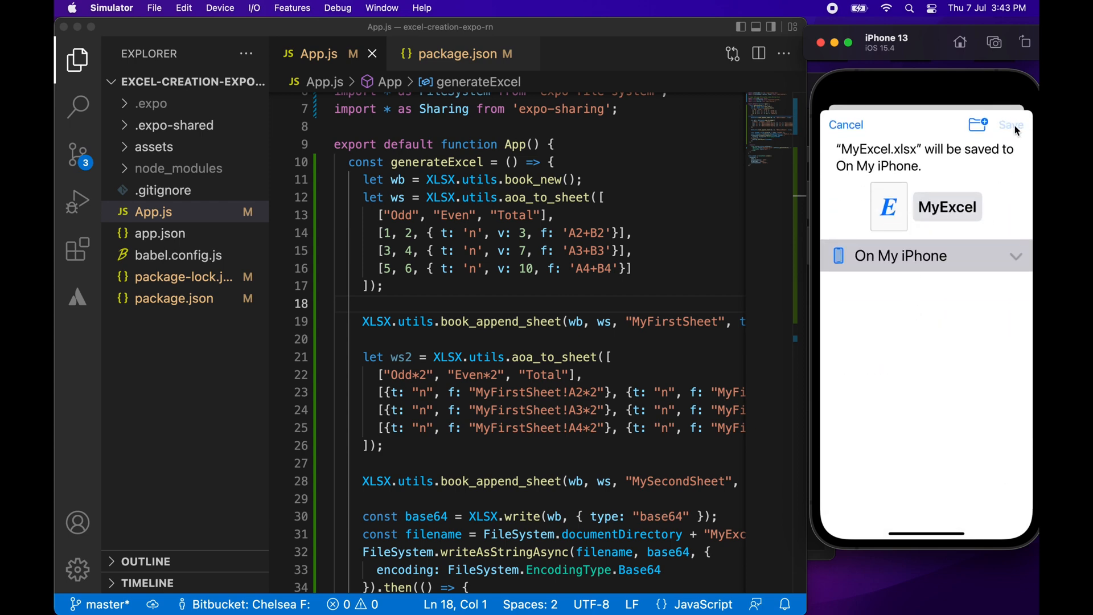
pyautogui.click(1009, 124)
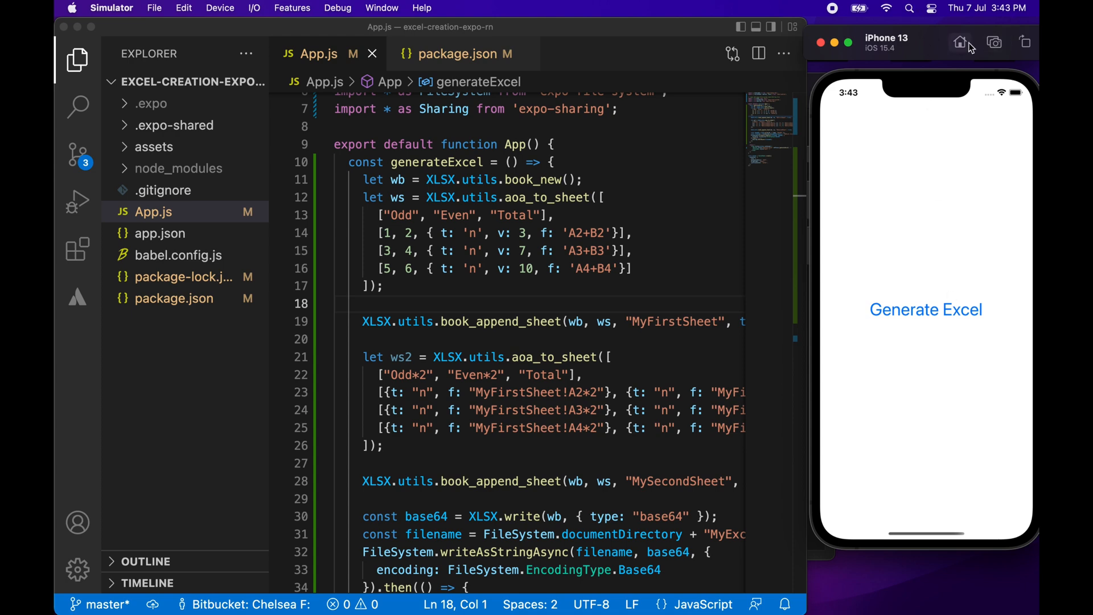
# Preview MyExcel 6 in Files and view its MyFirstSheet and MySecondSheet tabs.
pyautogui.click(960, 43)
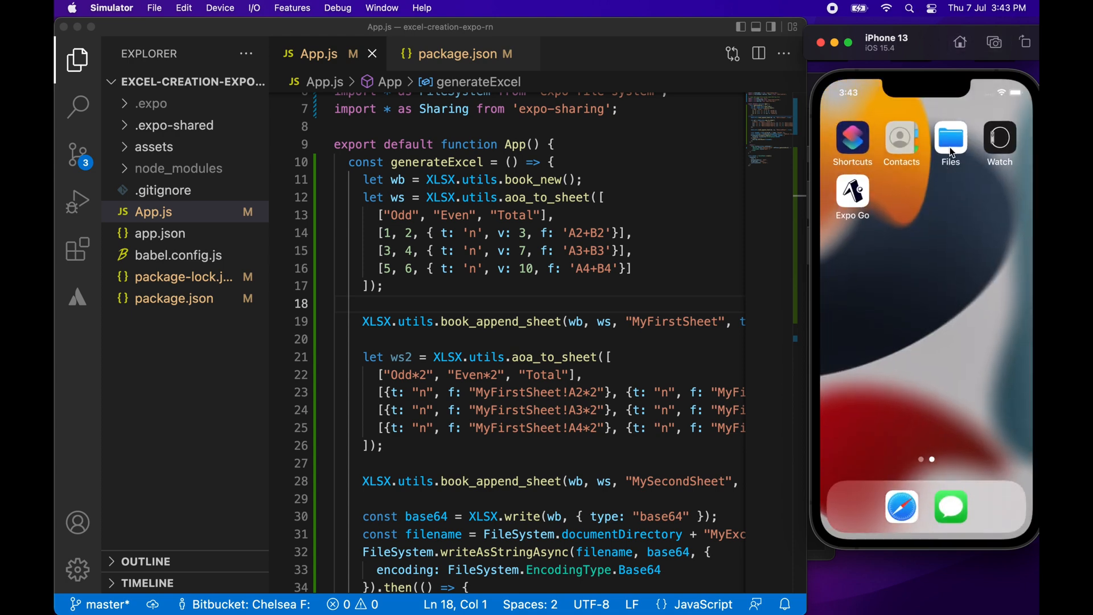
pyautogui.click(950, 137)
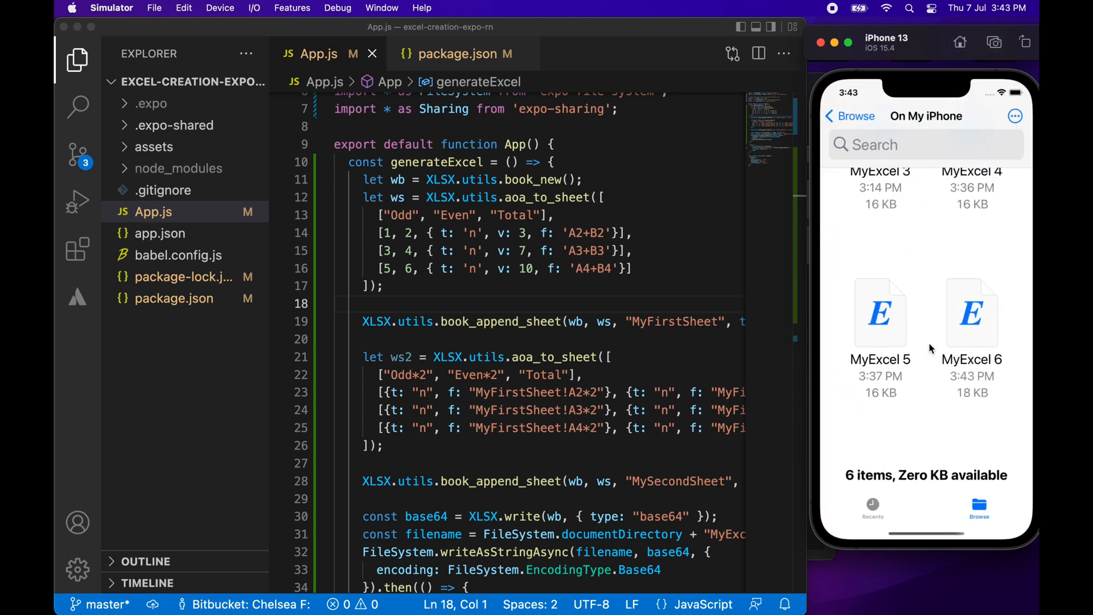
pyautogui.click(971, 311)
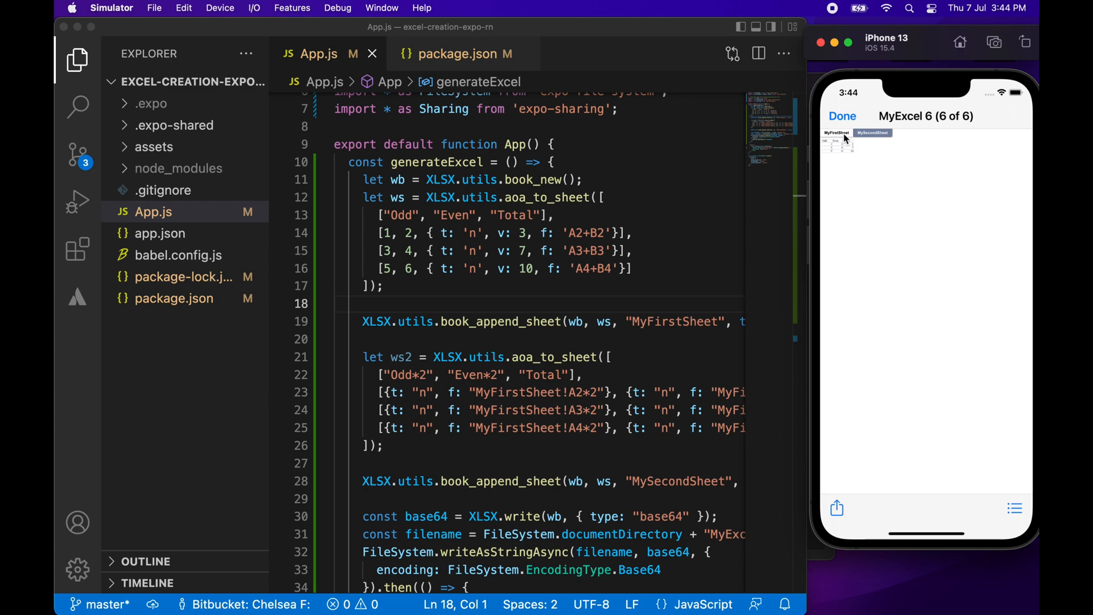
pyautogui.click(871, 132)
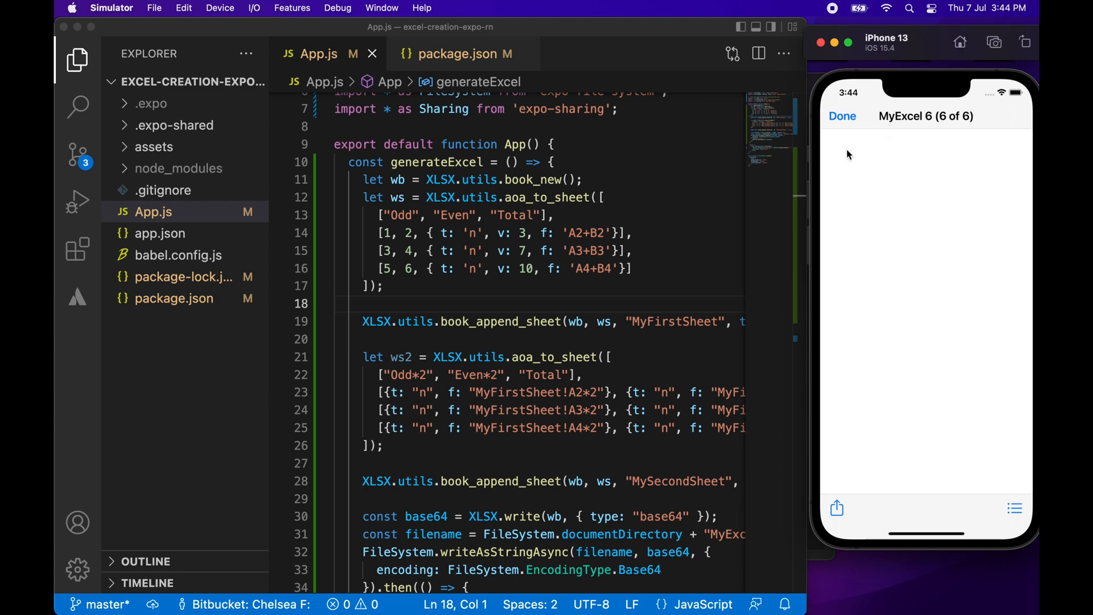
pyautogui.click(841, 116)
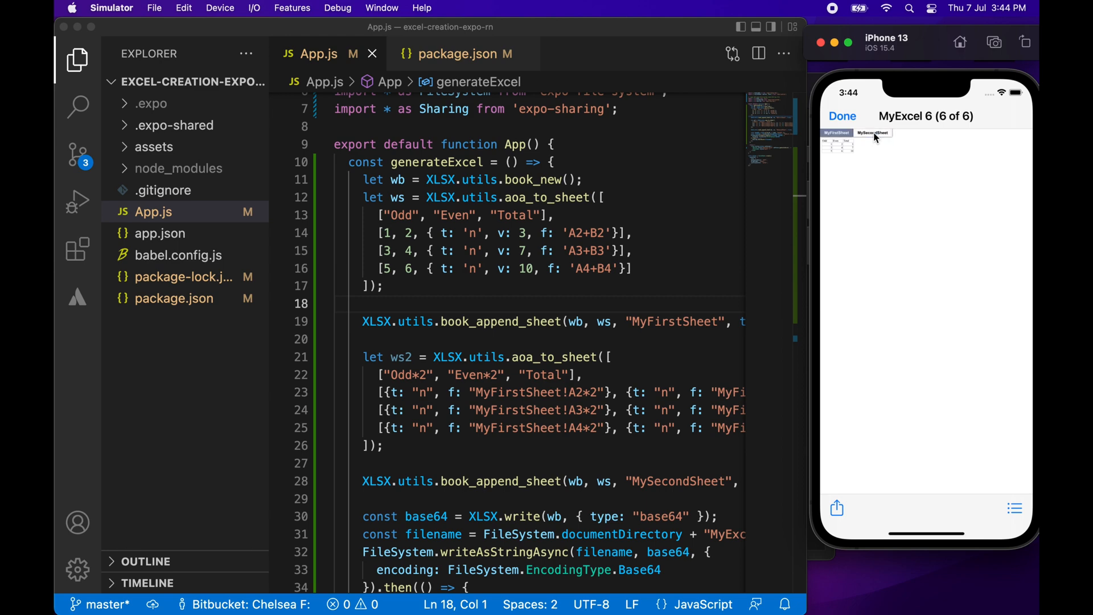
pyautogui.moveTo(846, 147)
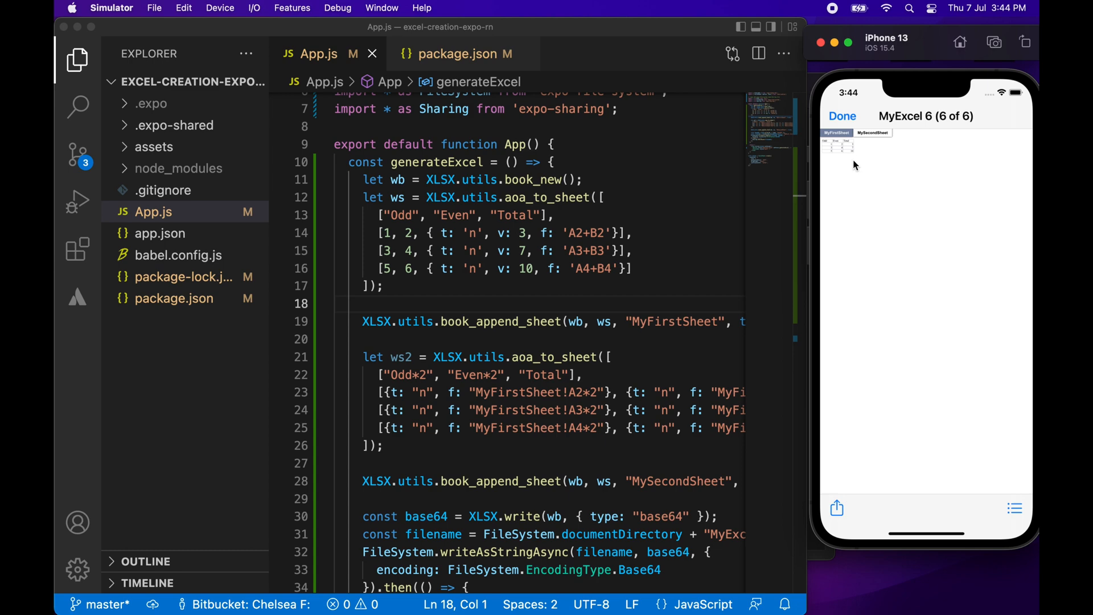
pyautogui.click(835, 133)
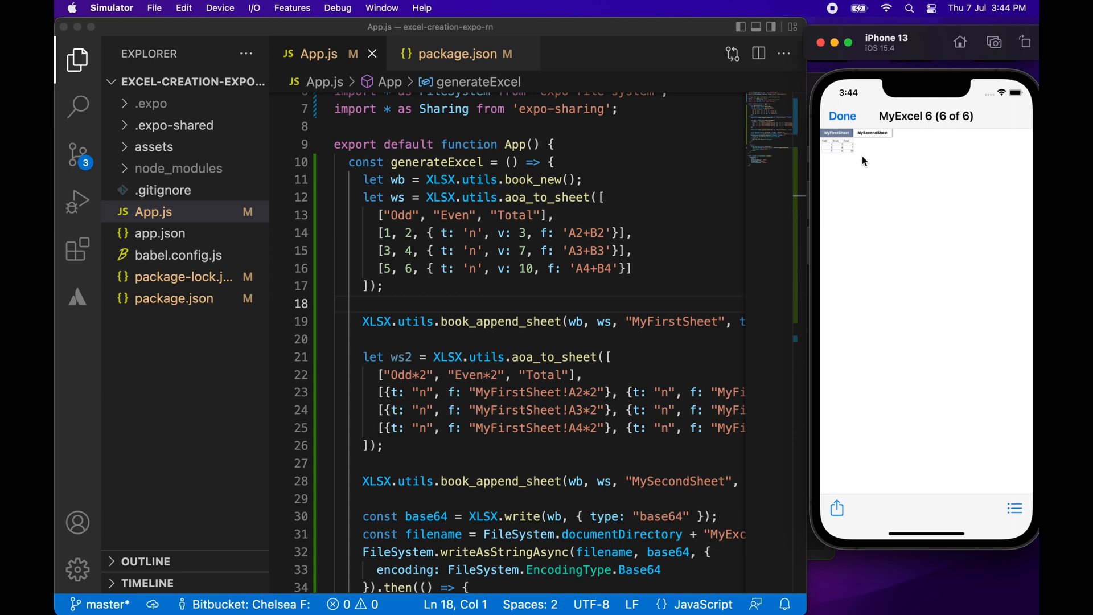
# Change ws to ws2 in the MySecondSheet book_append_sheet call on line 28.
pyautogui.click(652, 410)
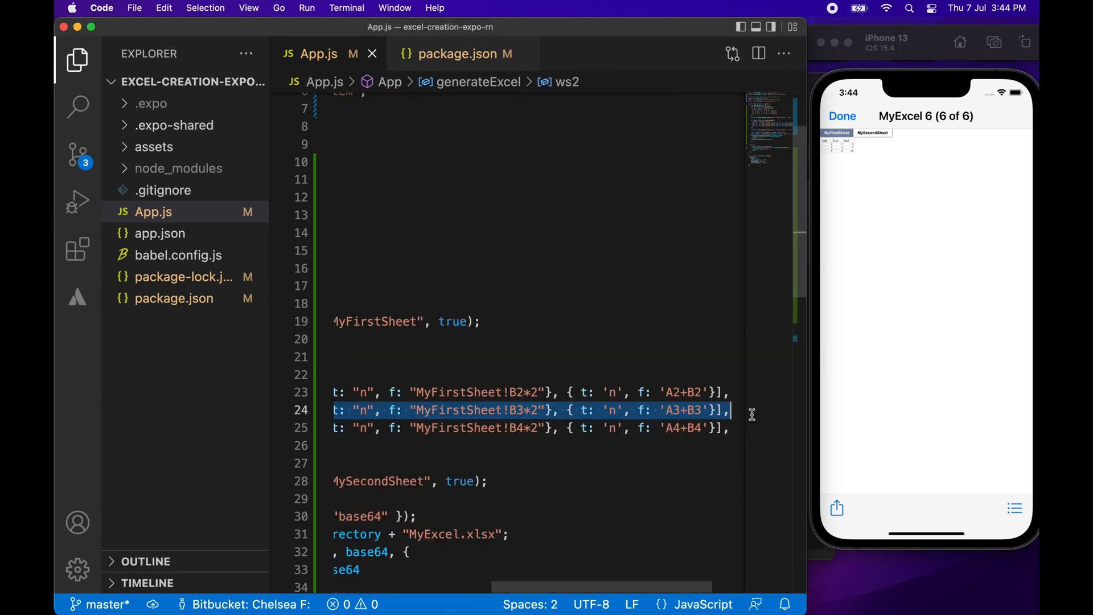
pyautogui.click(710, 428)
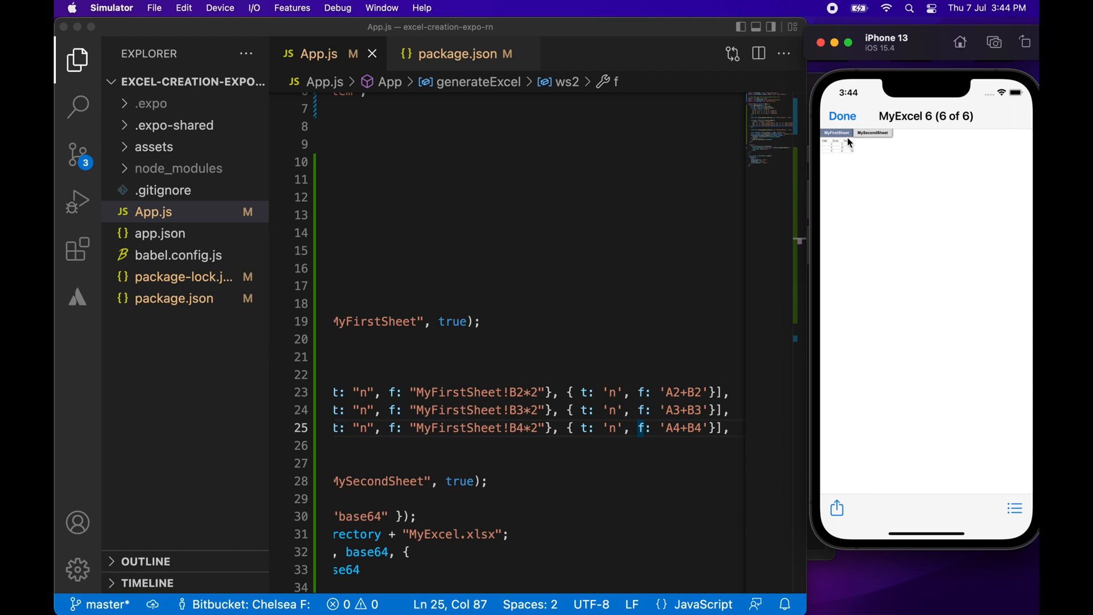
pyautogui.click(872, 133)
pyautogui.write('2')
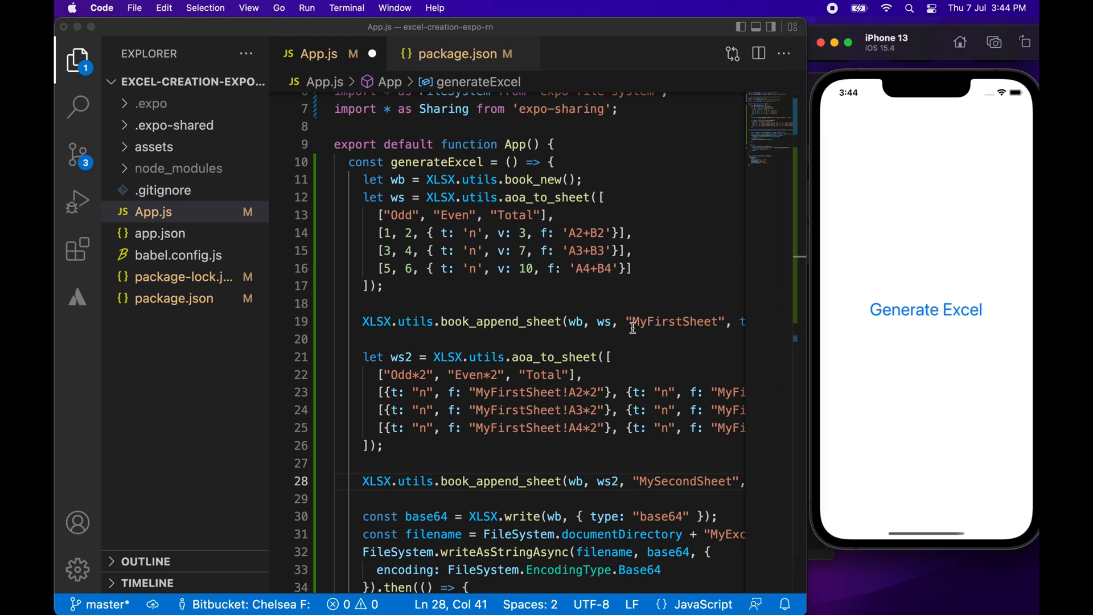
# Generate the workbook and save it to On My iPhone, keeping both files.
pyautogui.click(926, 310)
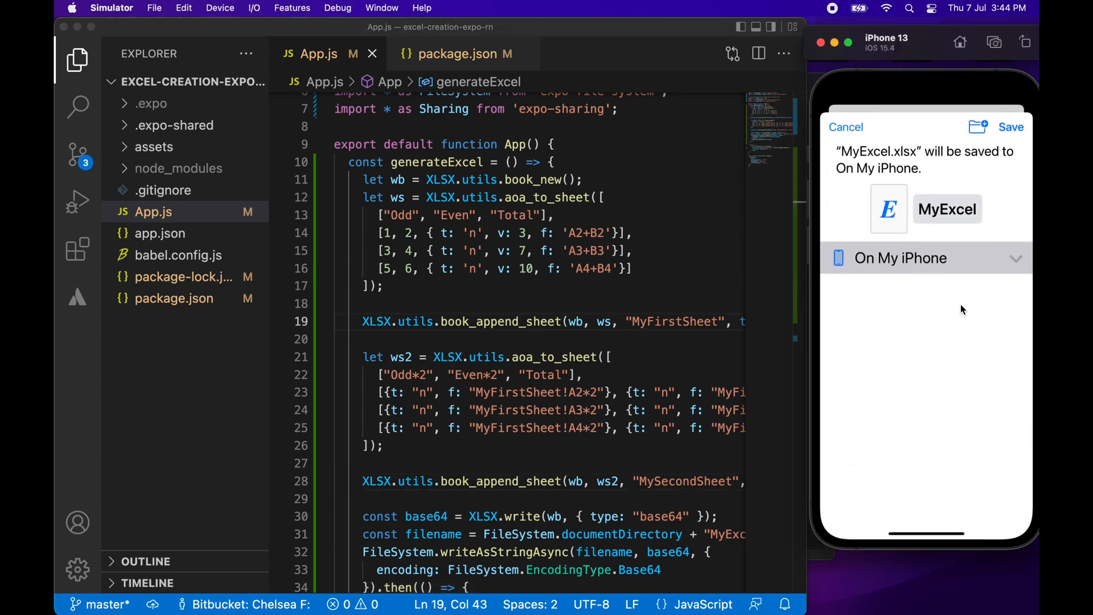
pyautogui.click(1010, 127)
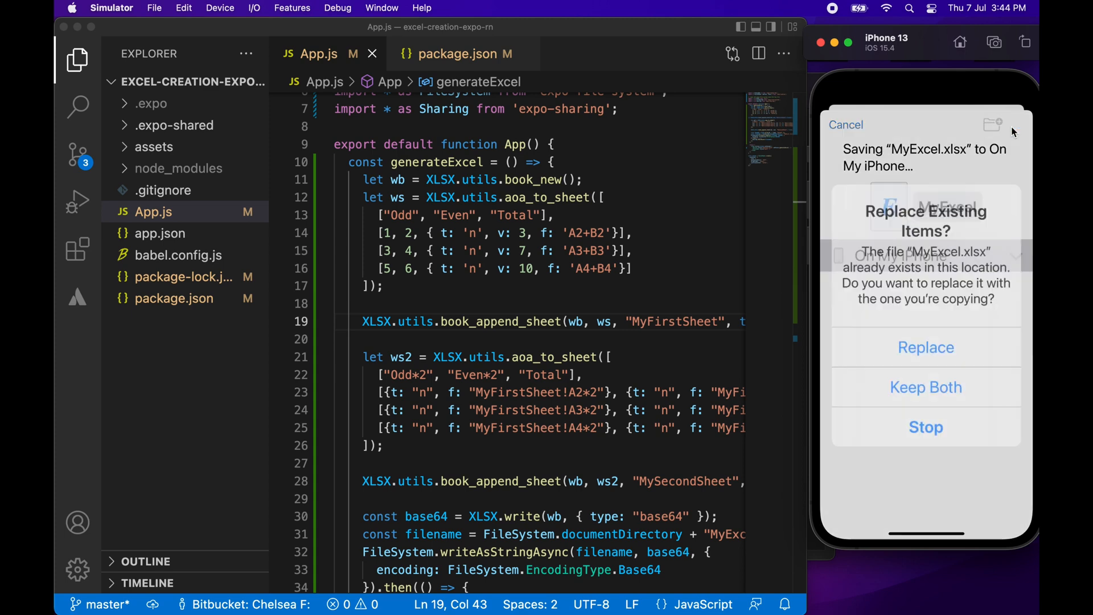
pyautogui.click(925, 347)
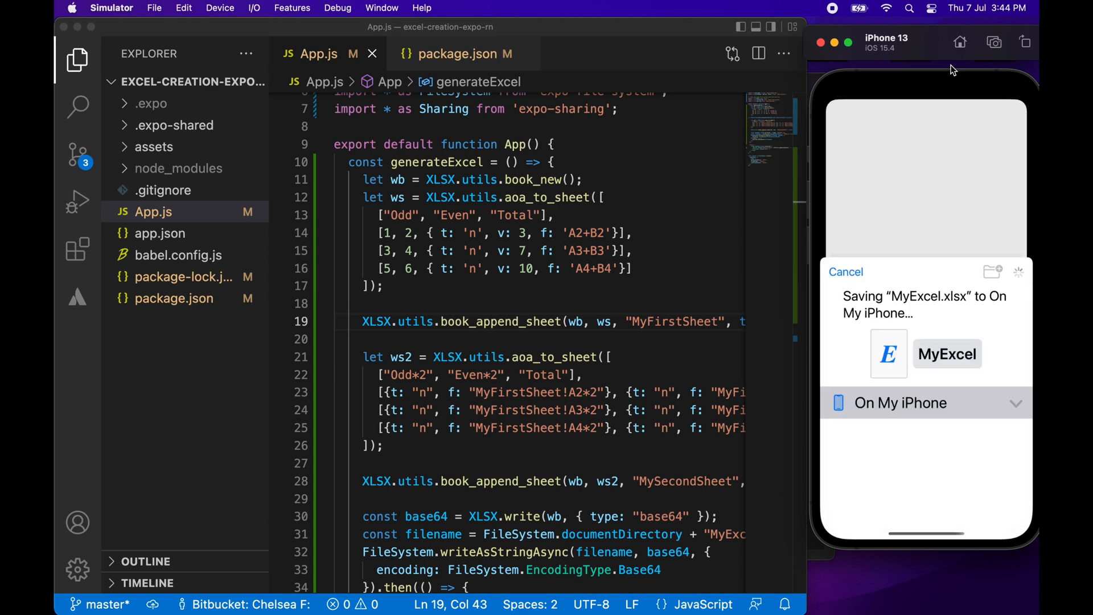
# Preview MyExcel 7 in Files and view its MyFirstSheet tab.
pyautogui.click(846, 272)
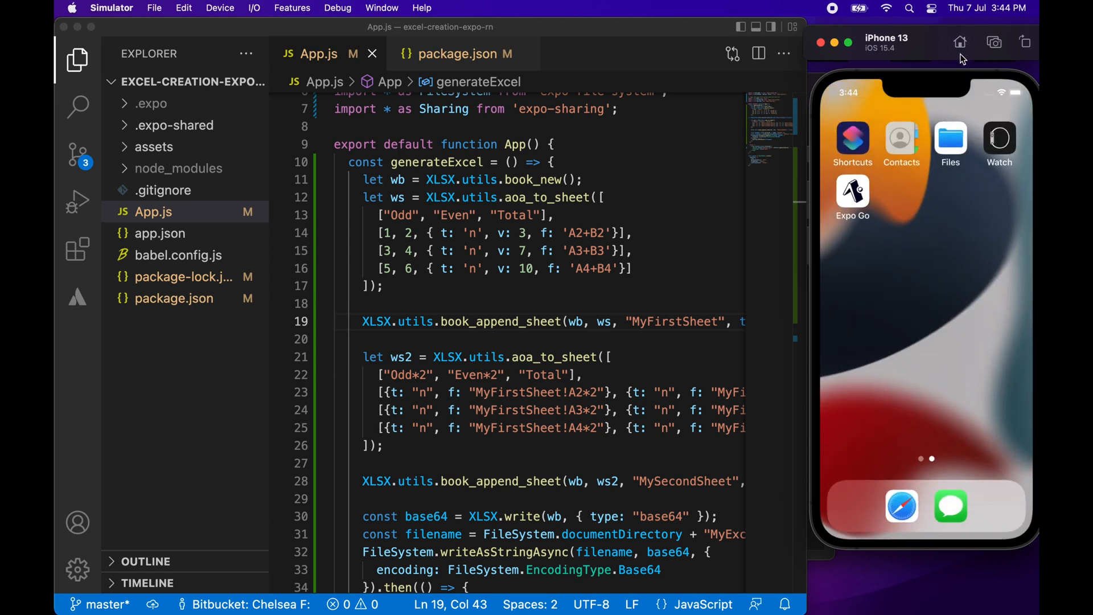
pyautogui.click(950, 137)
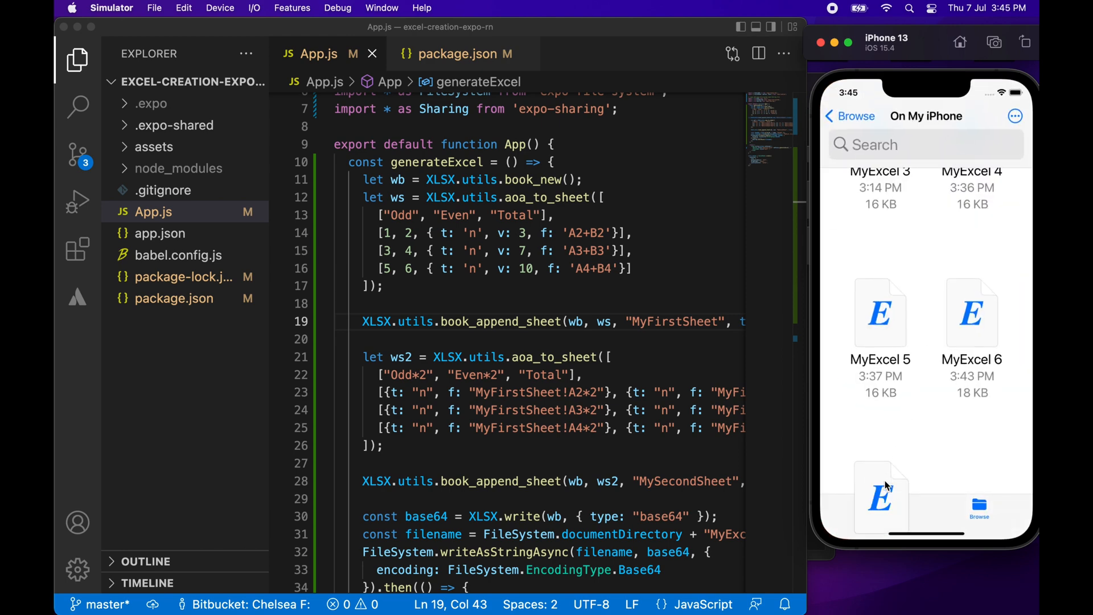
pyautogui.click(881, 496)
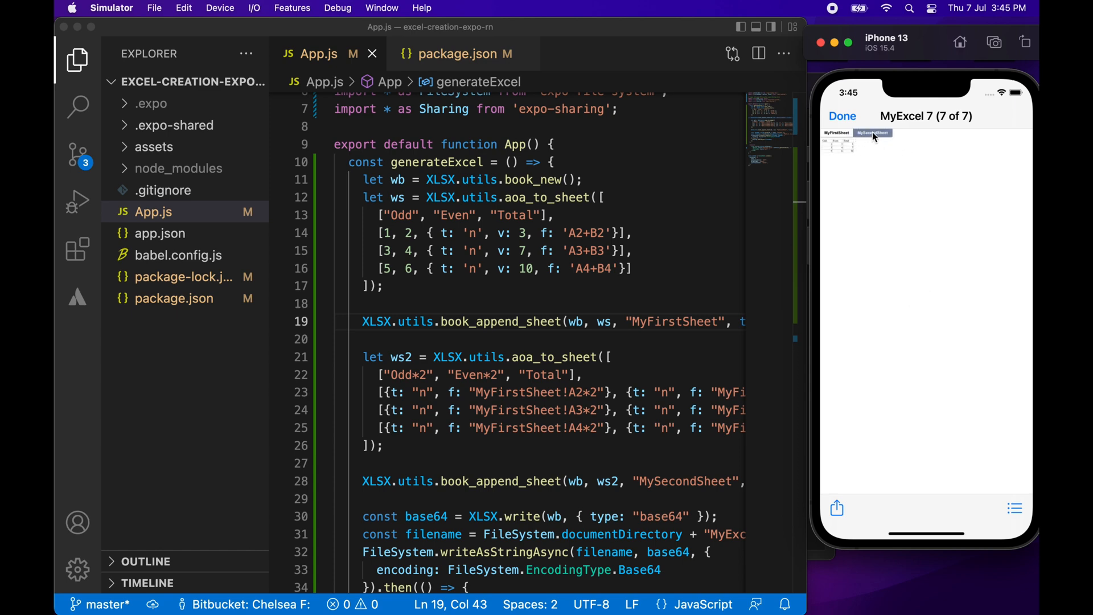
pyautogui.click(835, 133)
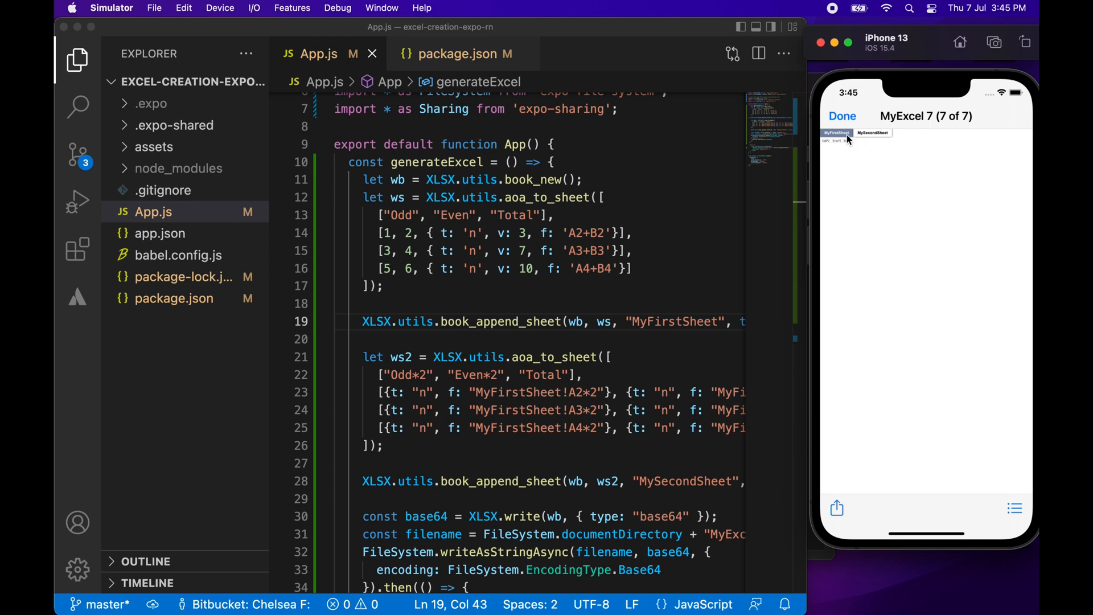
pyautogui.moveTo(570, 404)
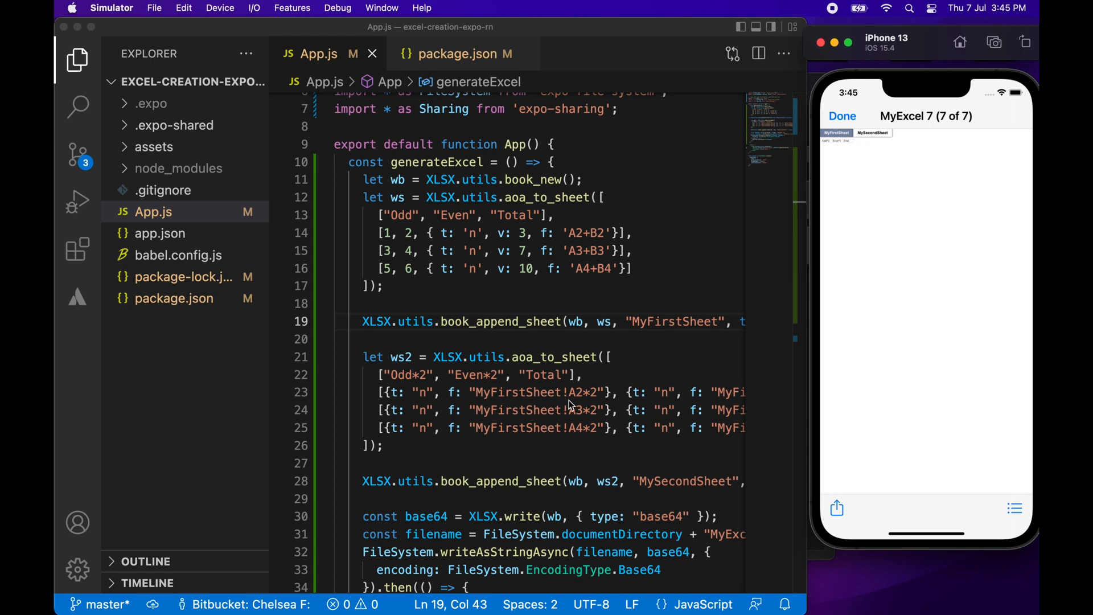
pyautogui.moveTo(584, 401)
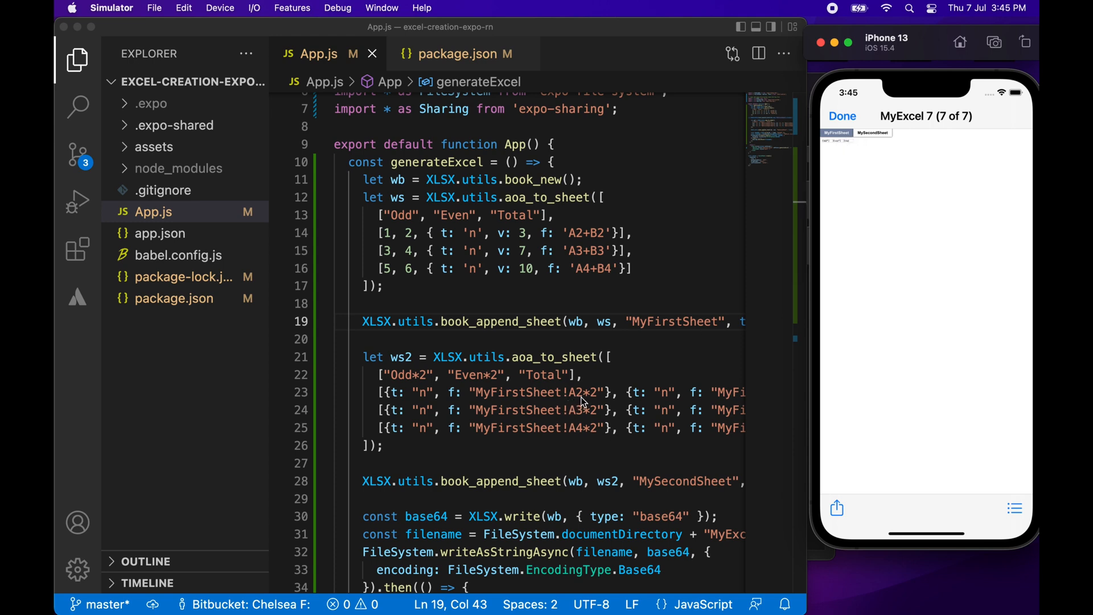
pyautogui.moveTo(834, 329)
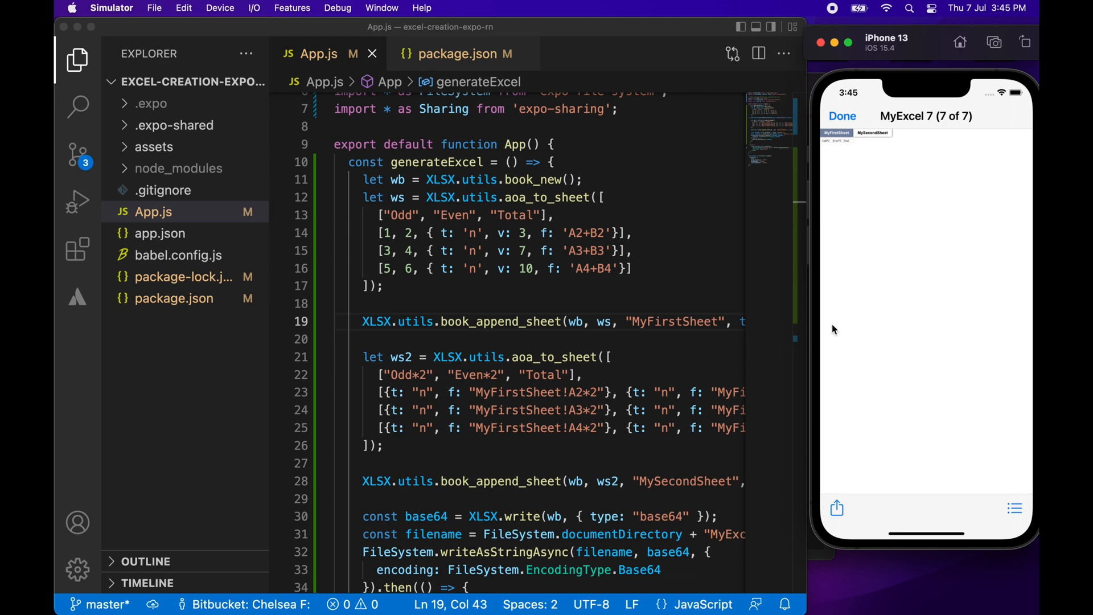
pyautogui.moveTo(871, 179)
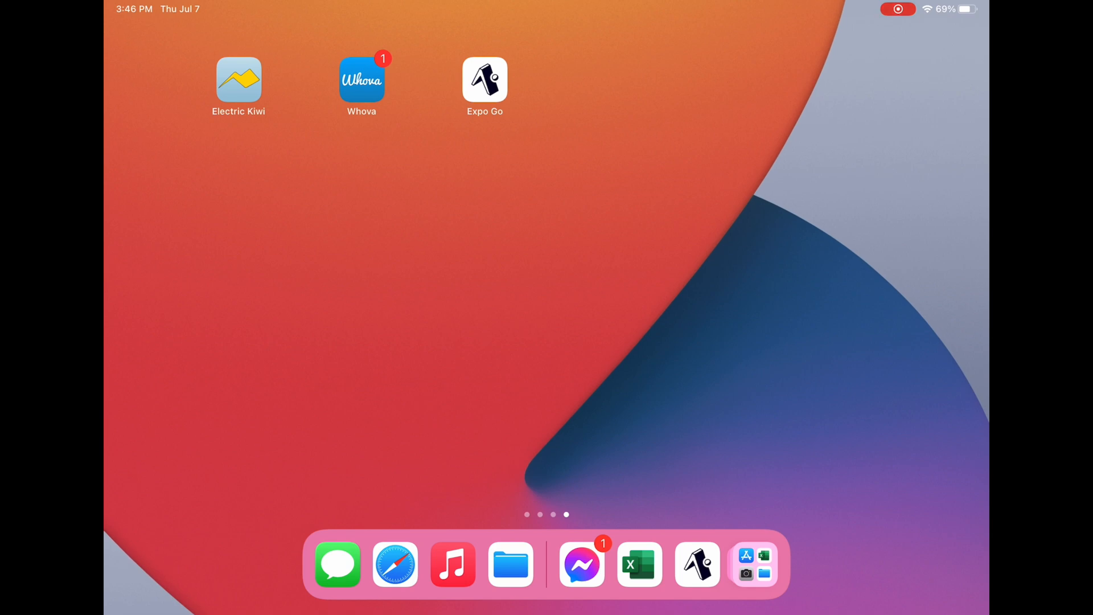
# Open the MyExcel workbook from On My iPad in the iPad's Files app.
pyautogui.click(510, 564)
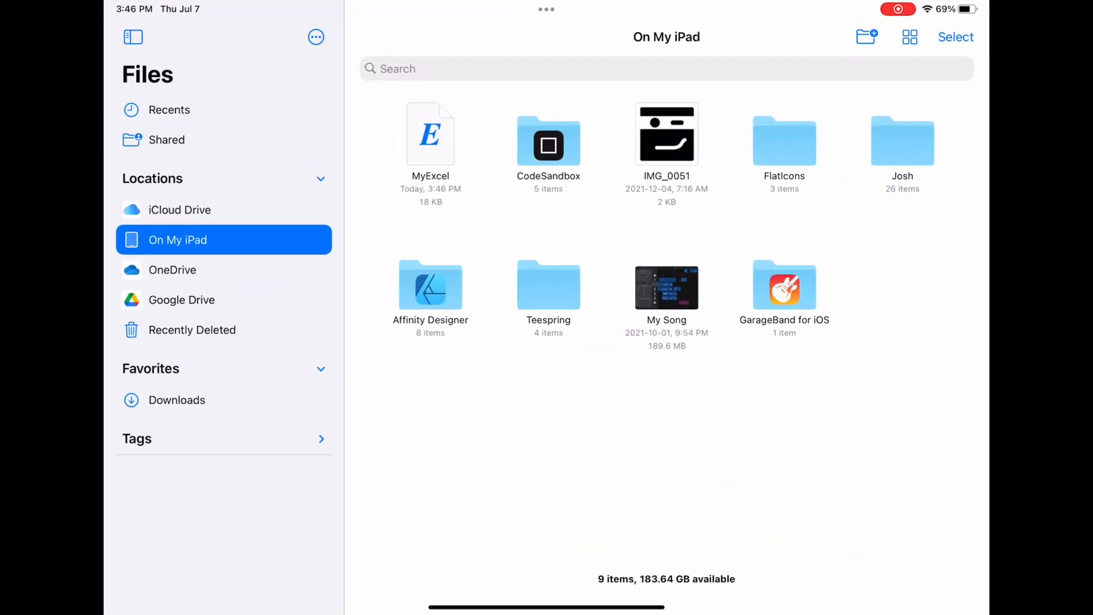
pyautogui.doubleClick(430, 133)
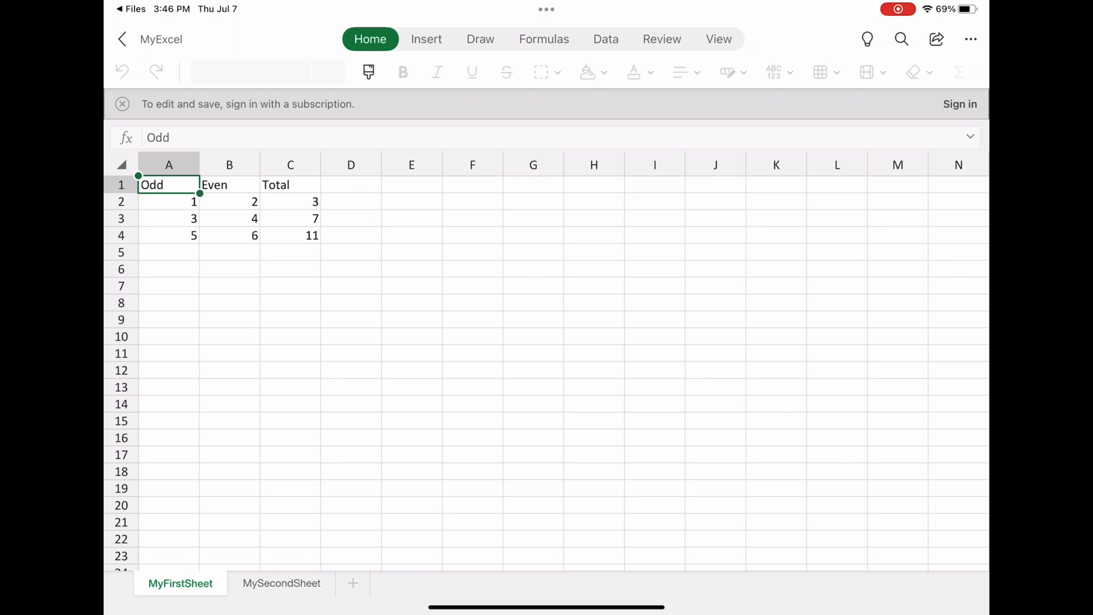
# Compare both sheets, checking MyFirstSheet's C4 Total formula and MySecondSheet's cross-sheet A4 formula.
pyautogui.click(280, 583)
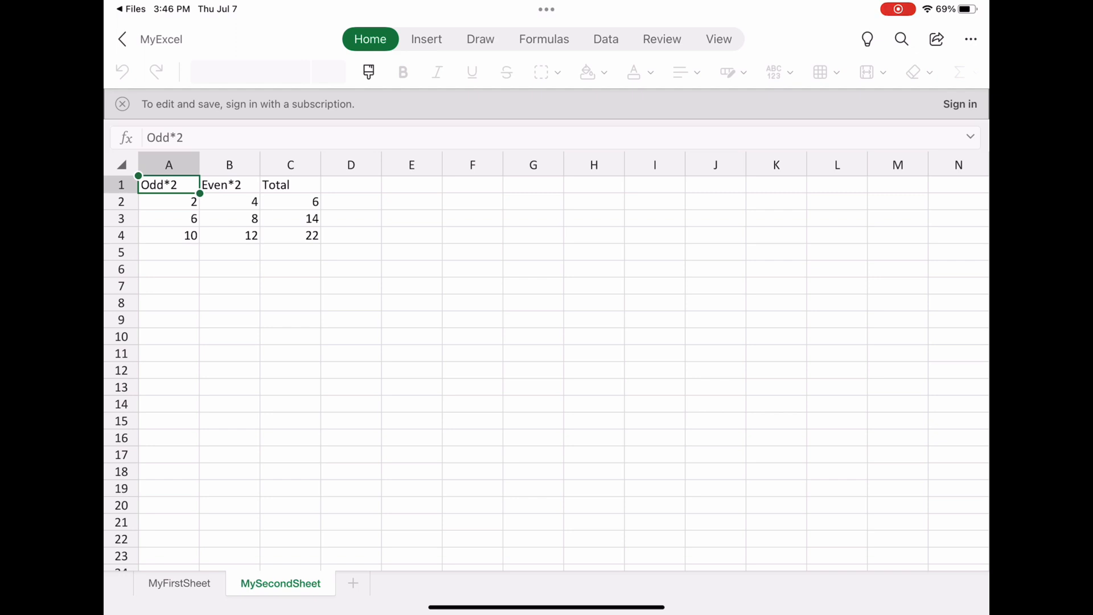
pyautogui.click(180, 583)
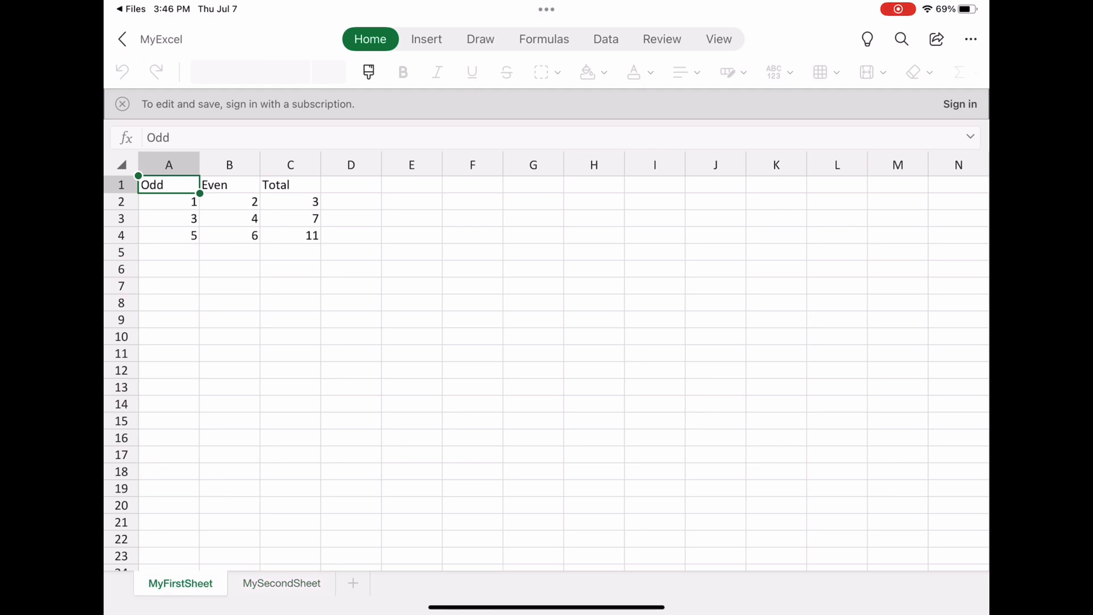
pyautogui.click(291, 236)
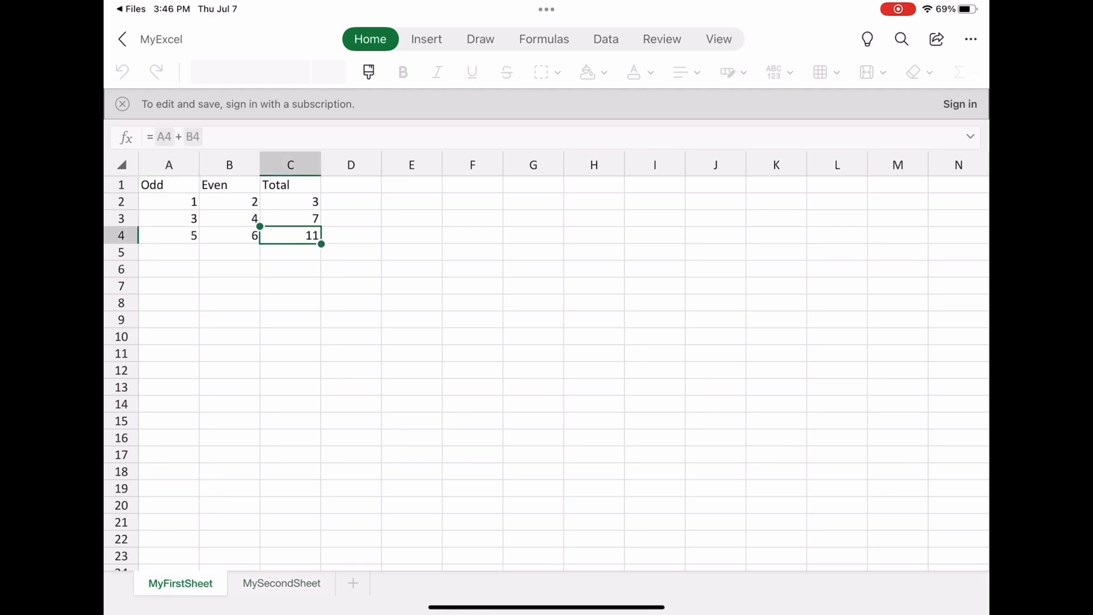
pyautogui.click(281, 583)
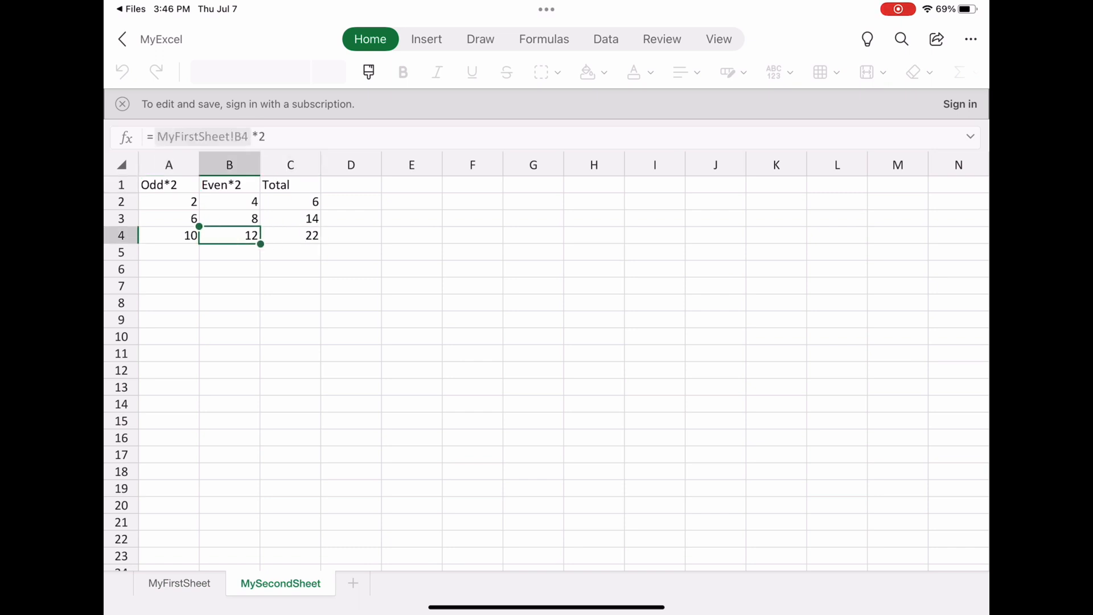
pyautogui.click(169, 235)
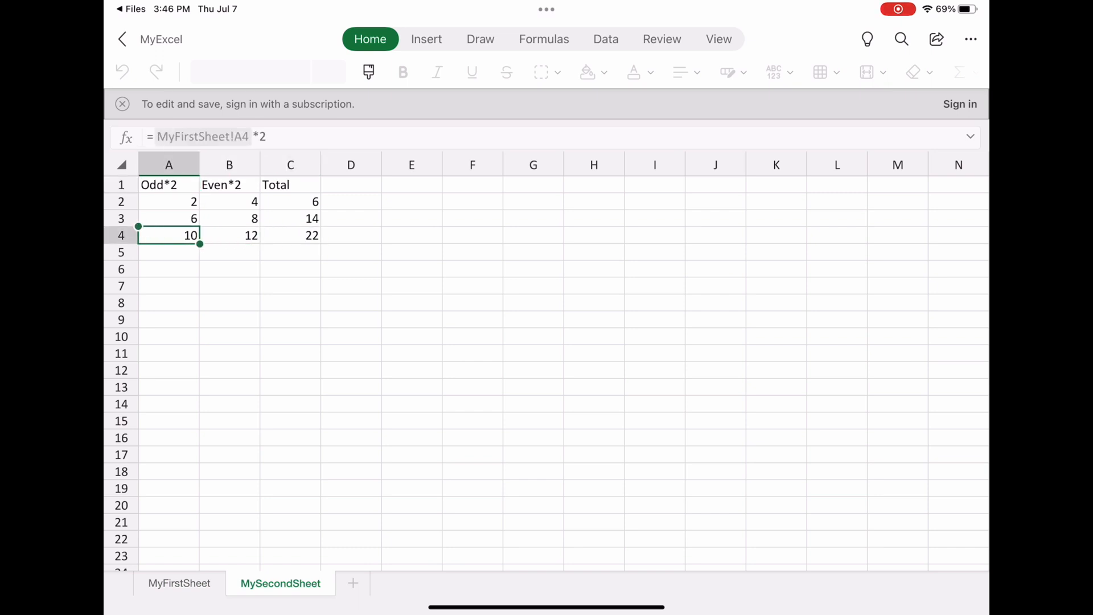